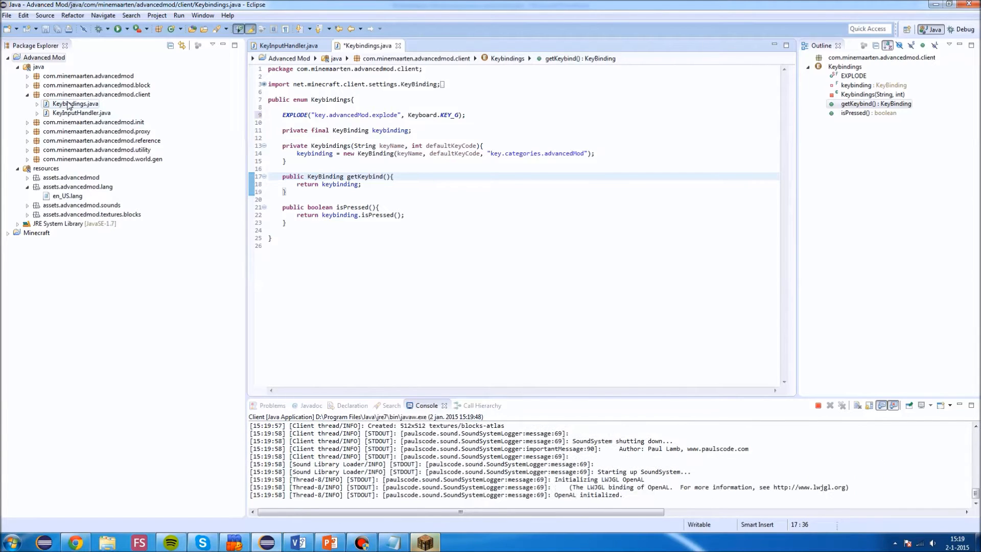
Compare KeyInputHandler.java with the Keybindings enum, highlighting EXPLODE and Keyboard, then launch Minecraft.
click(289, 46)
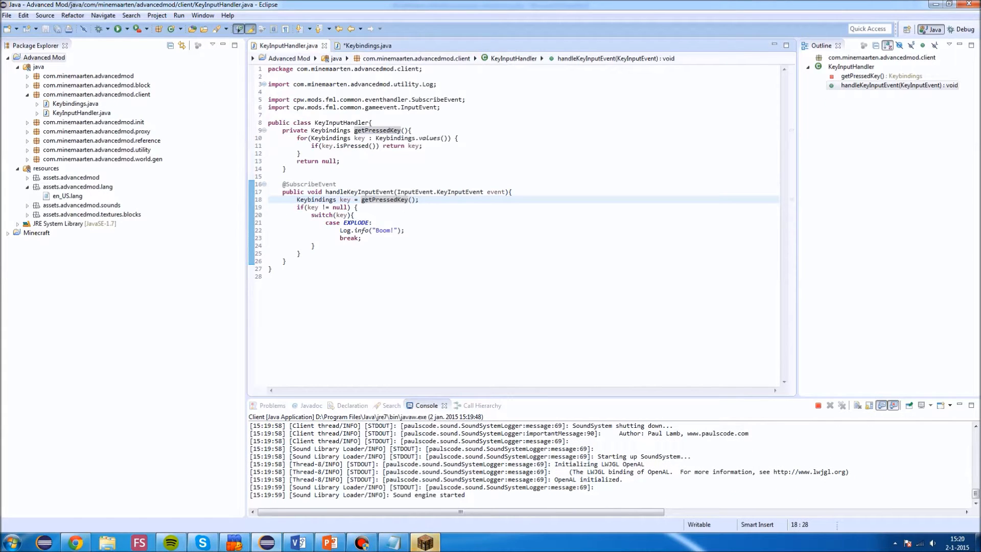
mouse_move(383, 199)
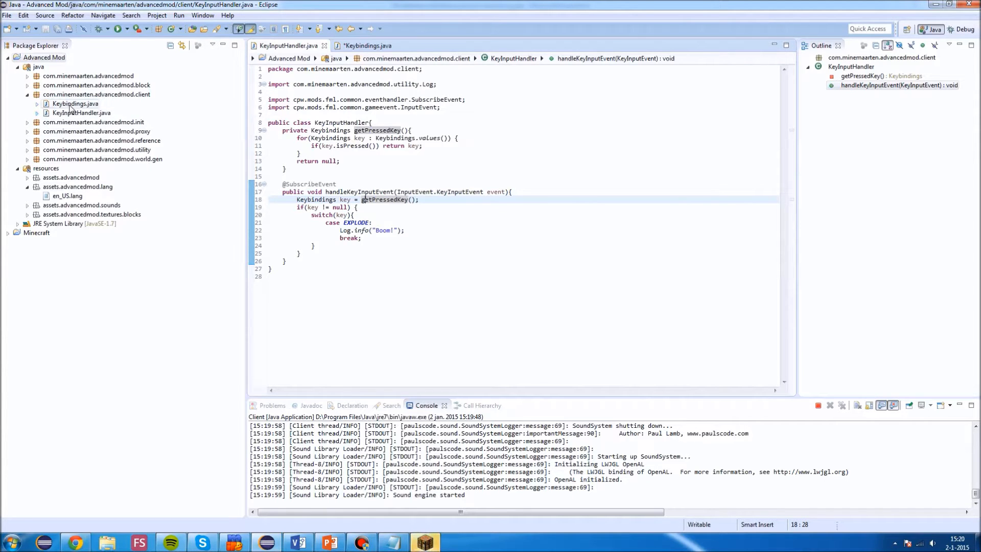
click(371, 46)
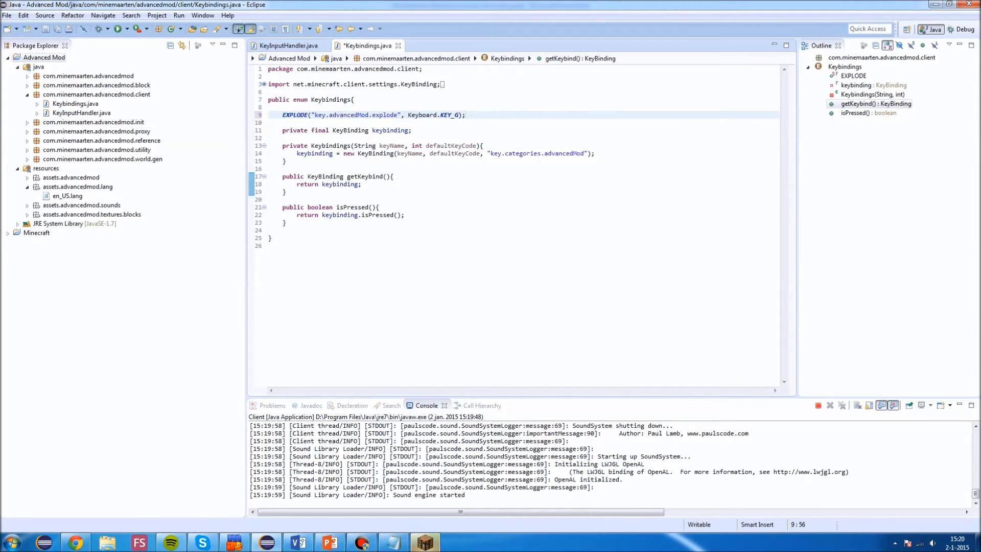
double_click(294, 115)
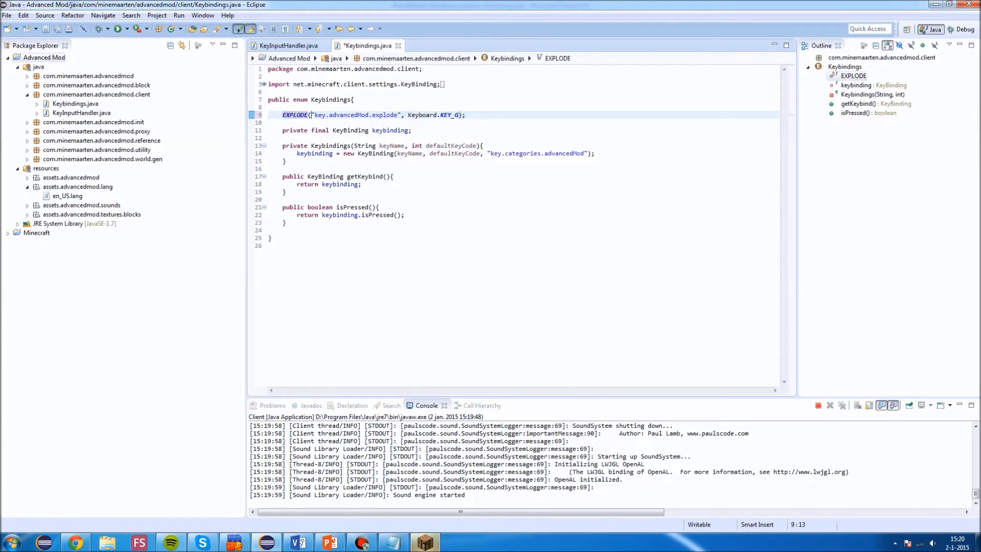
double_click(420, 115)
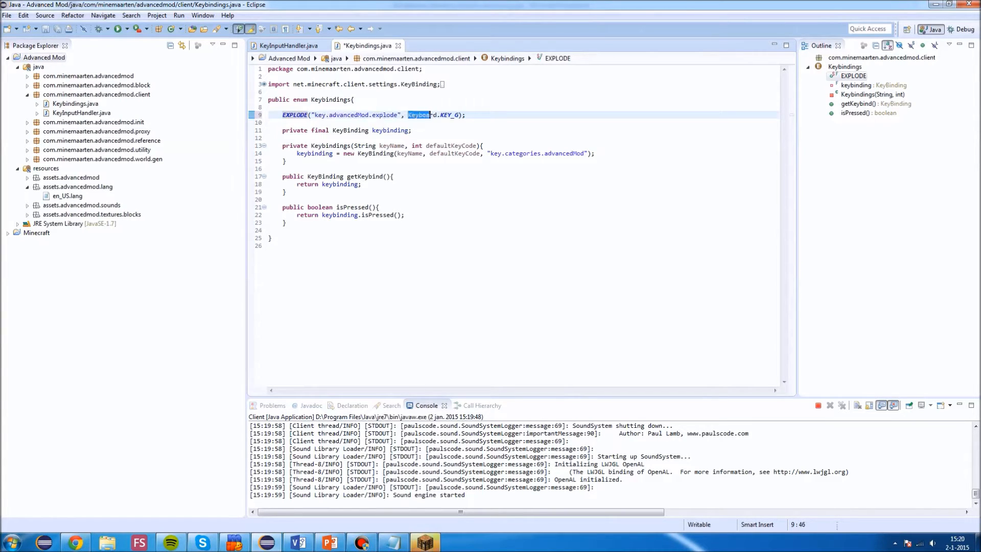
text(Keyboard)
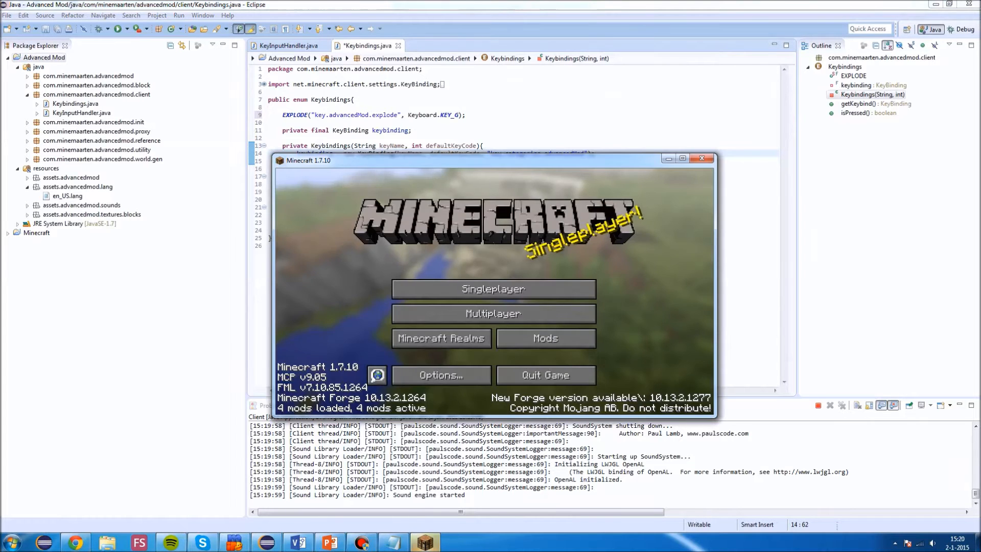
Go to Options, then Controls, and scroll to the Advanced Mod explode binding on G.
click(441, 374)
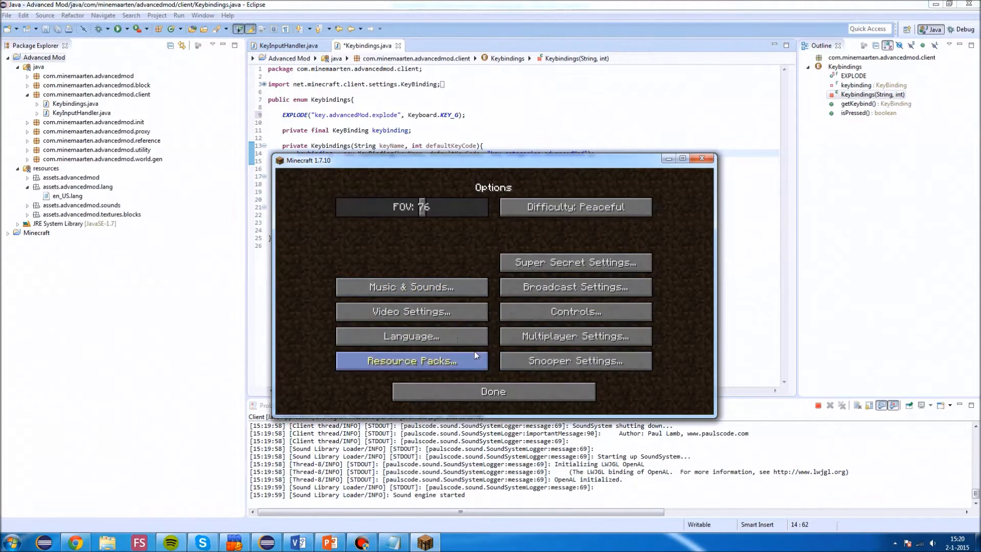
click(576, 311)
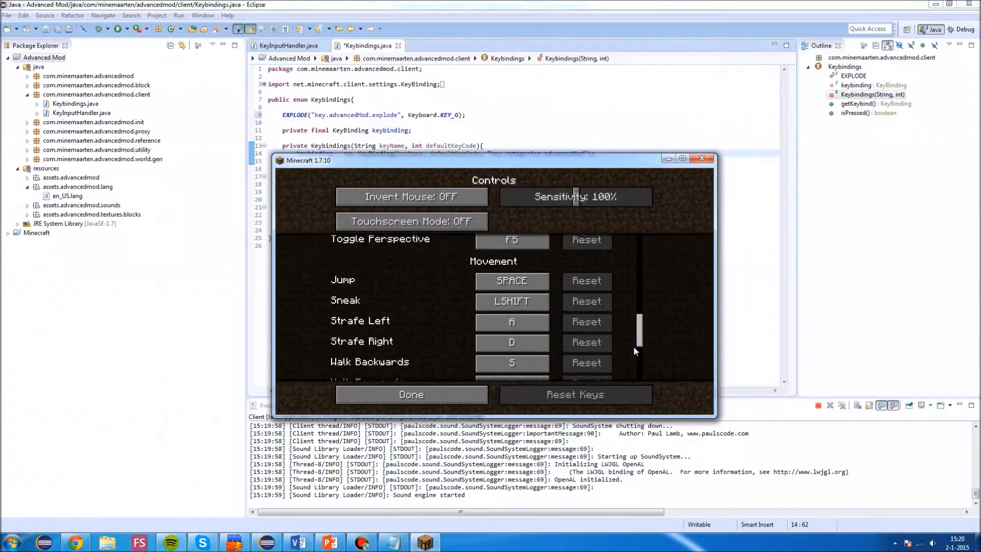
scroll(down, 3)
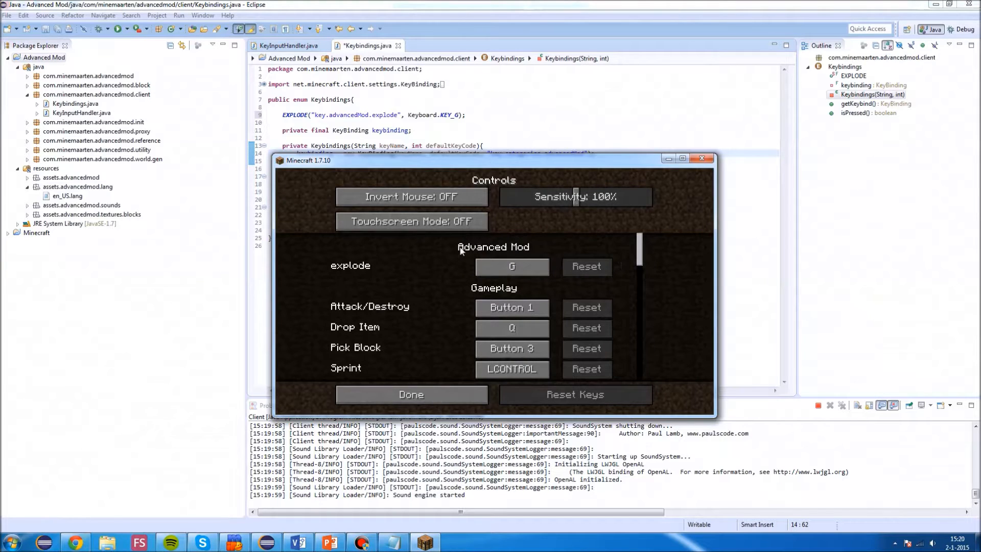
mouse_move(337, 270)
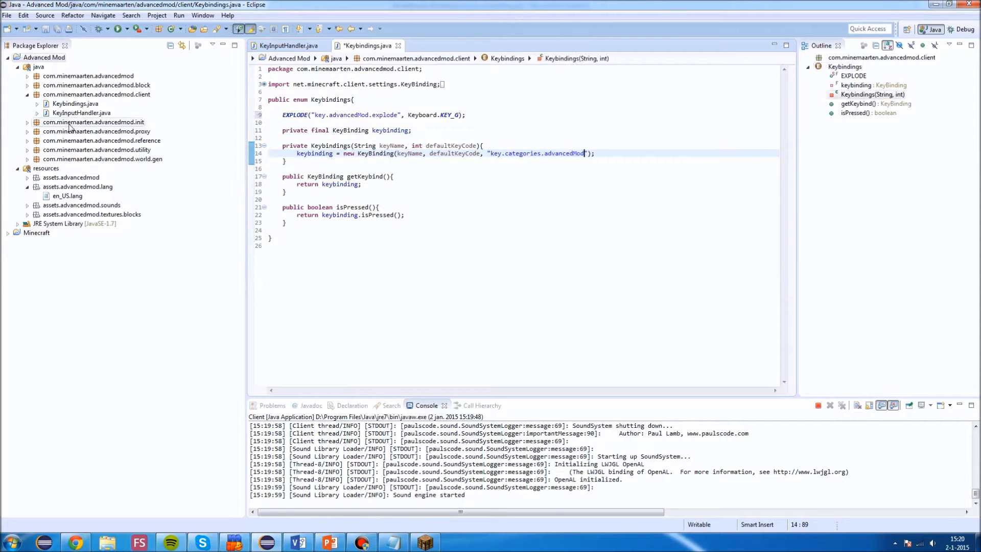
double_click(67, 196)
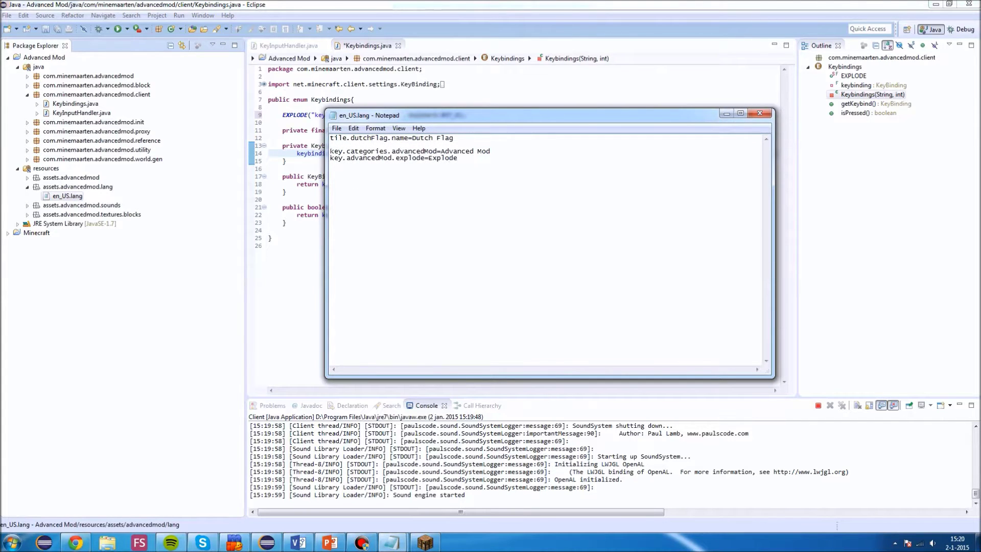
drag(330, 151, 438, 150)
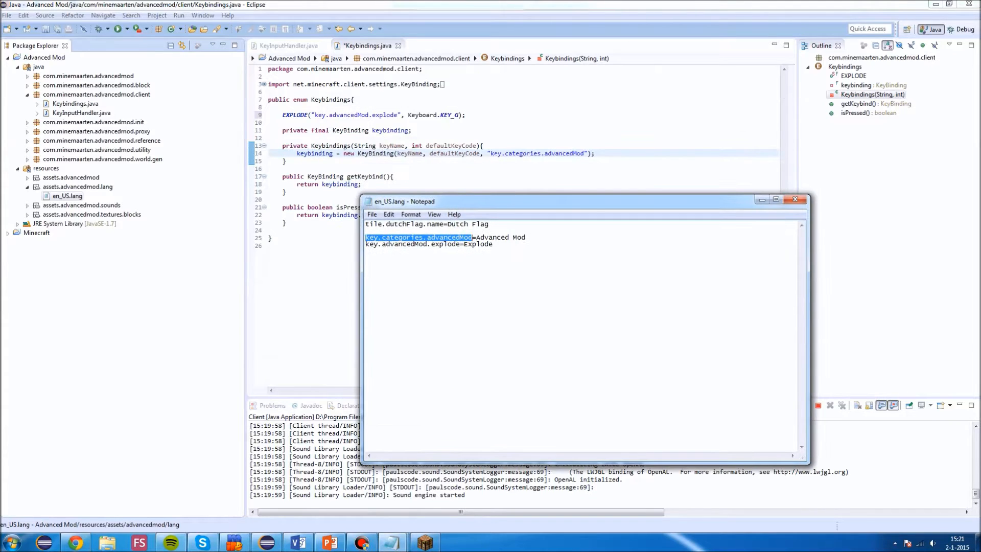
click(795, 199)
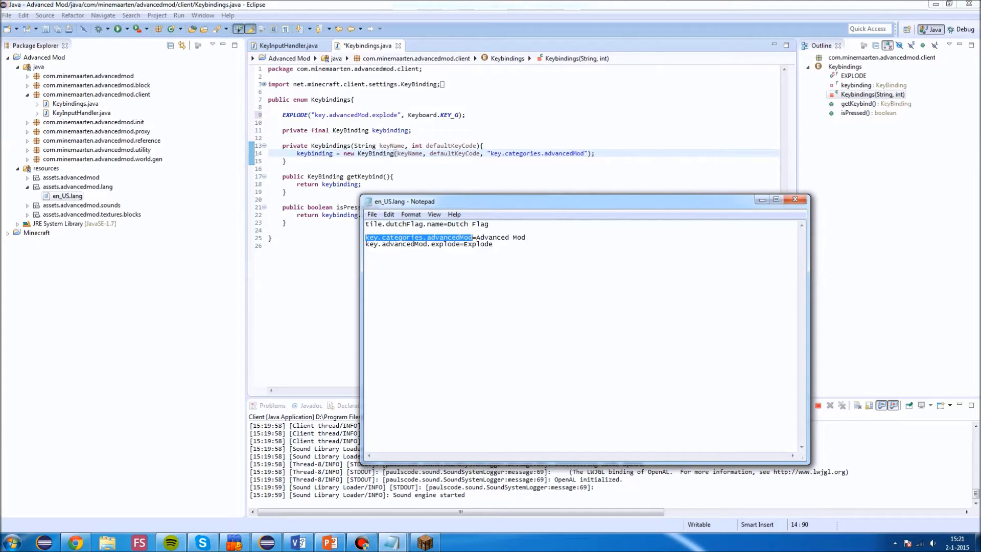
mouse_move(794, 198)
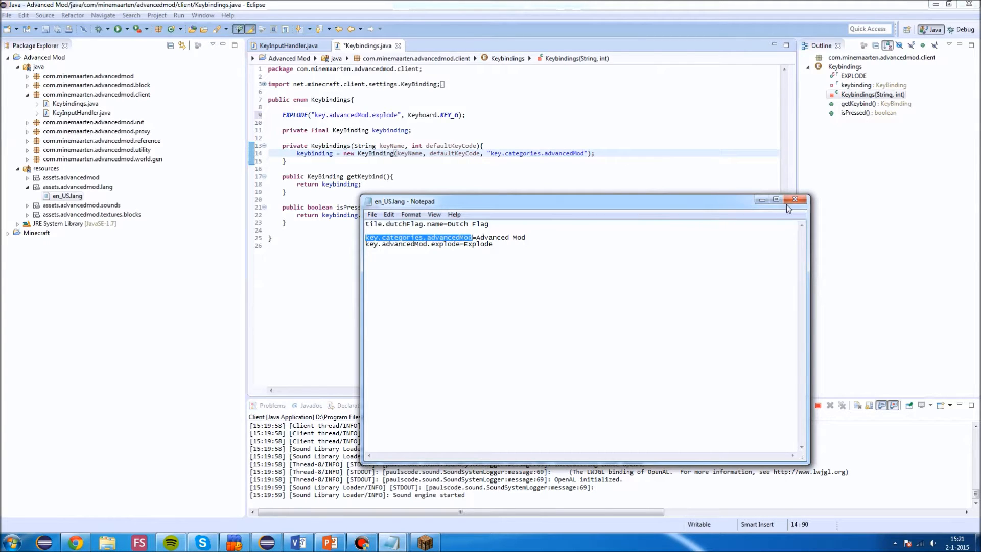
click(794, 199)
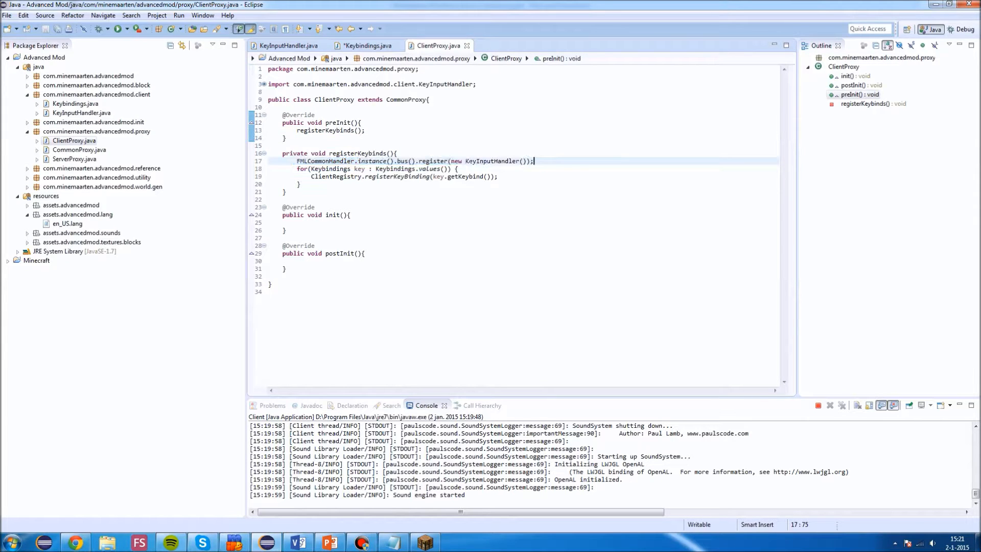
Compare KeyInputHandler with ClientProxy and type NONE into the Keybindings enum.
click(289, 45)
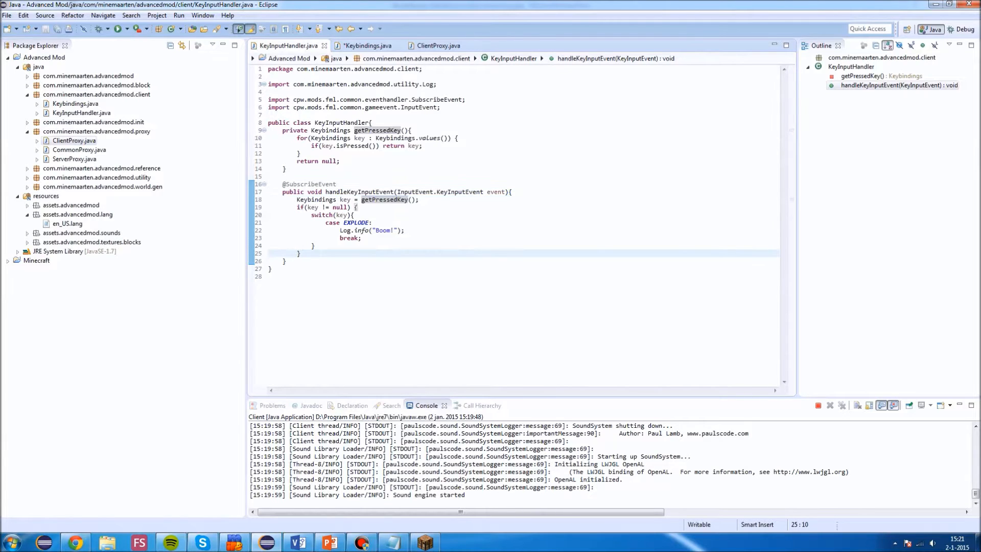
click(434, 46)
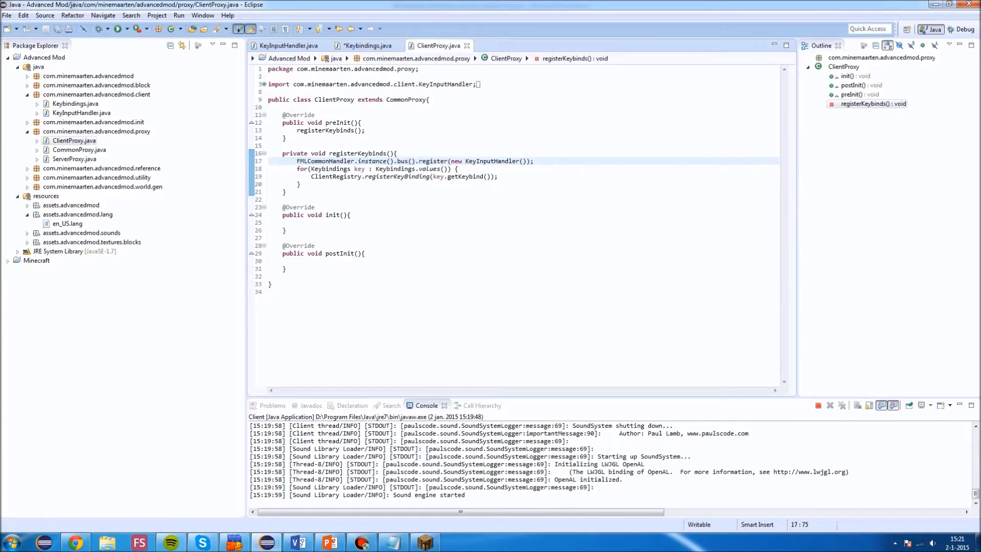
click(290, 45)
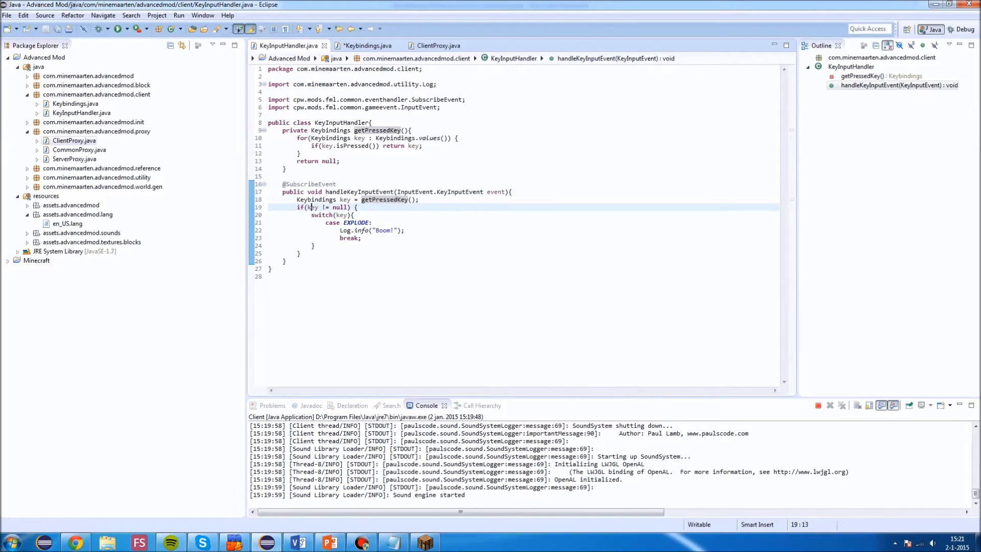
click(438, 46)
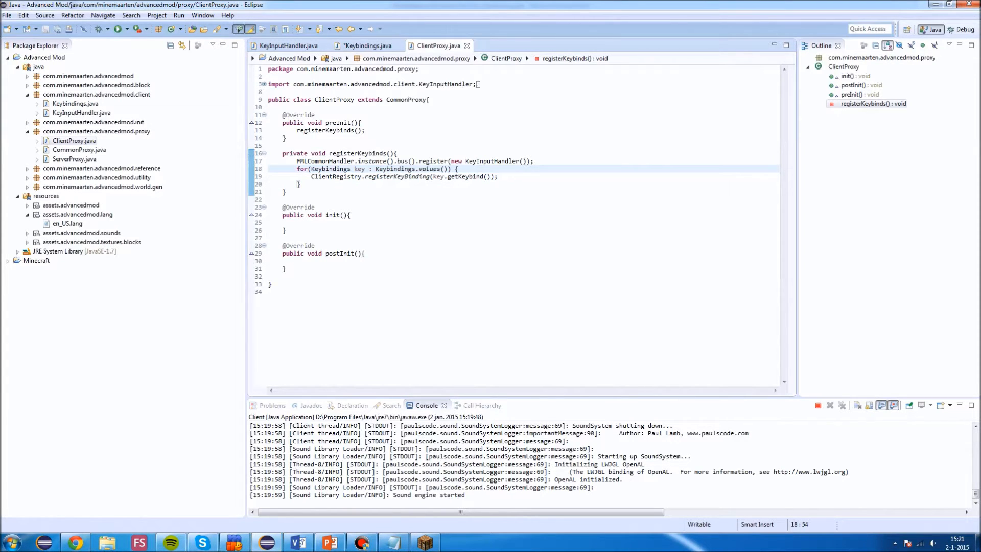
click(289, 45)
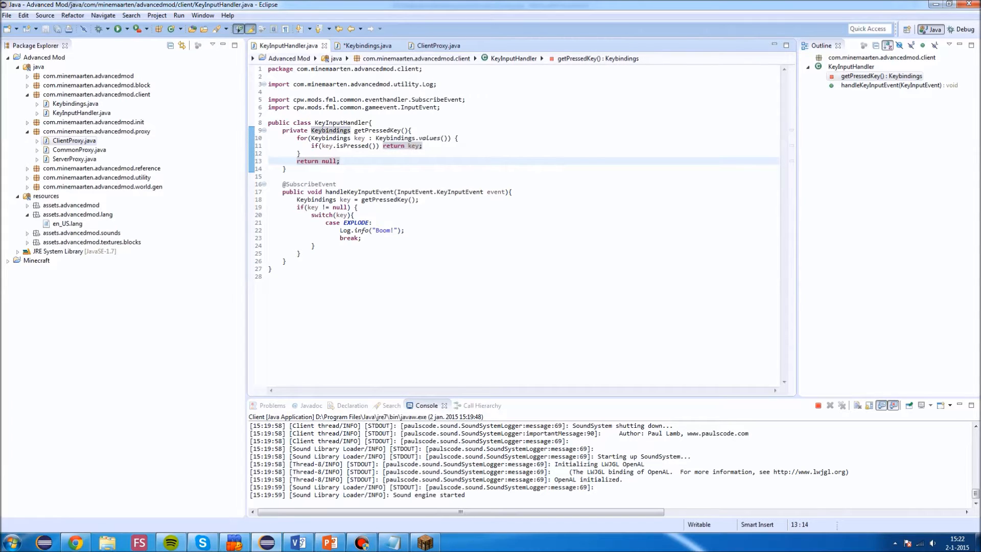
click(362, 46)
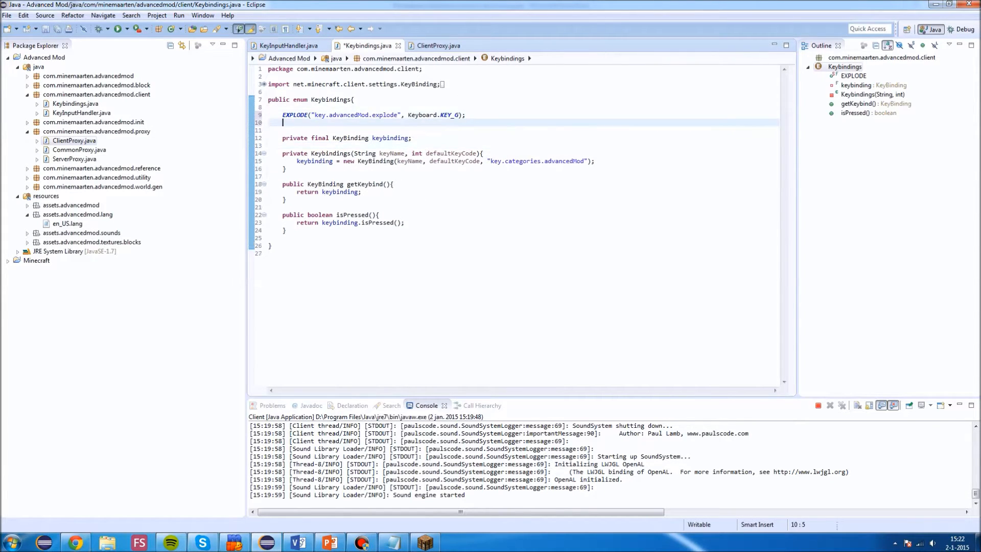
text(NONE)
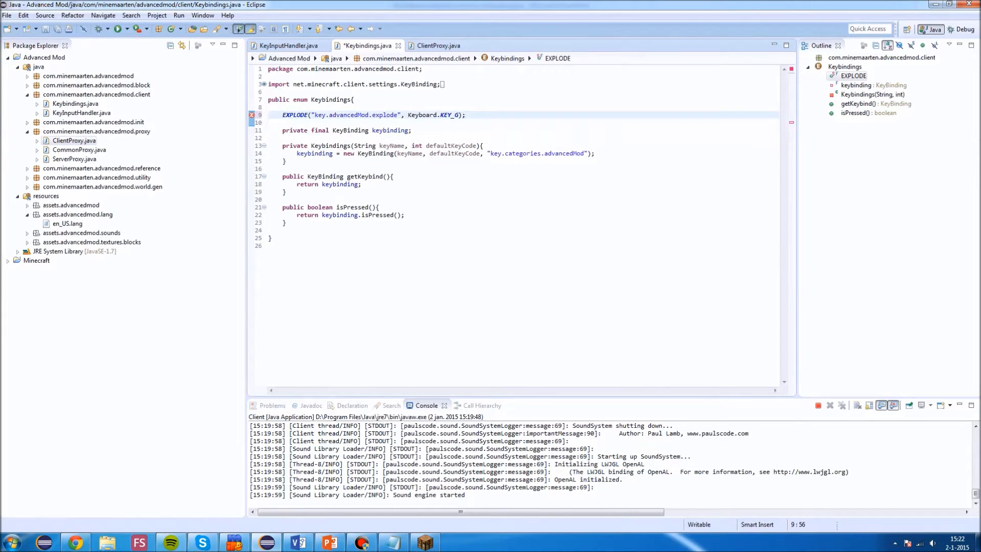
Review ClientProxy's key-registration loop, KeyInputHandler, and the Keybindings isPressed method.
click(289, 45)
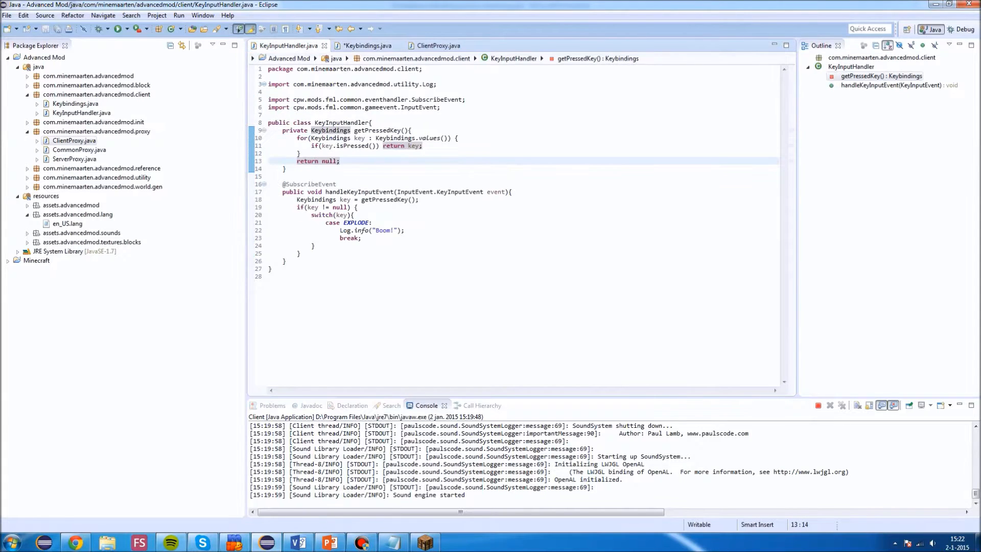
click(434, 45)
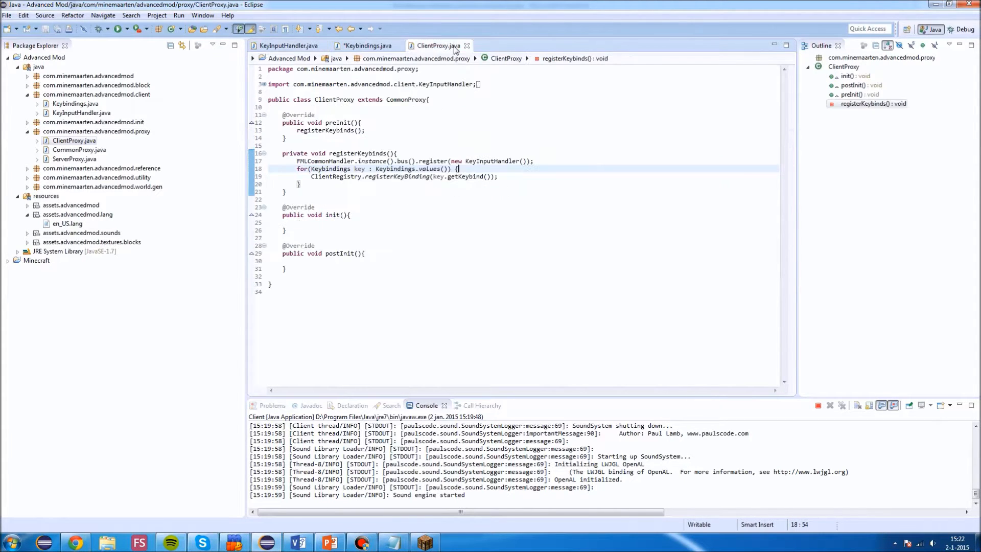
drag(298, 168, 299, 192)
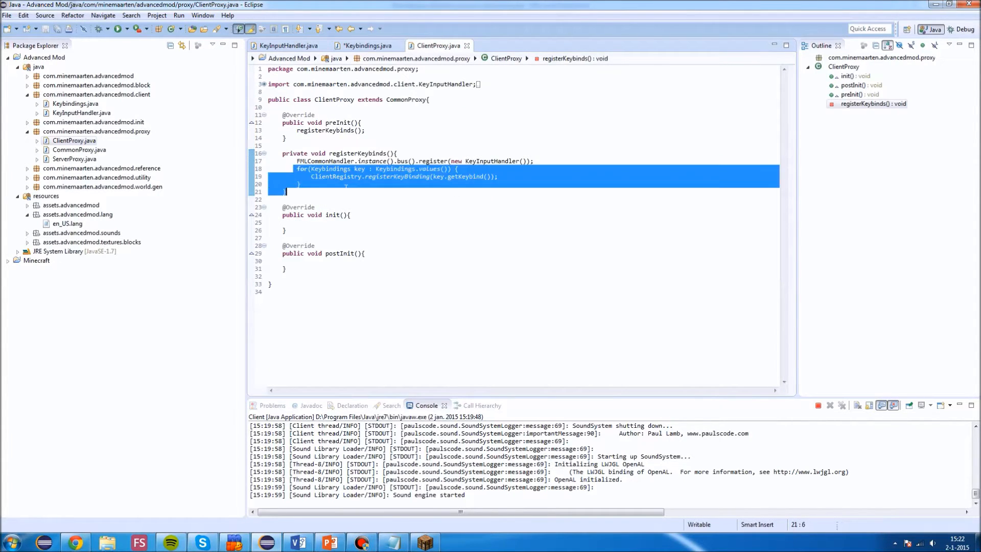
click(308, 176)
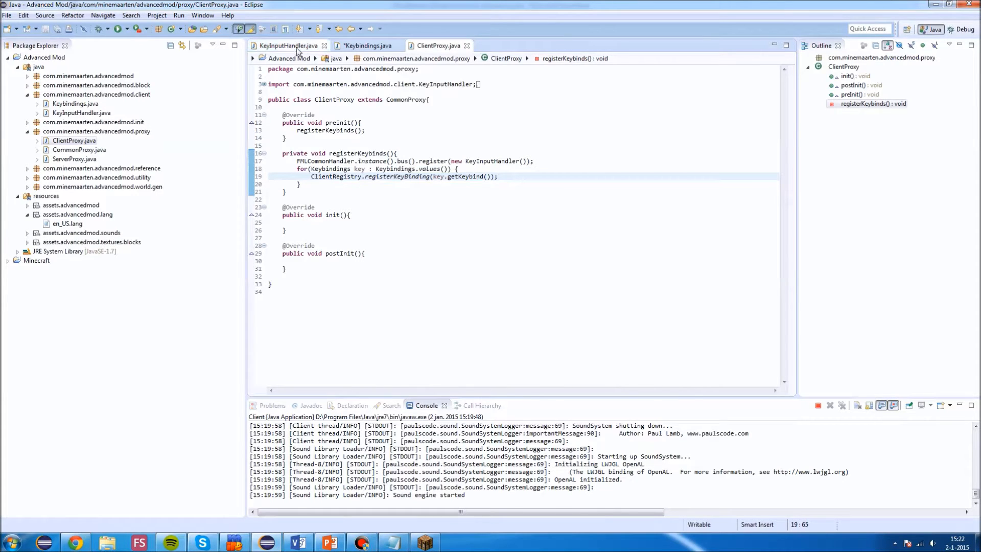
click(299, 46)
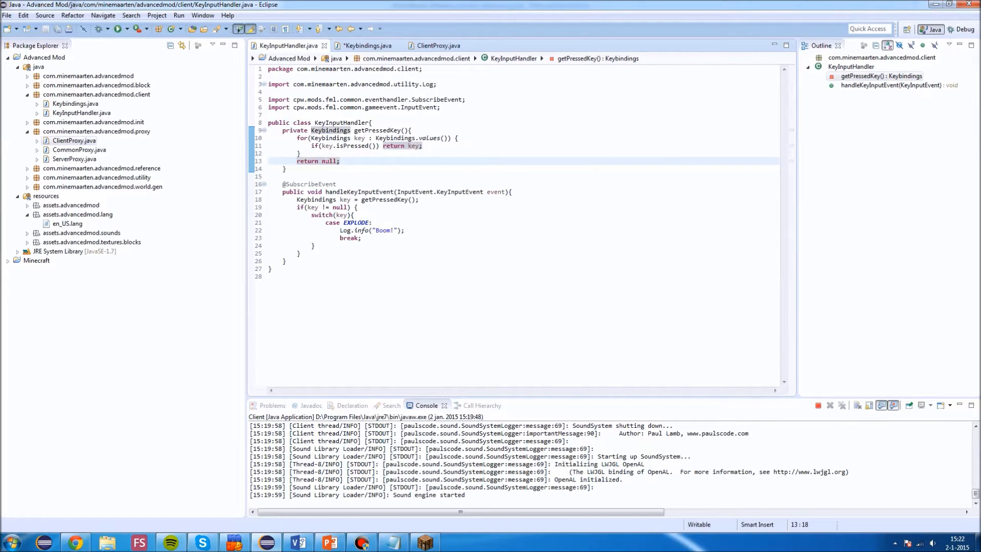
click(357, 207)
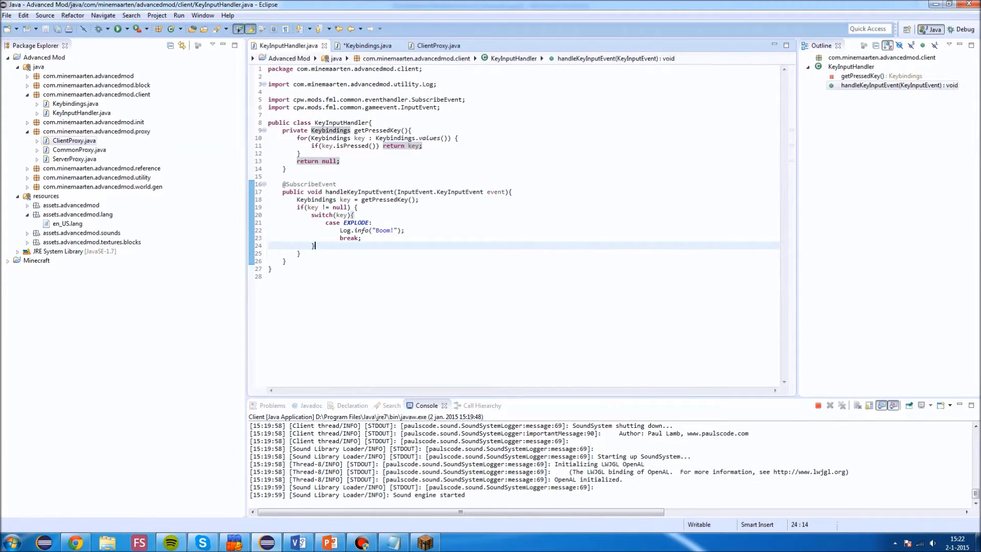
click(363, 45)
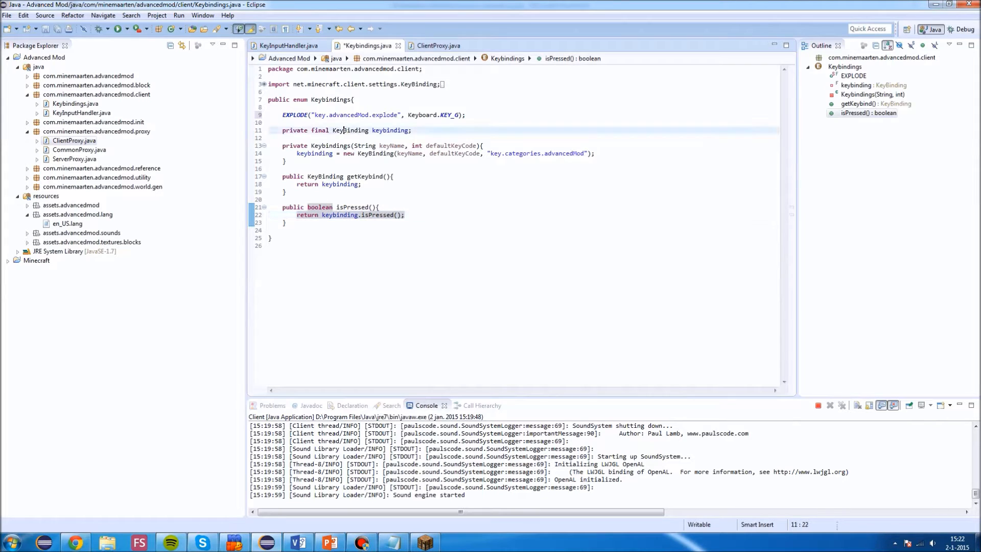
click(290, 46)
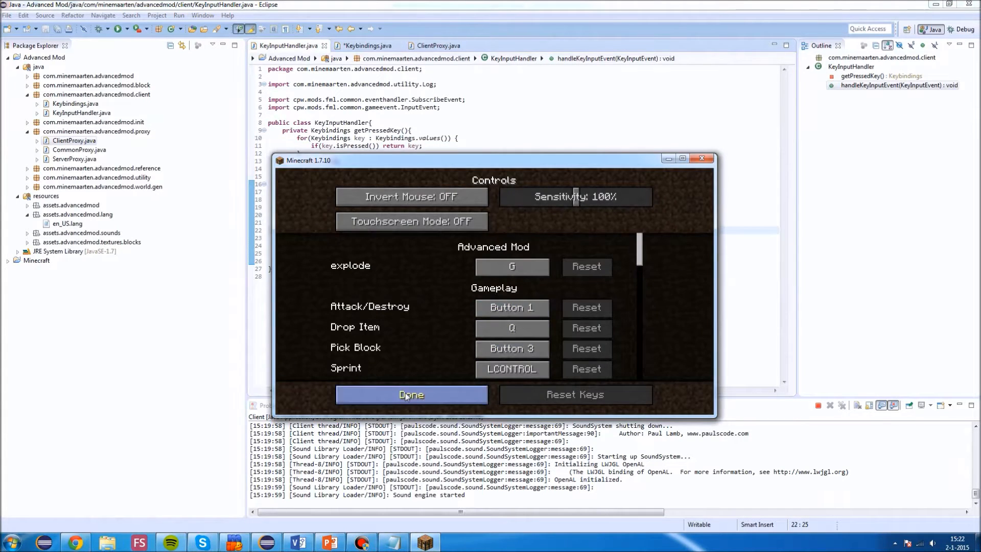
Load New World, press the explode key to log Boom!, then pause and quit.
click(410, 394)
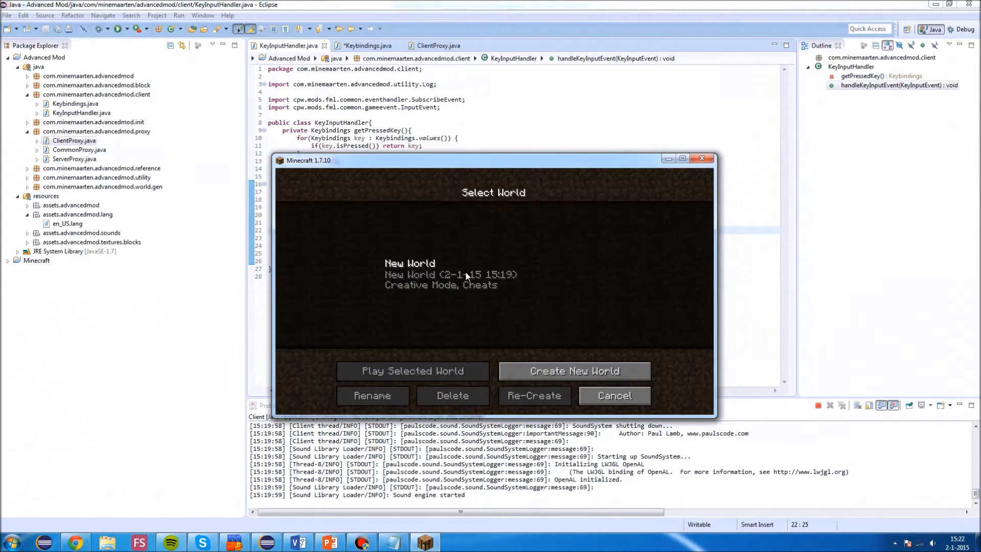
click(412, 370)
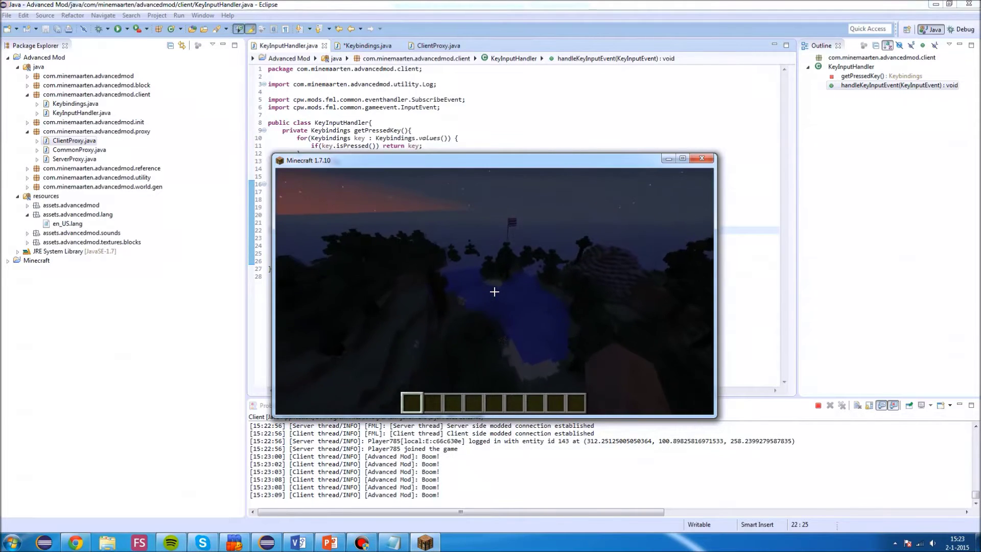
key(Escape)
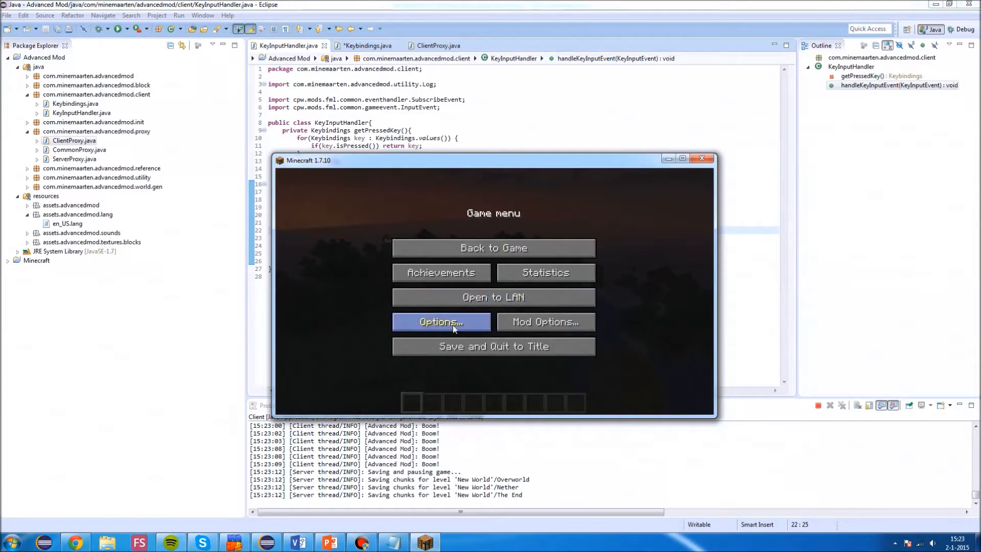
click(441, 321)
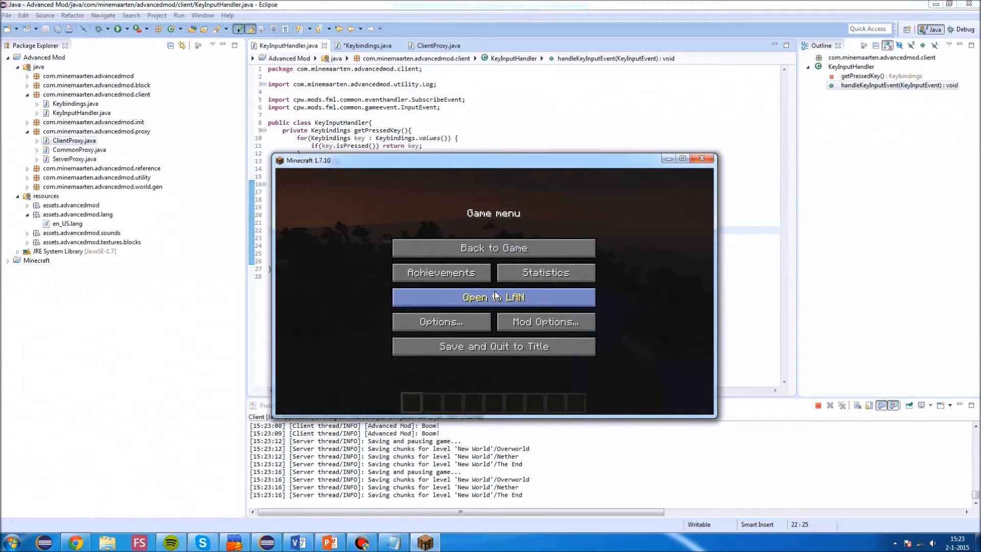
click(494, 248)
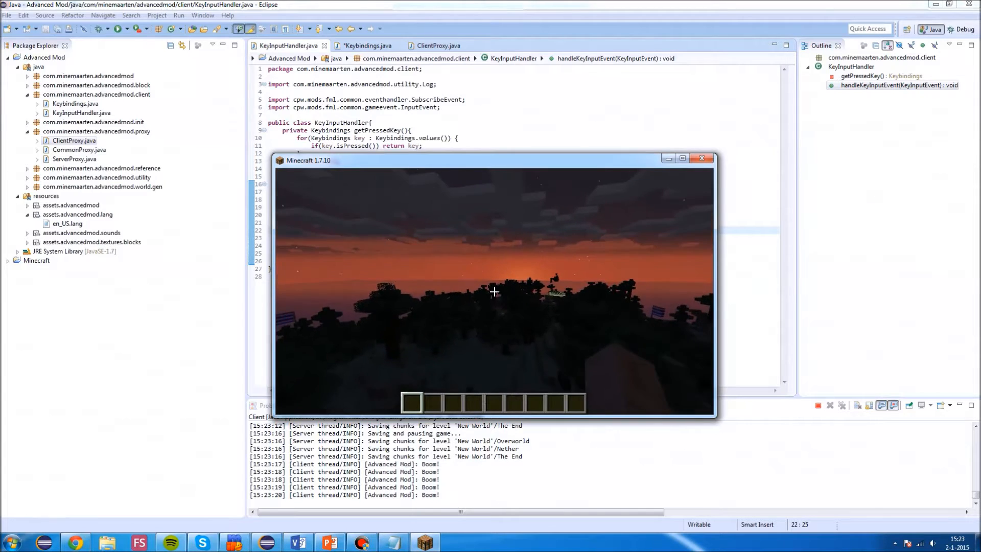
key(Escape)
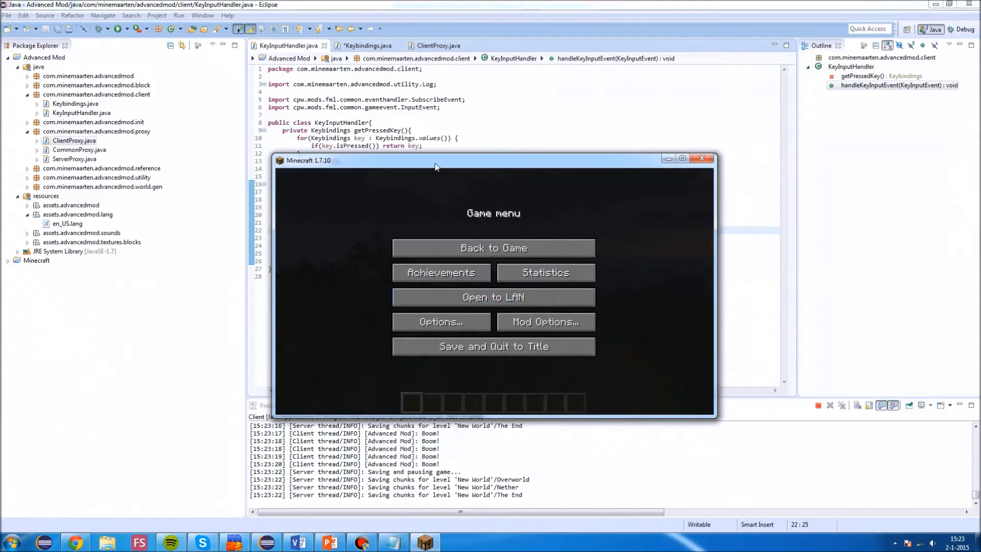
click(701, 158)
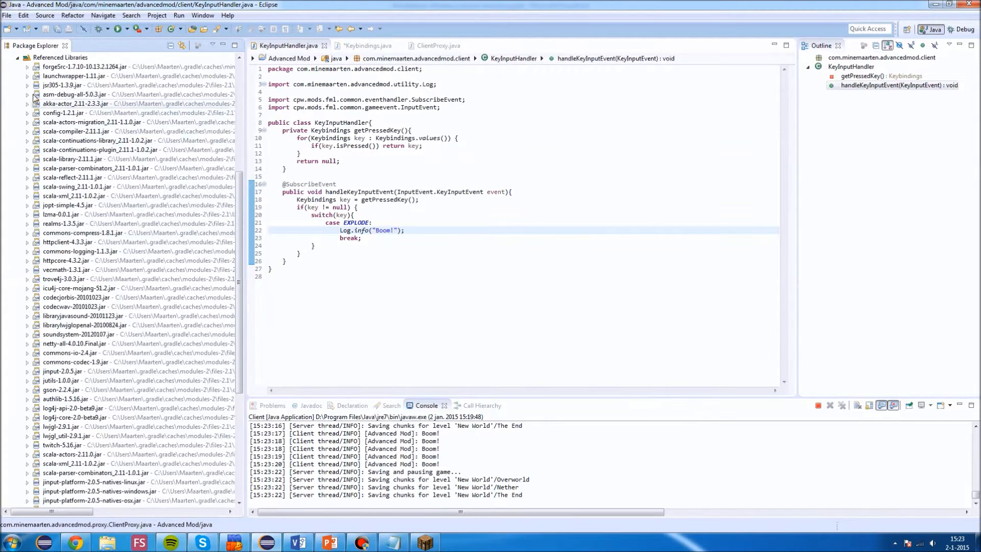
Scroll to Referenced Libraries, expand net.minecraft.entity.monster and open EntityCreeper.class.
scroll(down, 3)
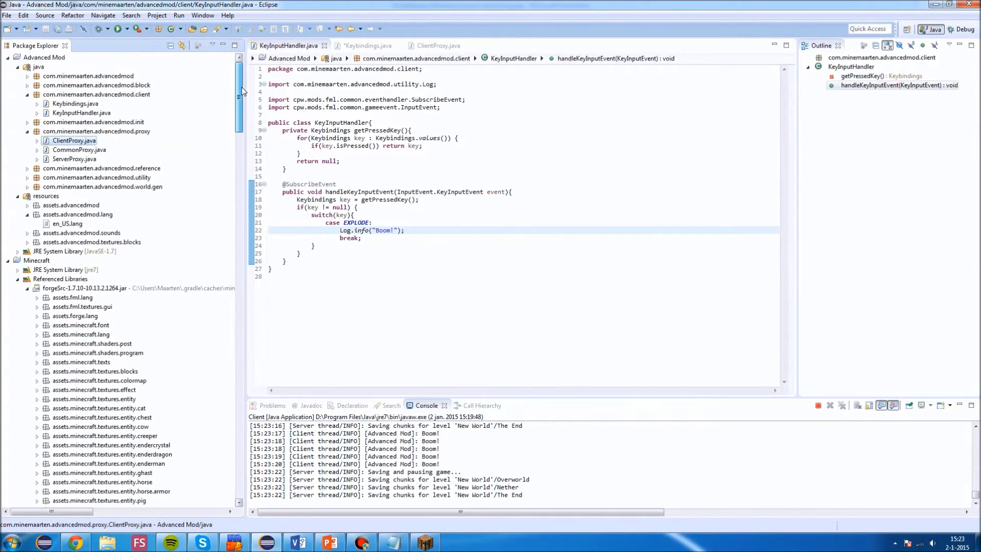
scroll(down, 3)
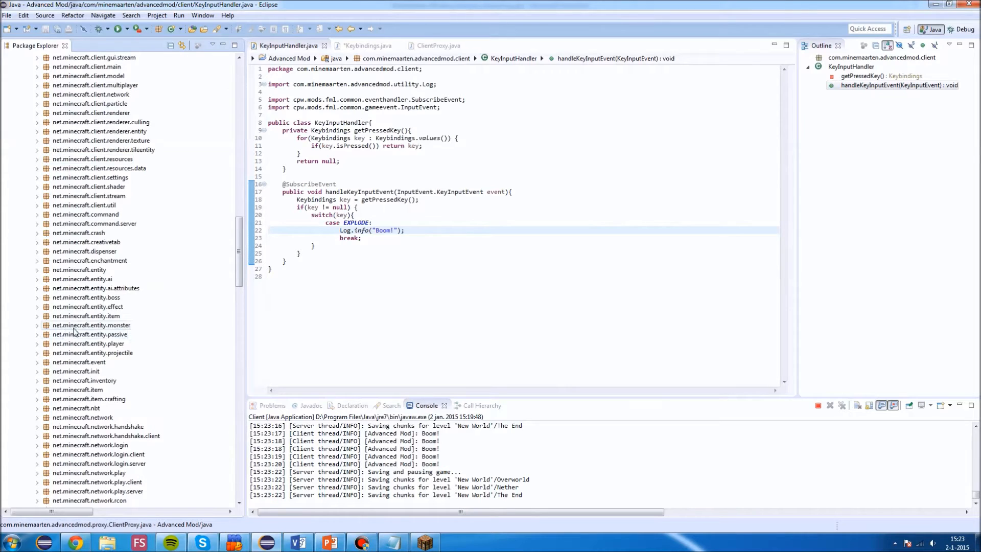
click(92, 325)
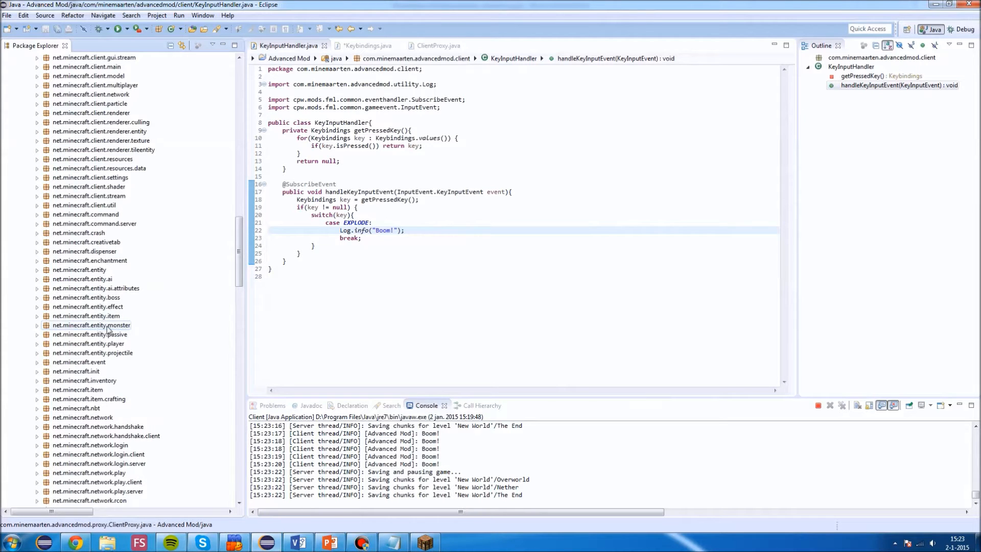
click(37, 325)
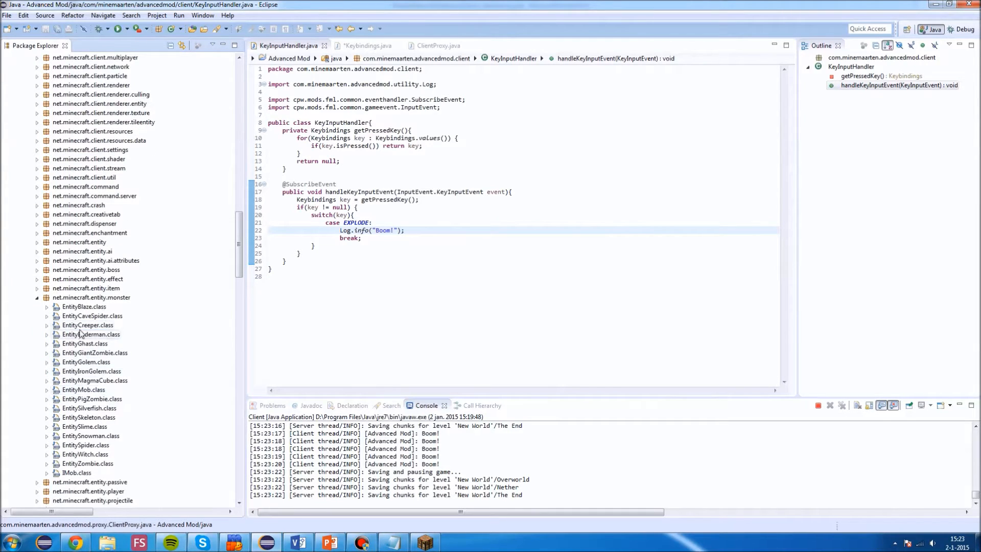
double_click(87, 325)
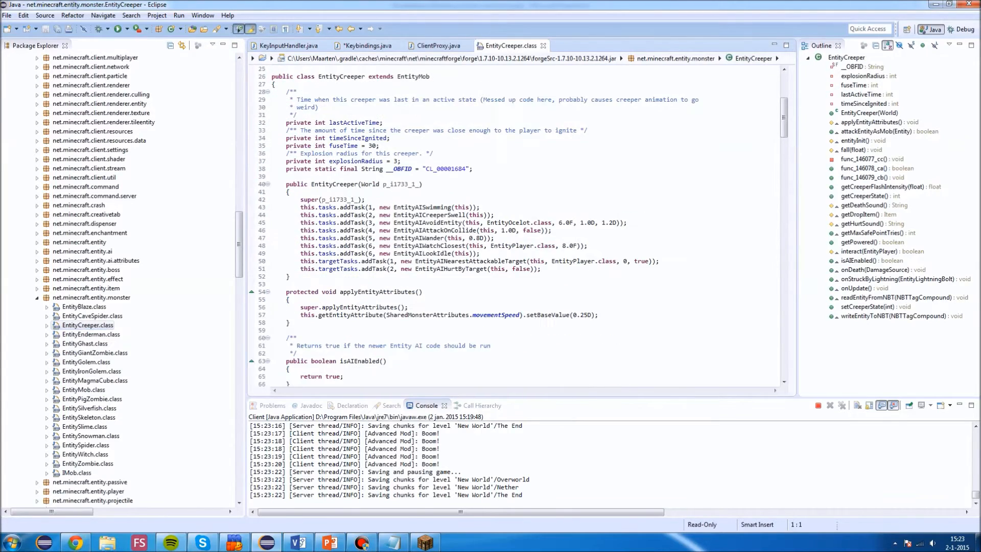
Scroll EntityCreeper past onUpdate() down to func_146077_cc with createExplosion.
scroll(down, 3)
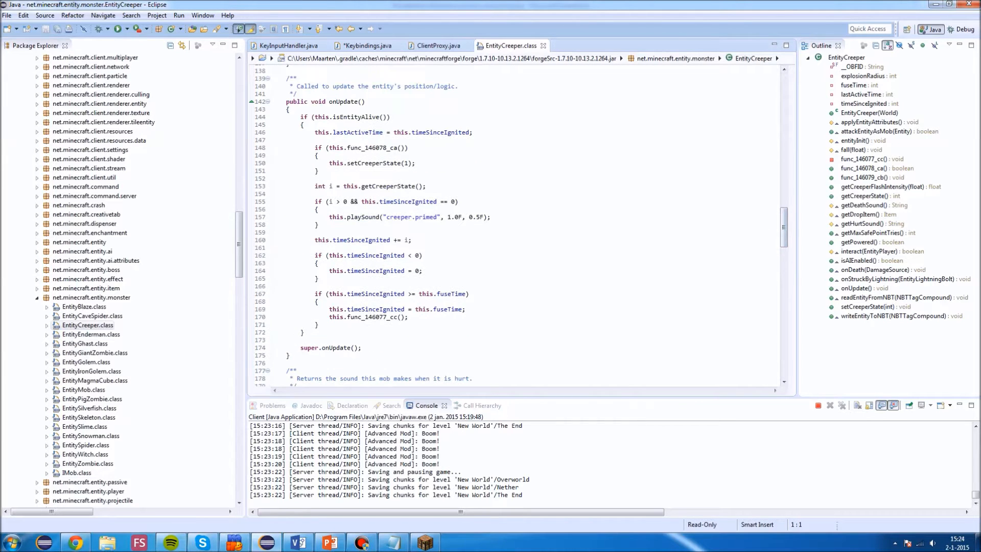
scroll(down, 3)
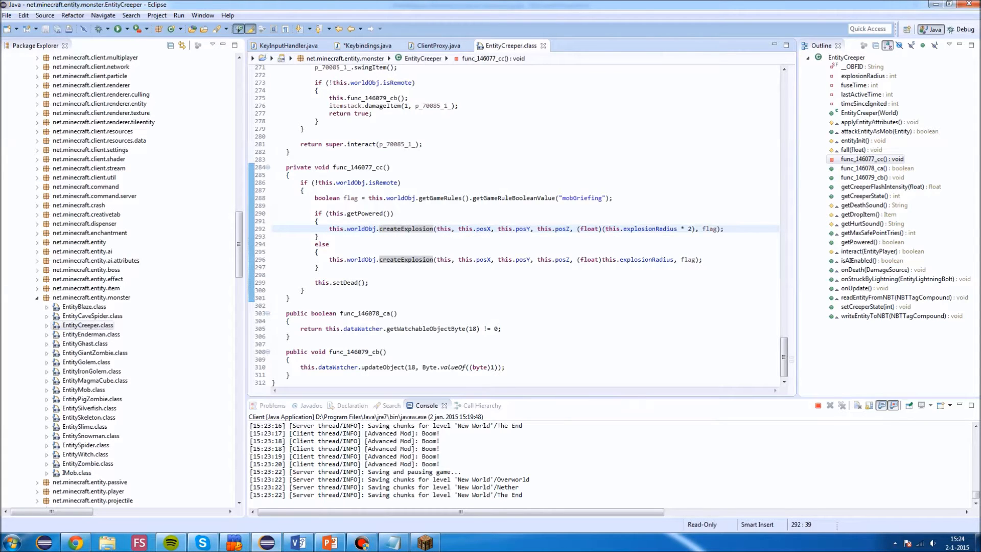
Inspect createExplosion's arguments, from the entity argument to the mobGriefing flag.
double_click(443, 228)
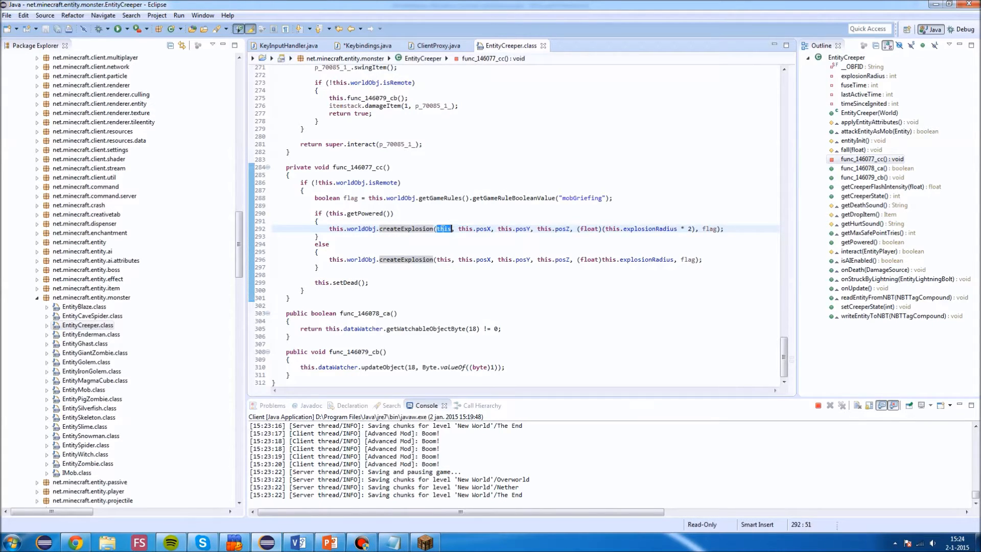
mouse_move(445, 229)
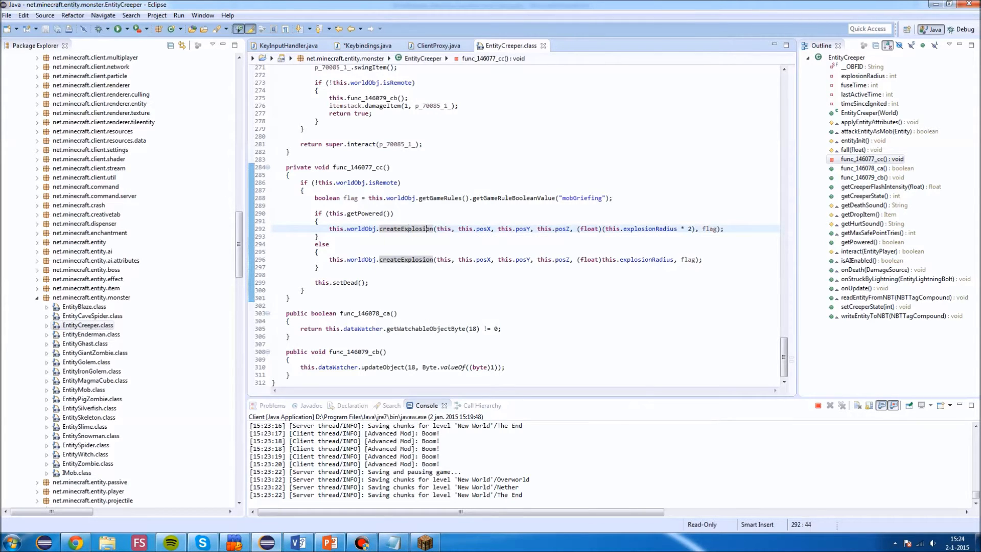
mouse_move(405, 229)
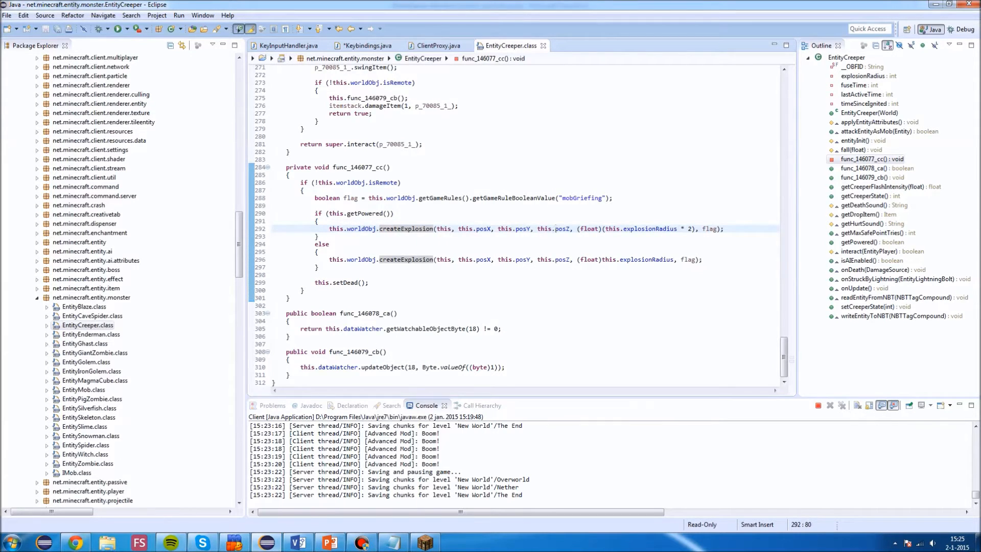
drag(576, 229, 682, 229)
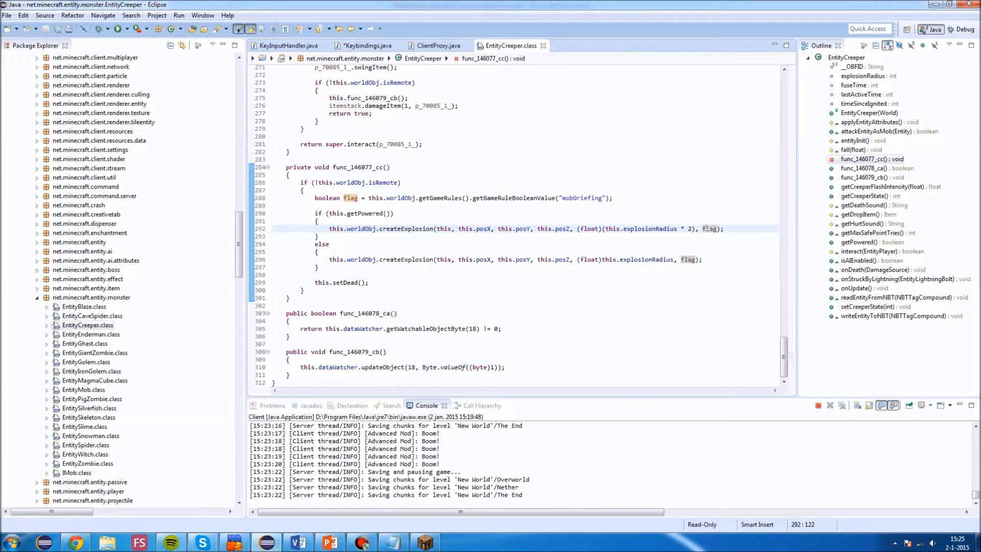
mouse_move(710, 228)
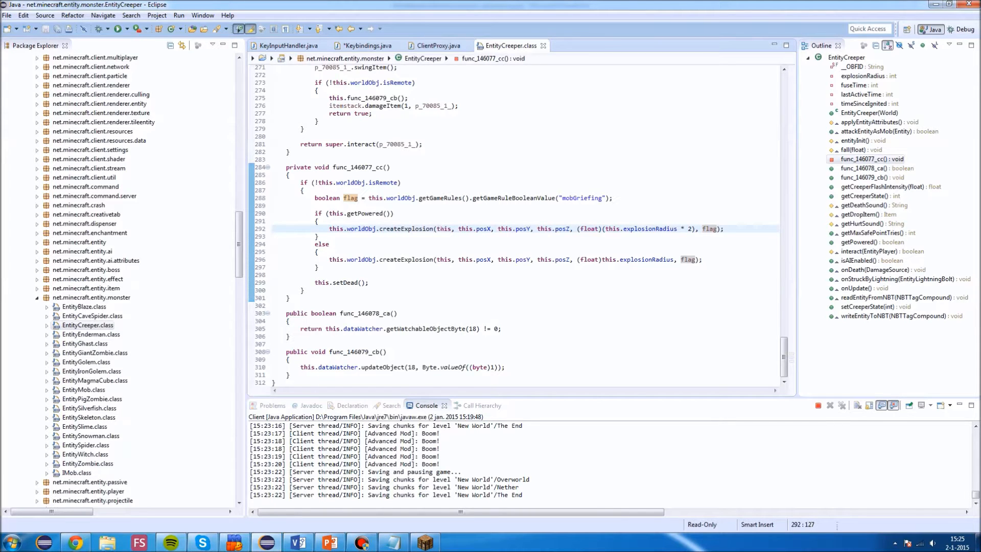
mouse_move(406, 228)
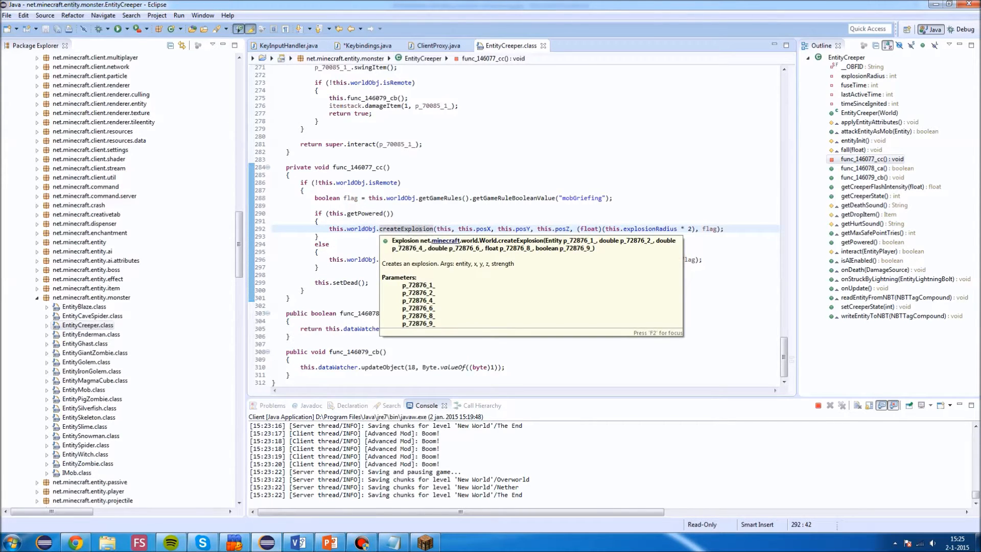
mouse_move(417, 228)
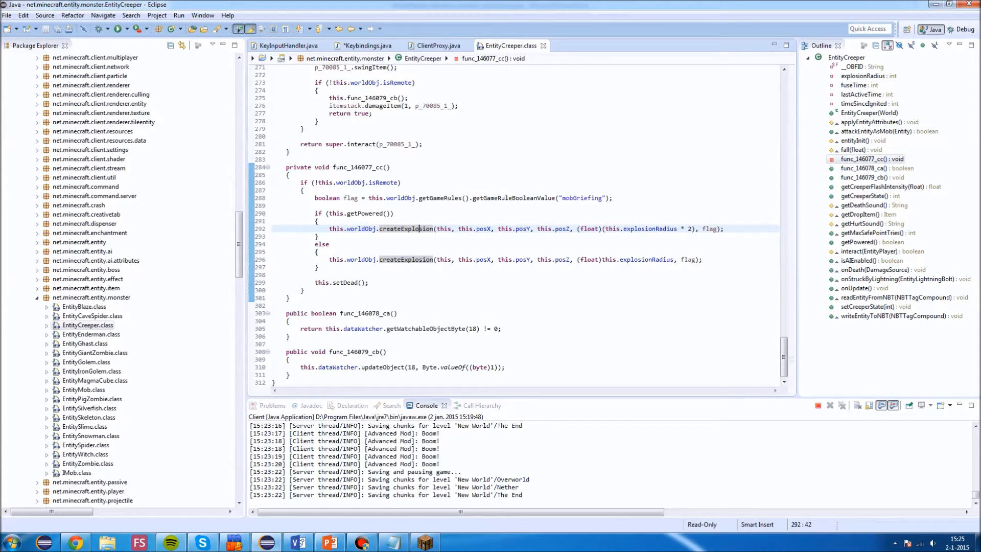
mouse_move(363, 229)
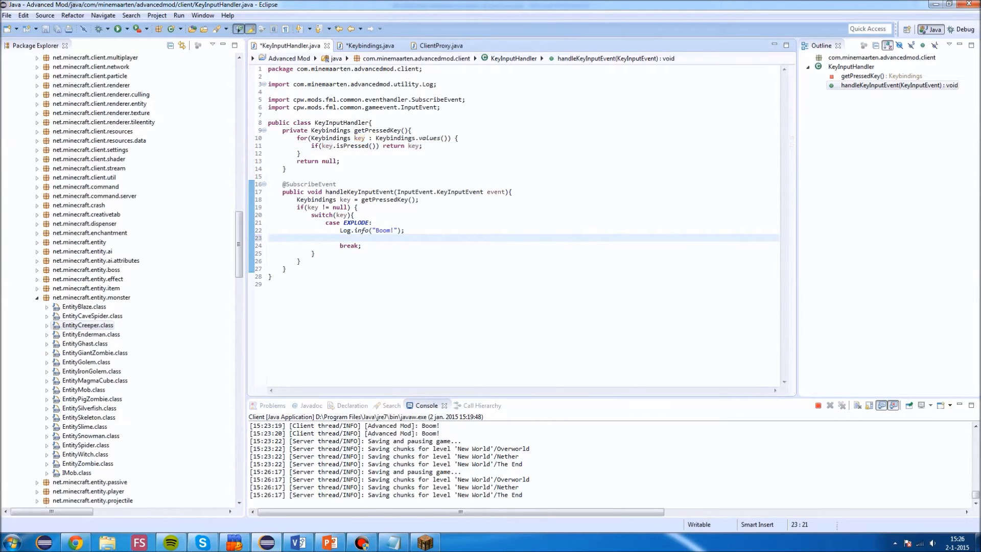
Assign Minecraft.getMinecraft().thePlayer to a player variable, then select EntityPlayer to inspect.
click(340, 238)
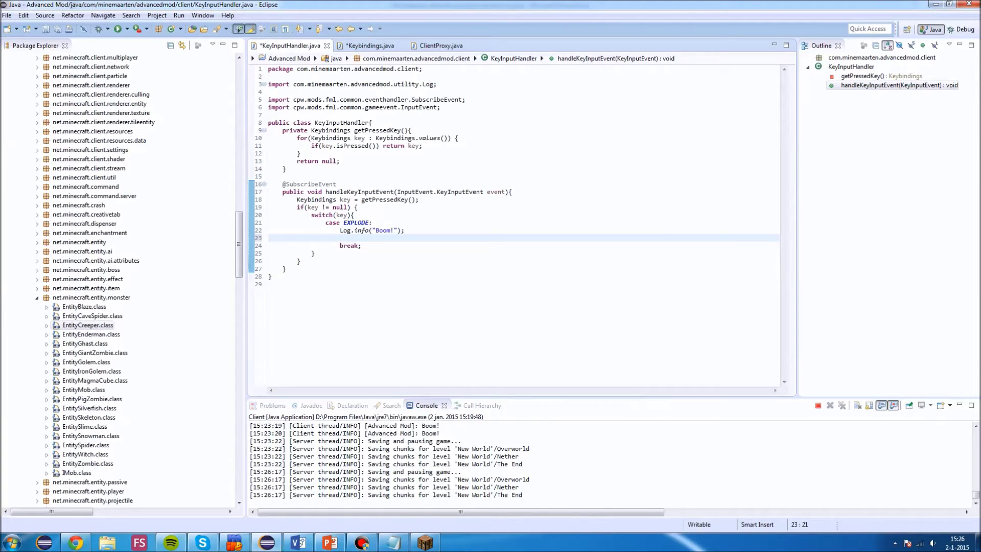
text(Min)
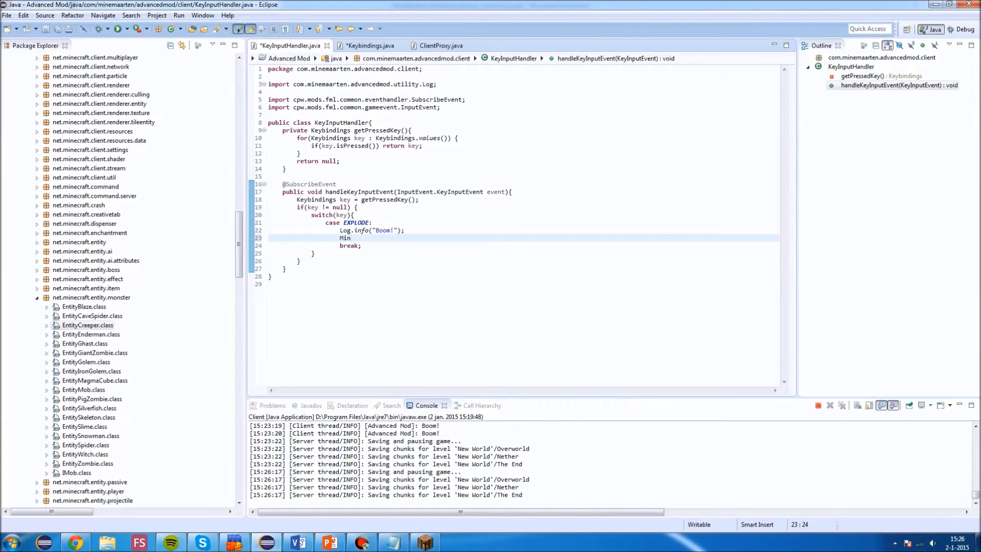
text(e)
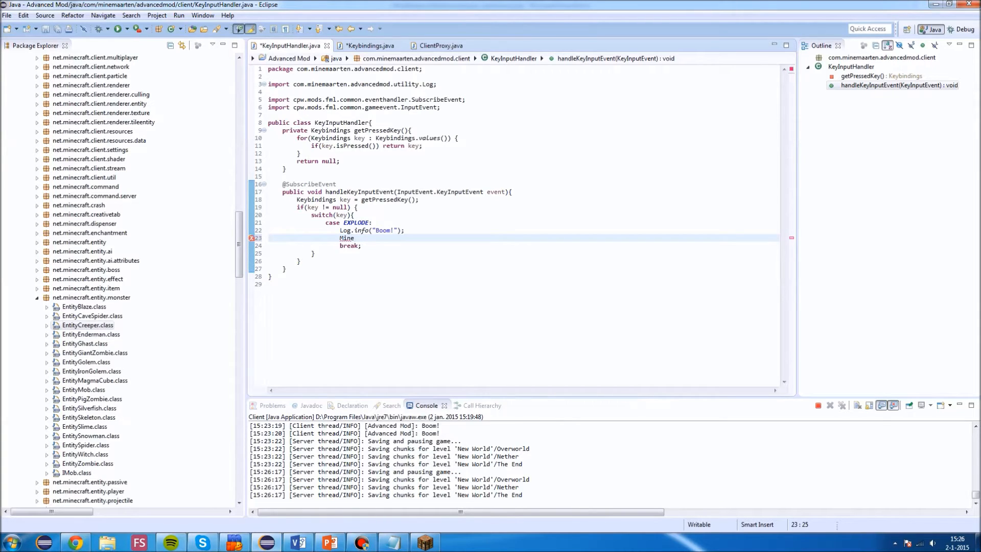
text(Craft)
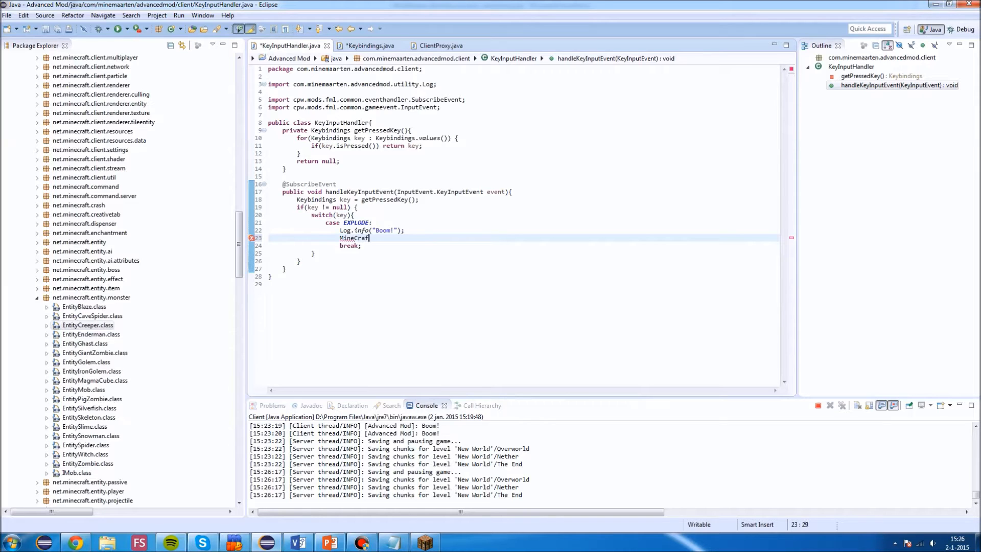
key(BackSpace)
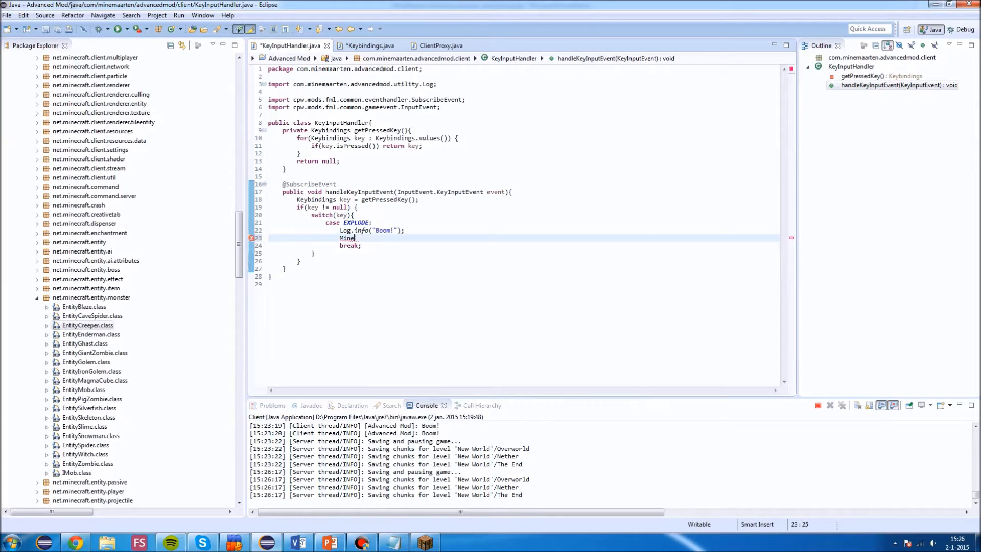
text(craft)
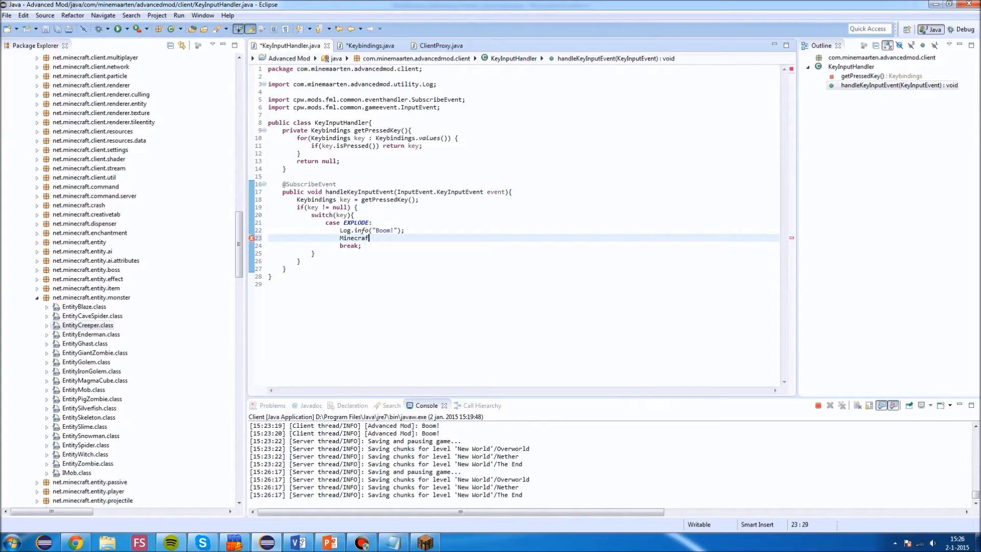
text(.getMinecraft().)
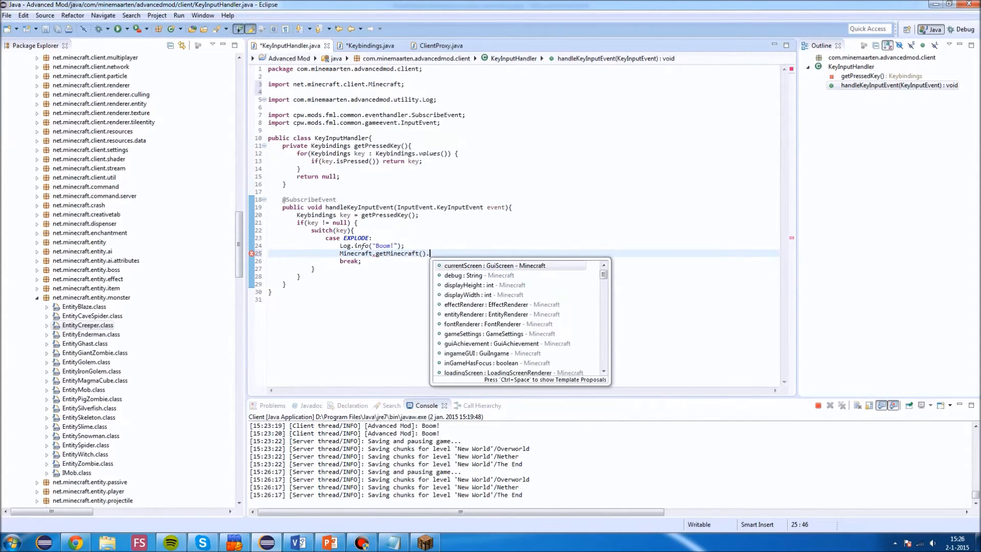
text(thePlayer;)
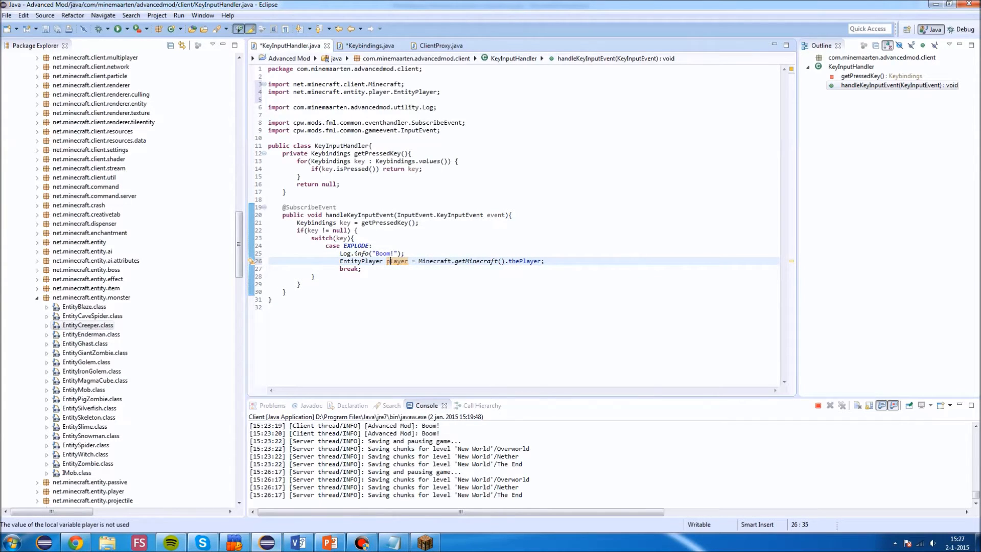
double_click(397, 261)
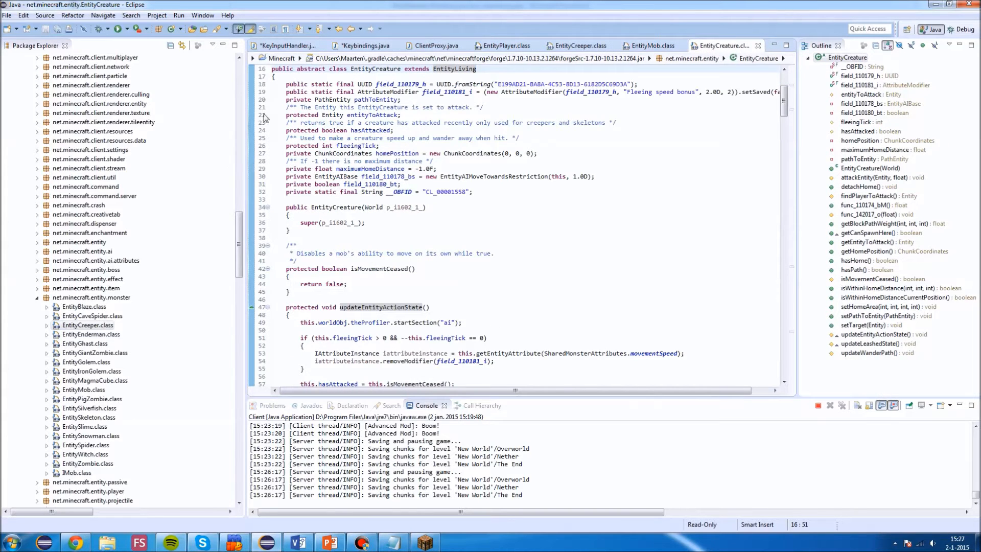
mouse_move(757, 44)
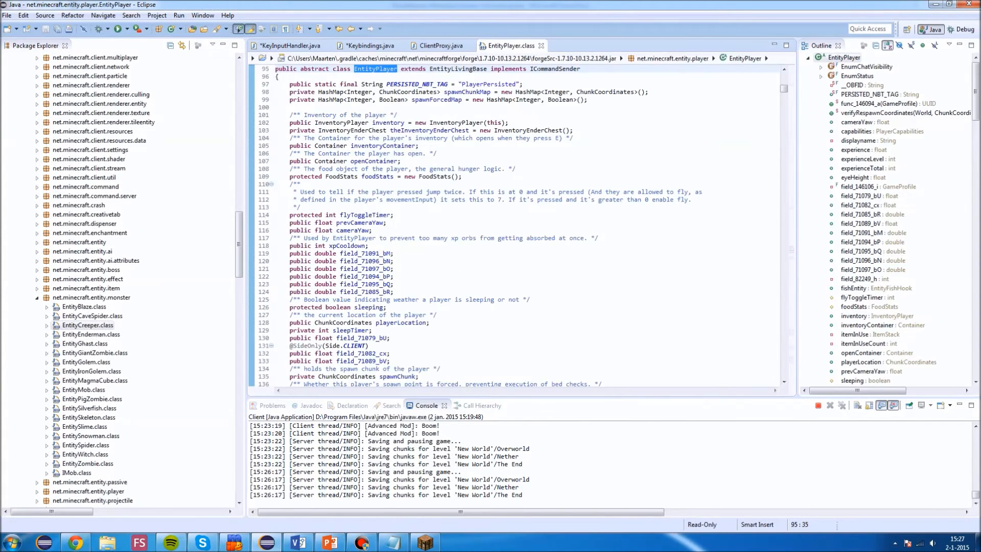
Jump to the Entity class, highlight its worldObj field, and close the class source.
click(659, 46)
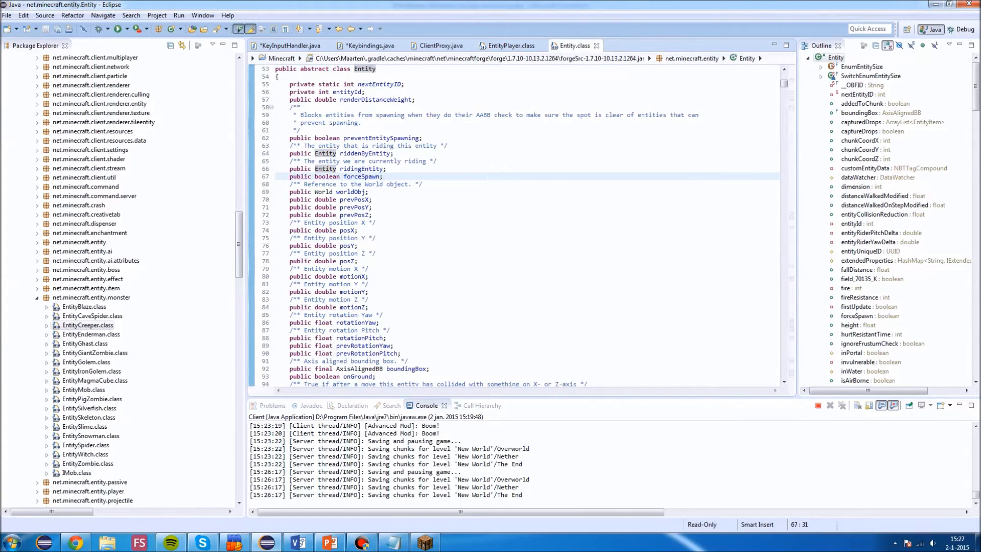
drag(290, 230, 373, 261)
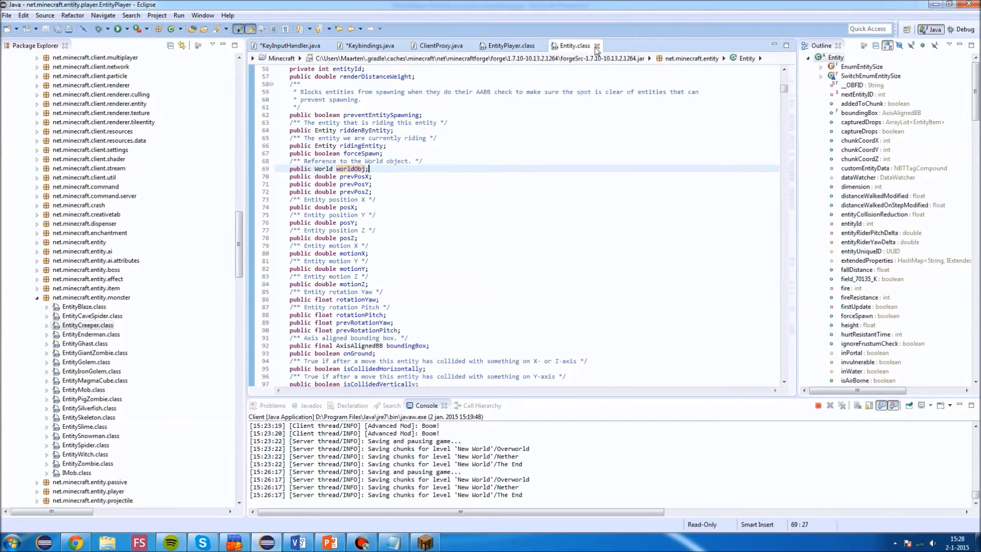
click(285, 44)
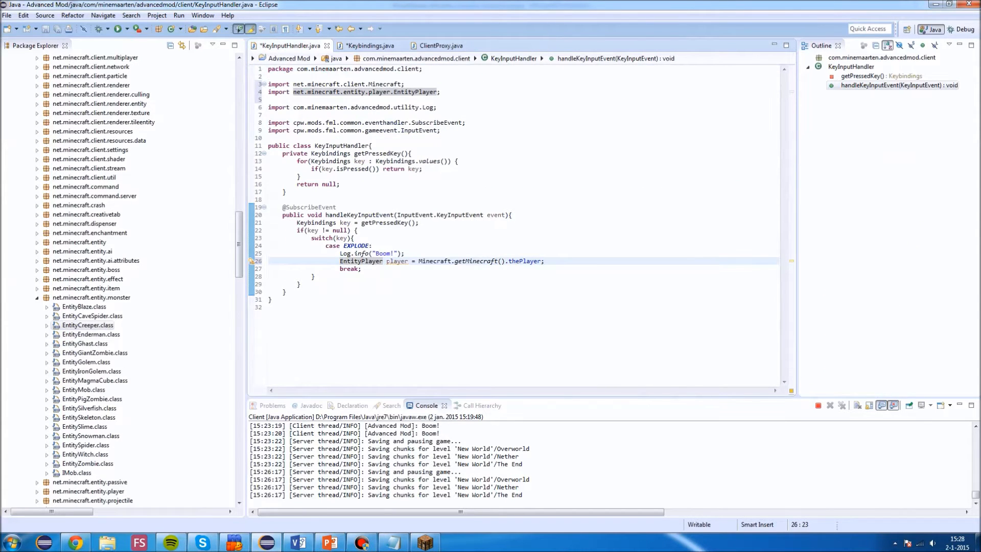
Type player.worldObj.createExplosion( and pass player as the exploding entity.
double_click(396, 261)
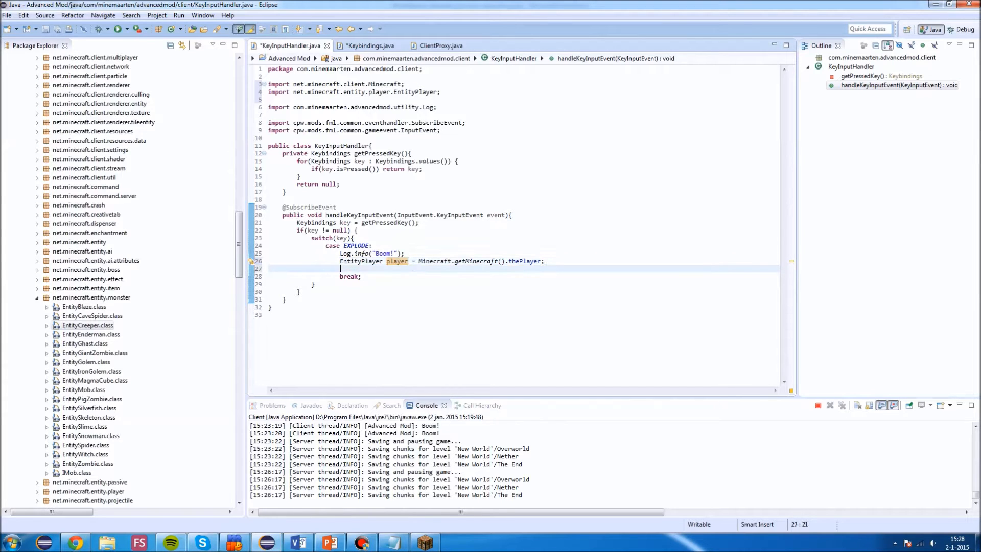
text(player.)
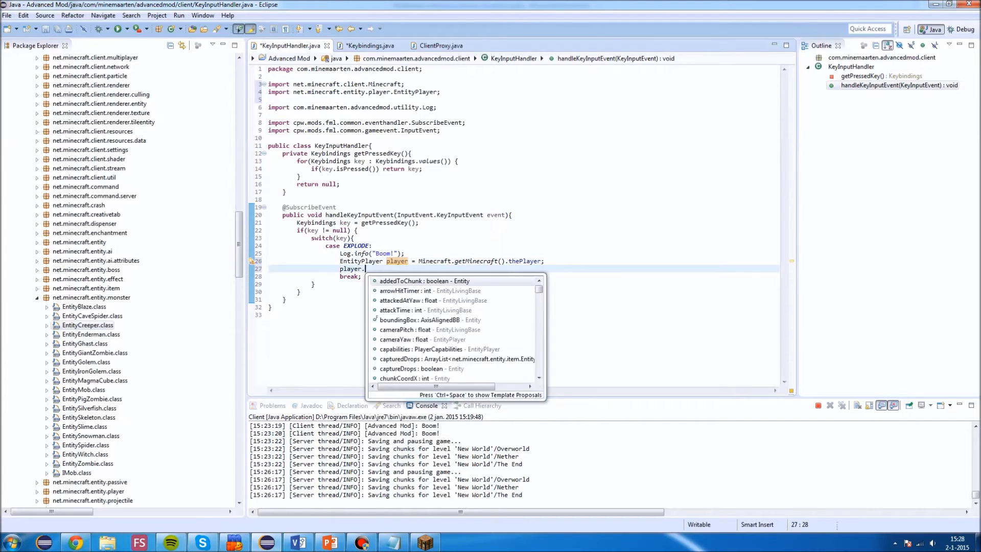
text(worldObj.)
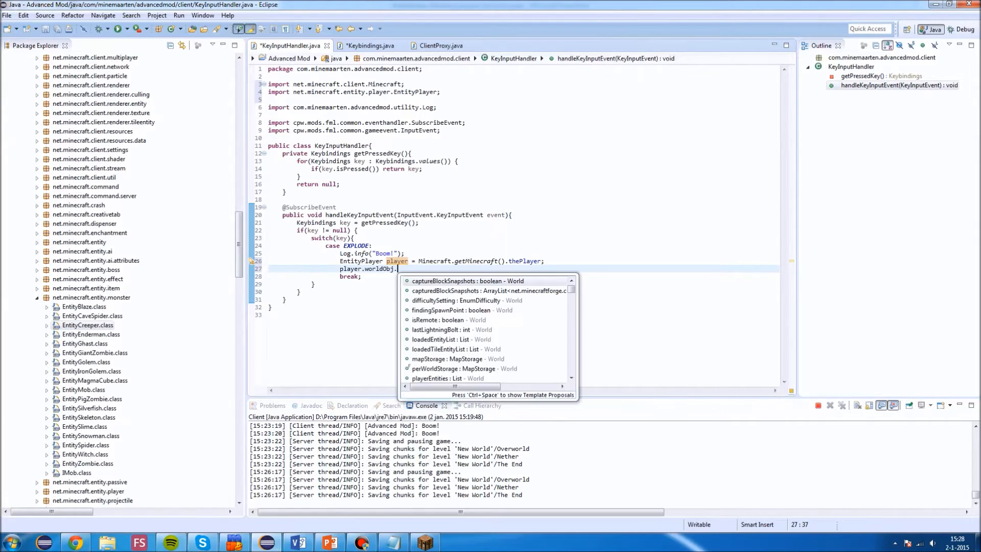
text(createExplosion(p, p_72876_2_, p_72876_4_, p_72876_6_, p_72876_8_, p_72876_9_)
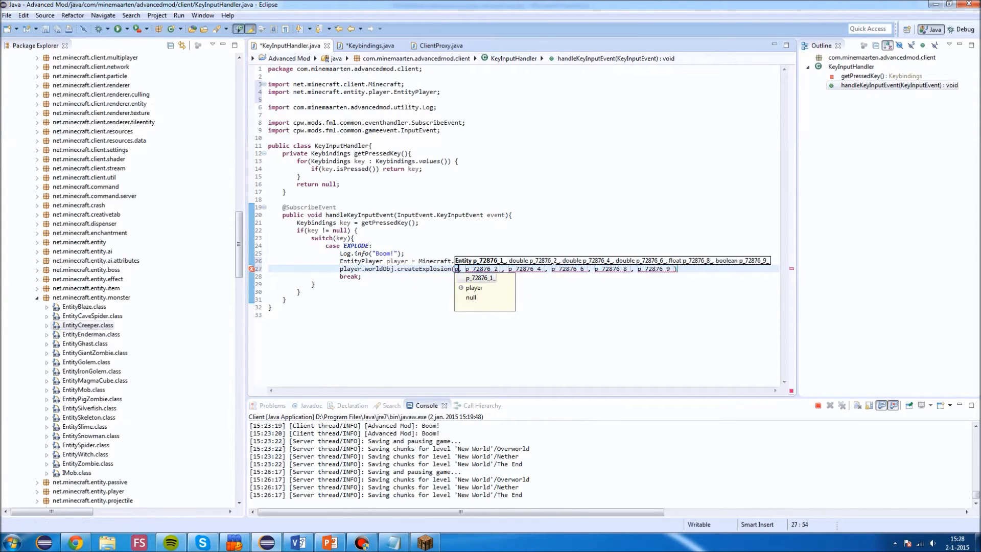
click(474, 288)
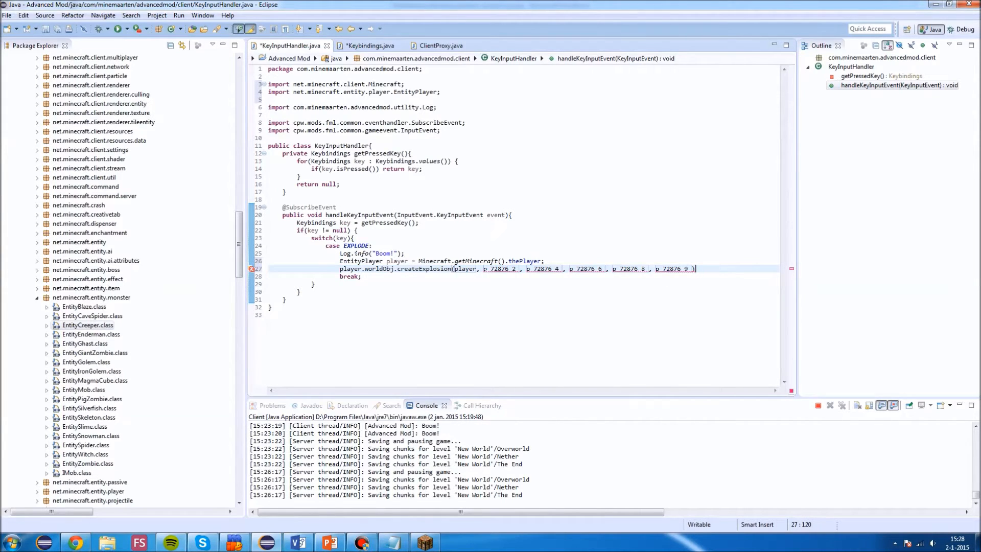
Fill the arguments with player.posX, player.posY - 10, player.posZ and strength 3.0.
double_click(465, 269)
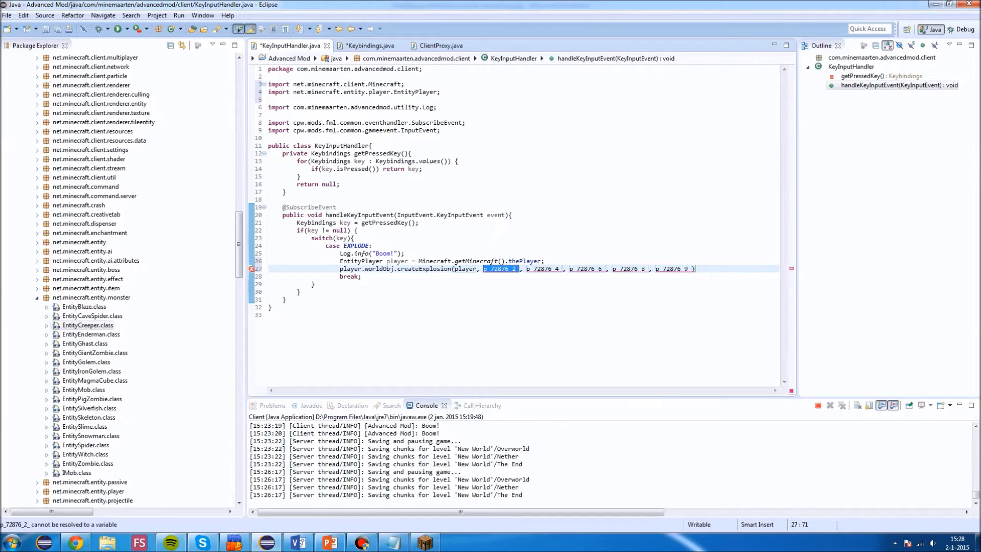
click(499, 268)
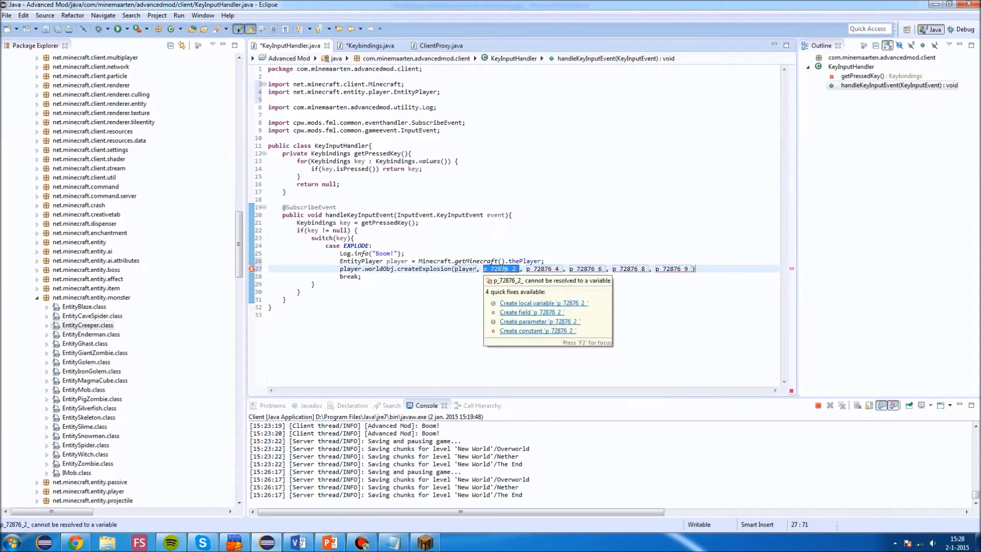
text(player.posX)
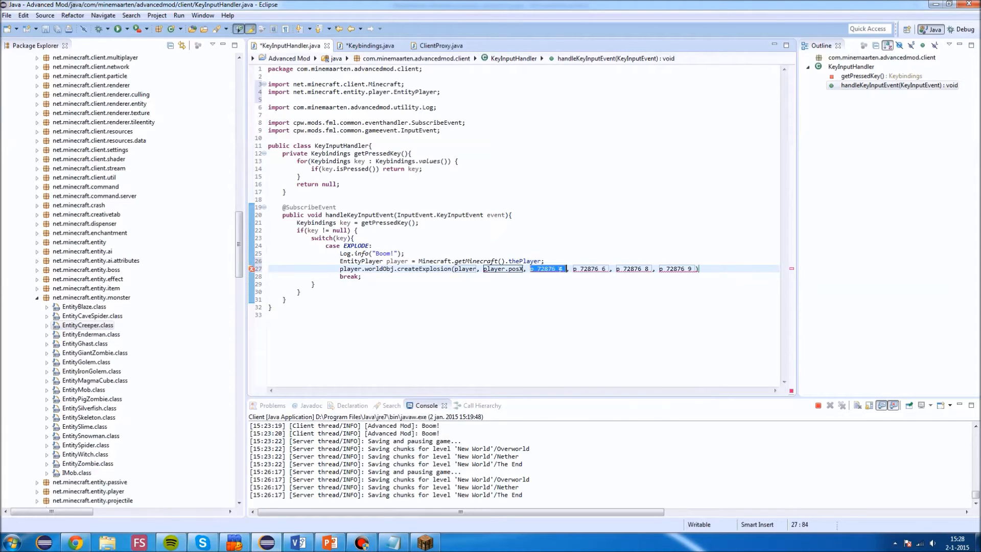
text(Y - 10)
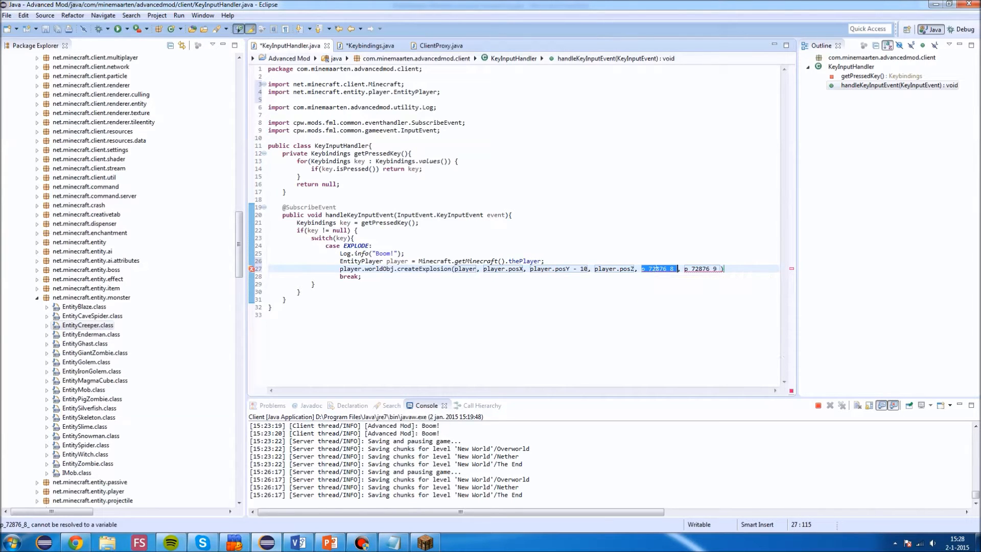
text(3.0)
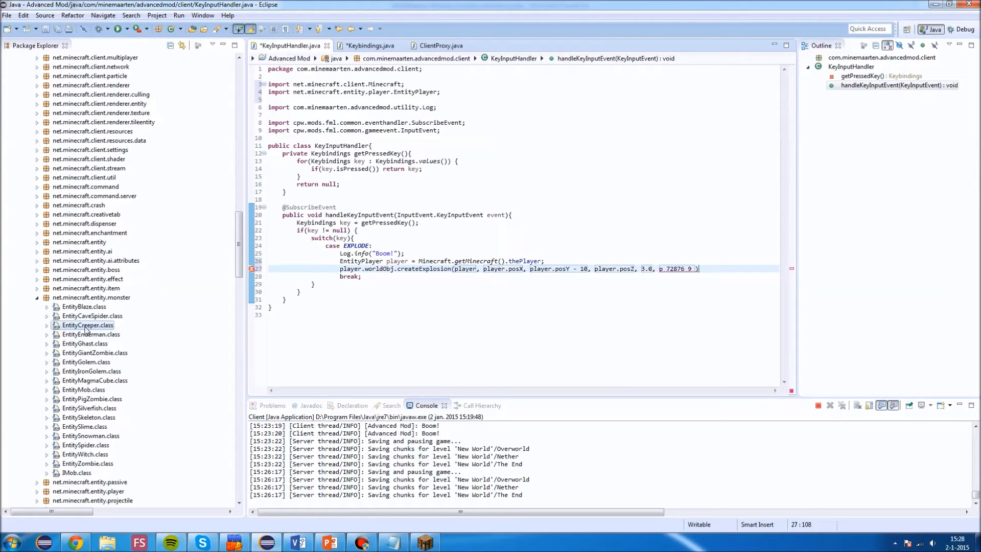
double_click(87, 325)
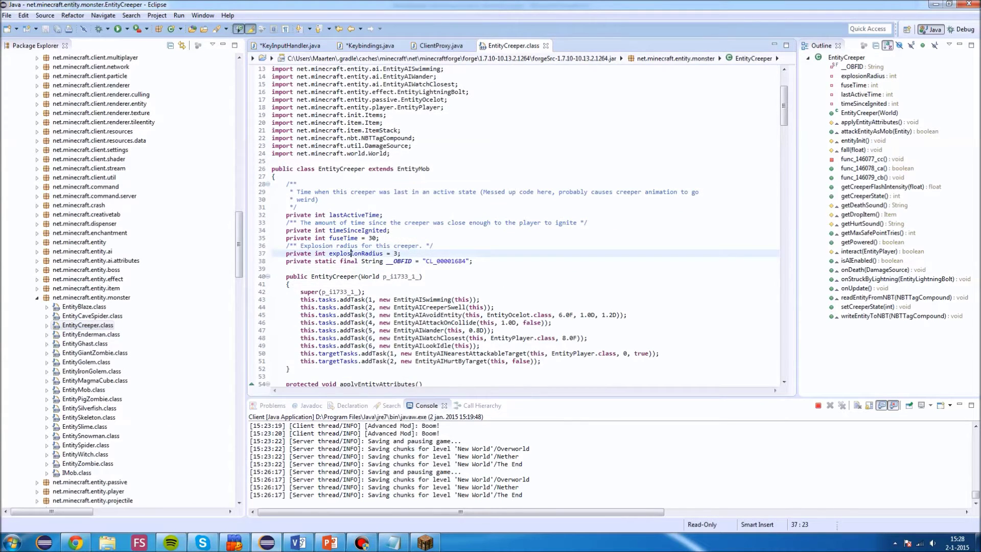
click(865, 76)
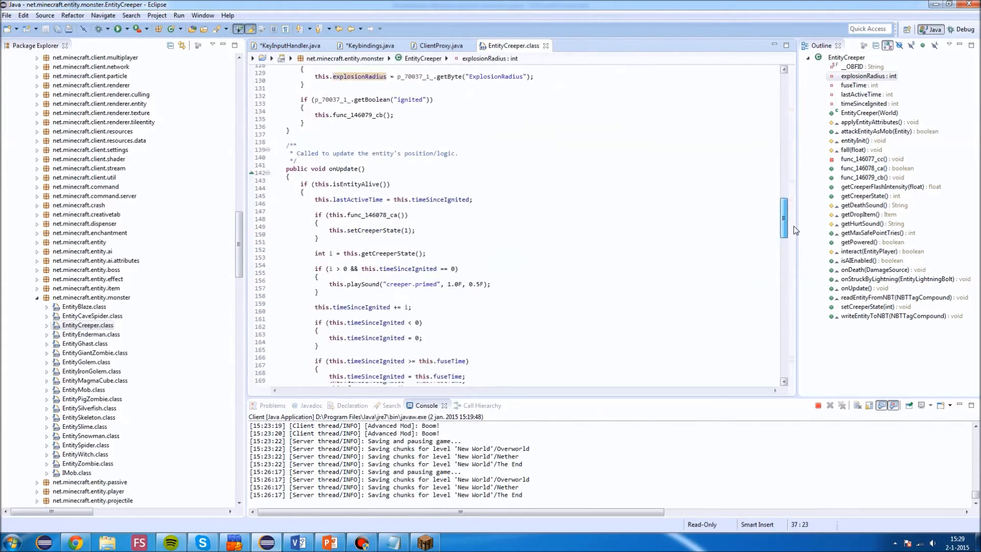
scroll(down, 3)
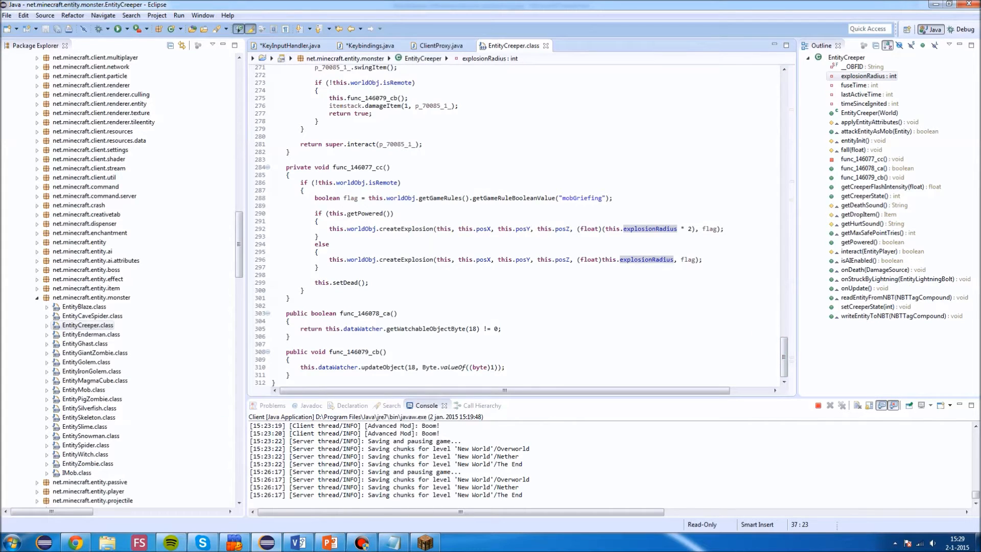
click(318, 213)
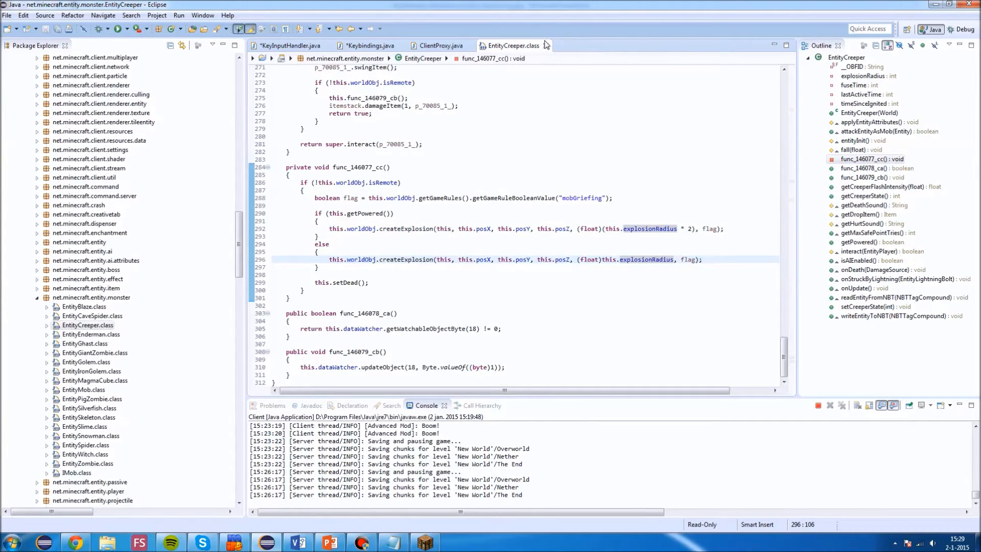
click(290, 45)
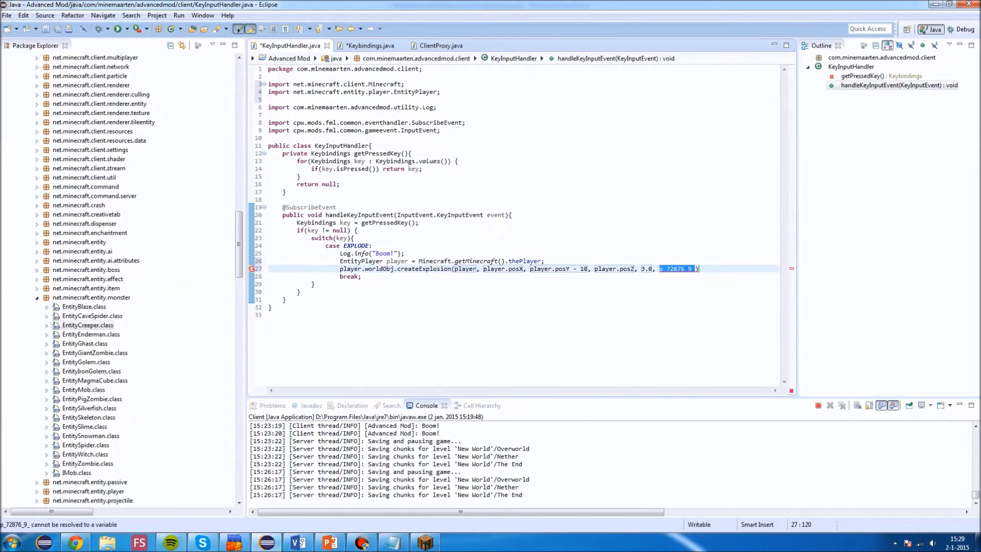
Finish createExplosion with true, cast 3.0 to float, and save the file.
text(true)
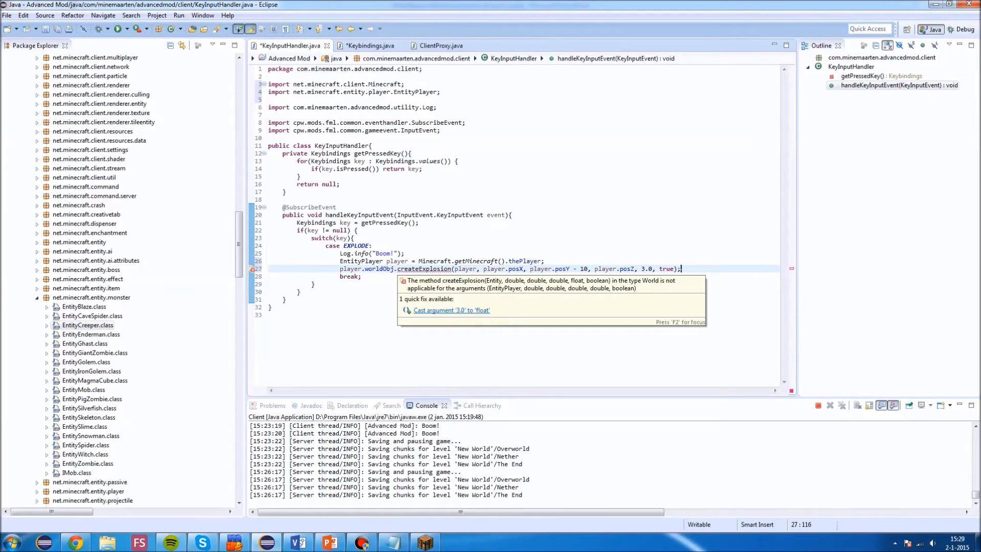
click(451, 310)
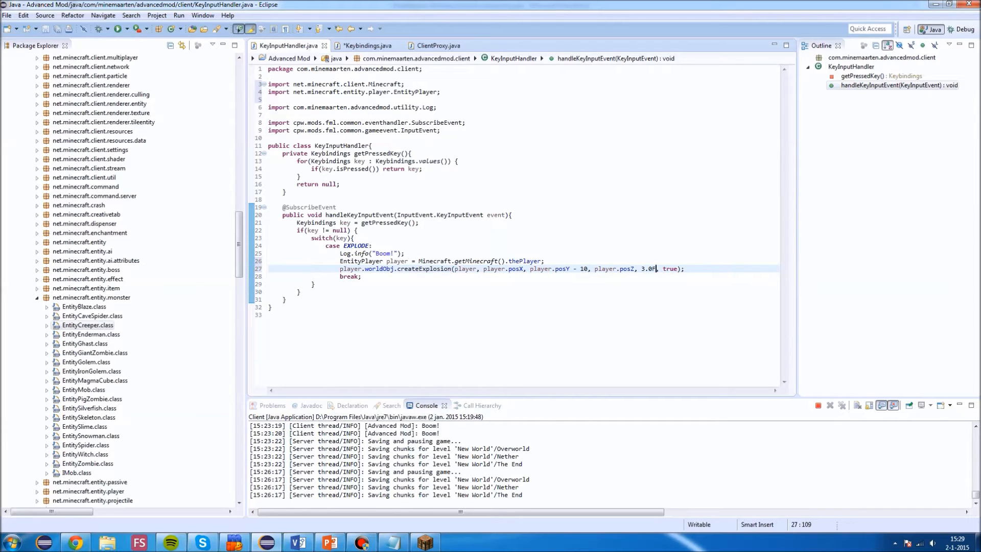
key(ctrl+s)
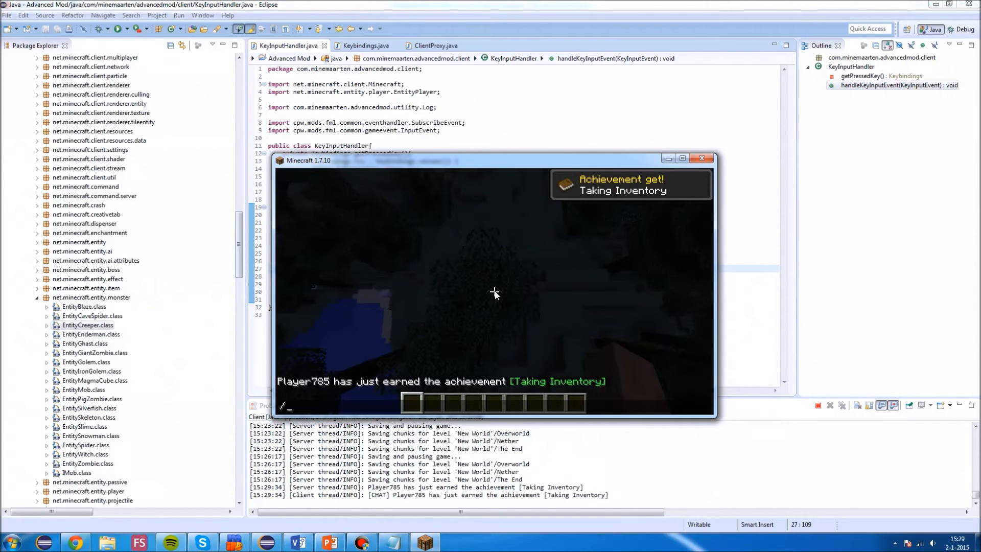
Run the /time set 0 command in Minecraft chat.
text(/time stet)
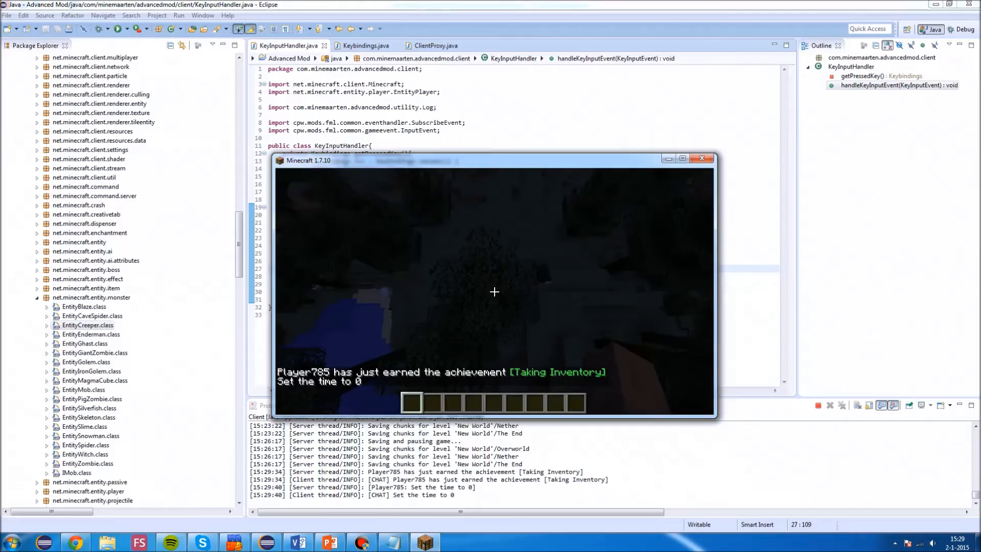
key(e)
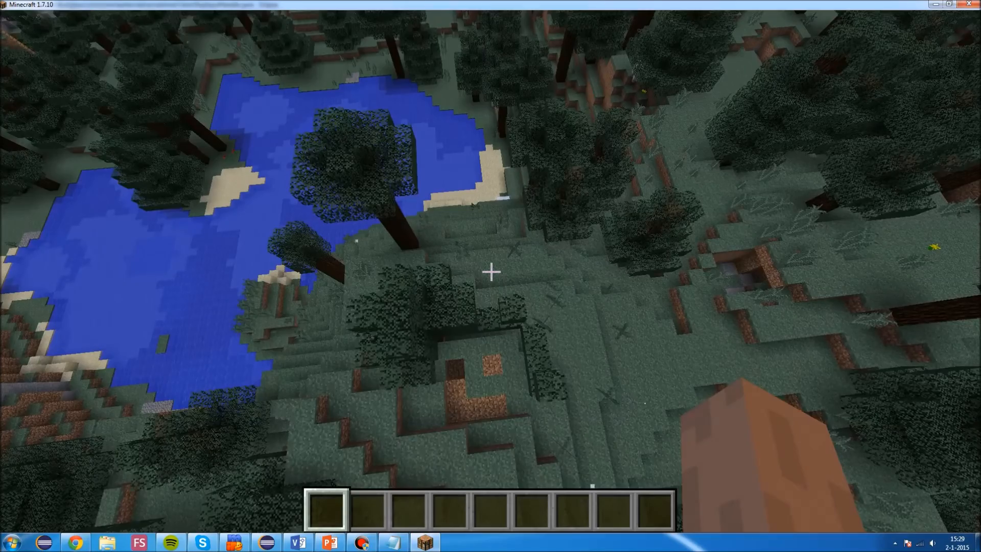
mouse_move(491, 272)
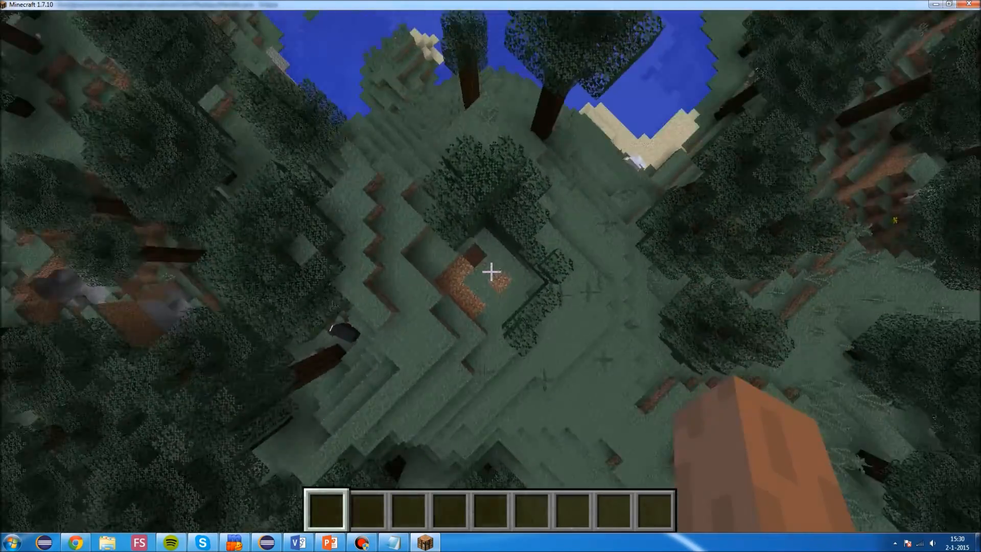
mouse_move(491, 272)
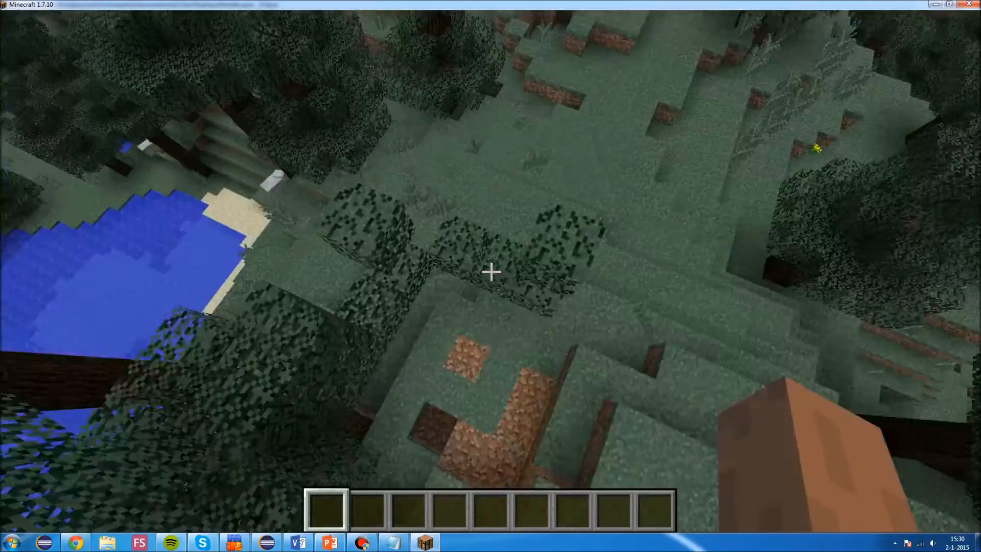
mouse_move(490, 272)
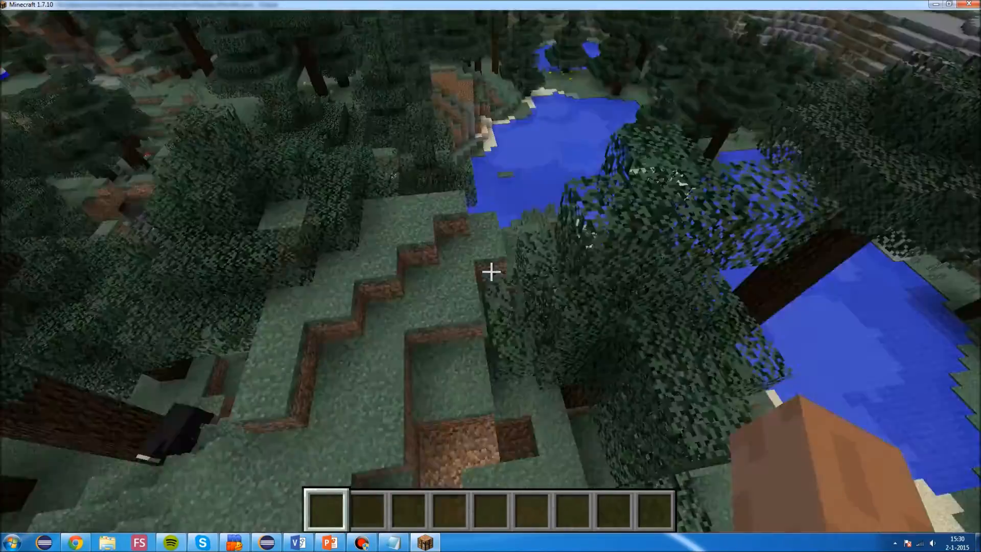
mouse_move(491, 271)
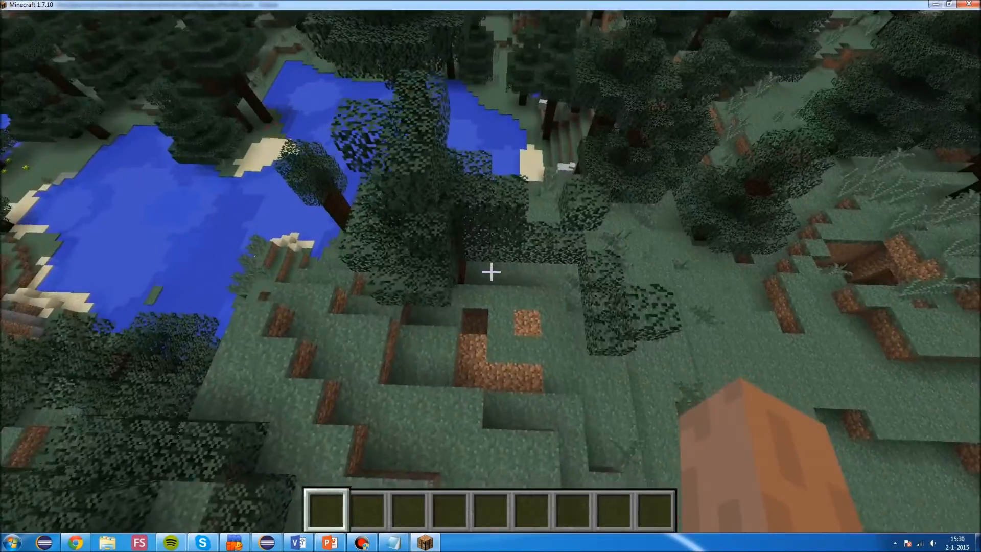
mouse_move(490, 272)
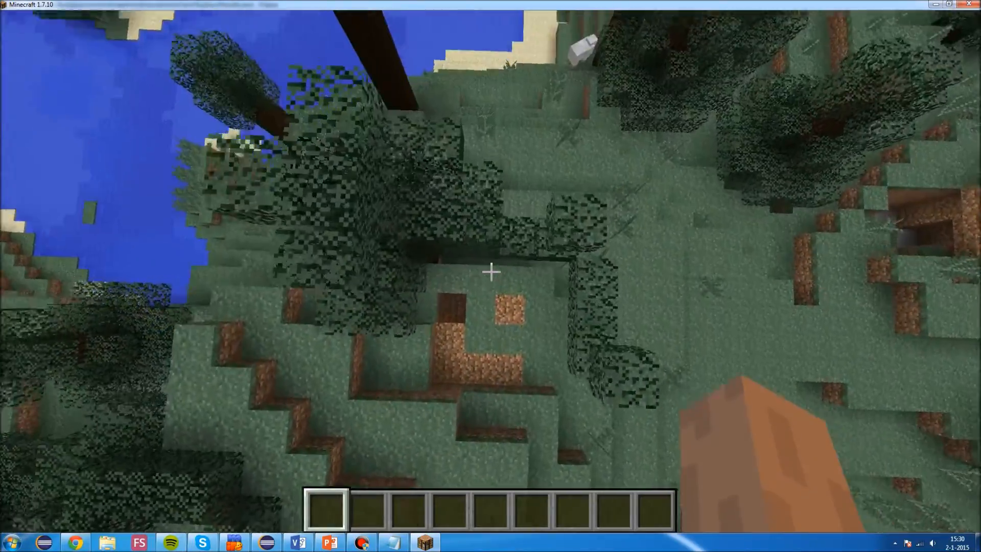
mouse_move(491, 273)
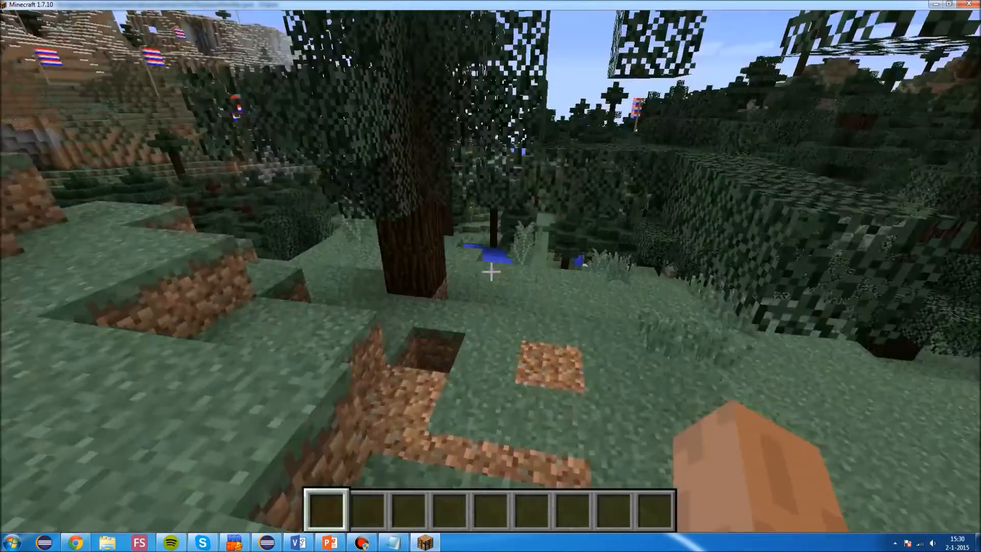
mouse_move(490, 271)
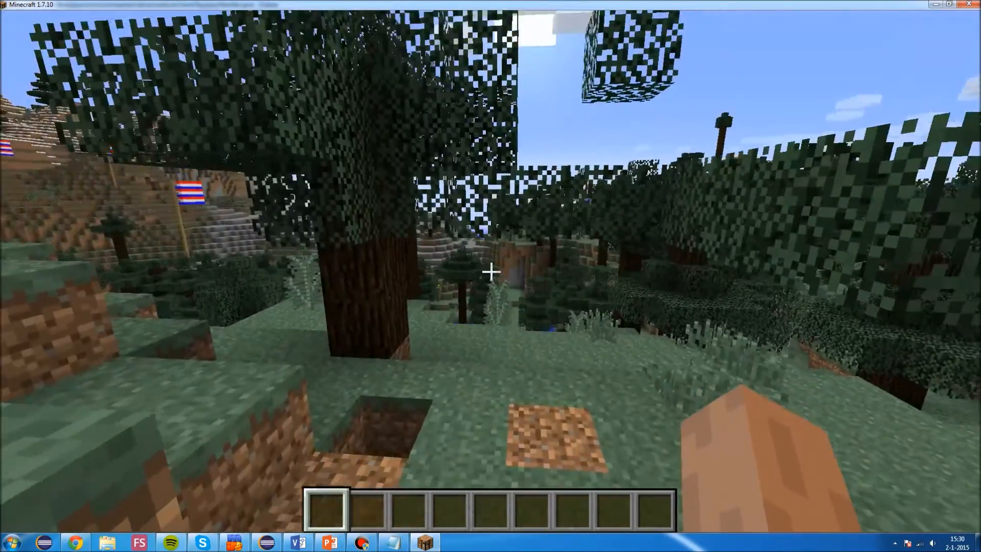
mouse_move(490, 270)
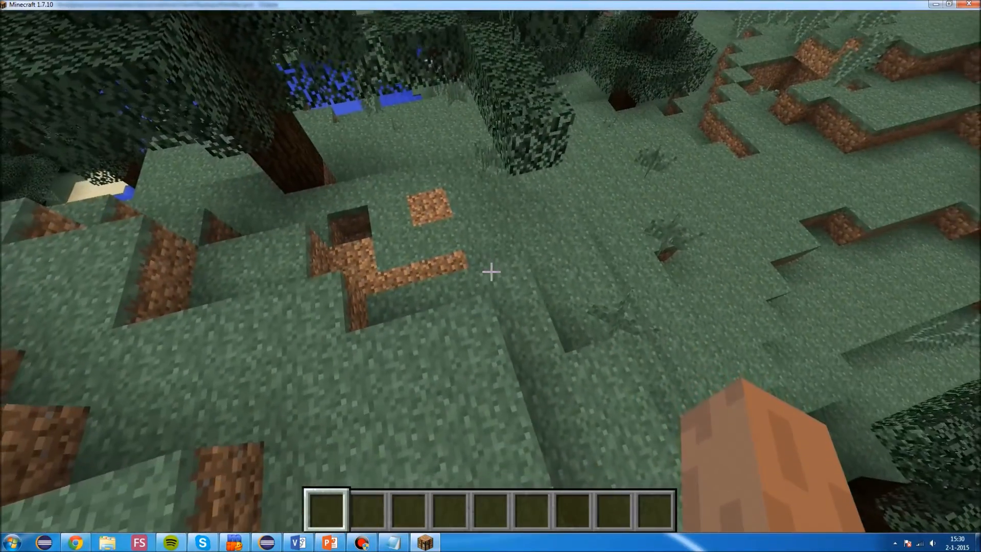
mouse_move(490, 272)
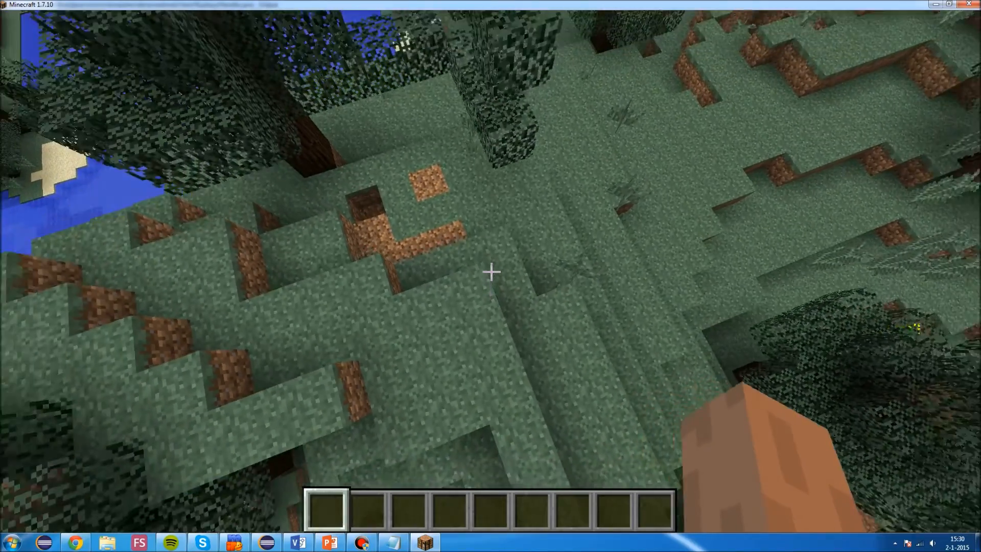
Trigger the explode key to blast a crater into the hillside below.
click(489, 272)
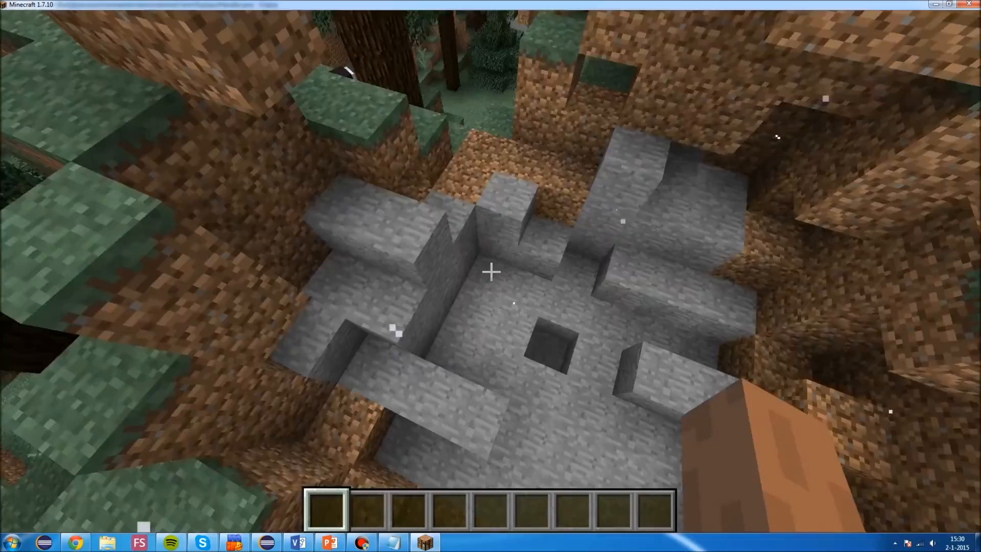
mouse_move(492, 273)
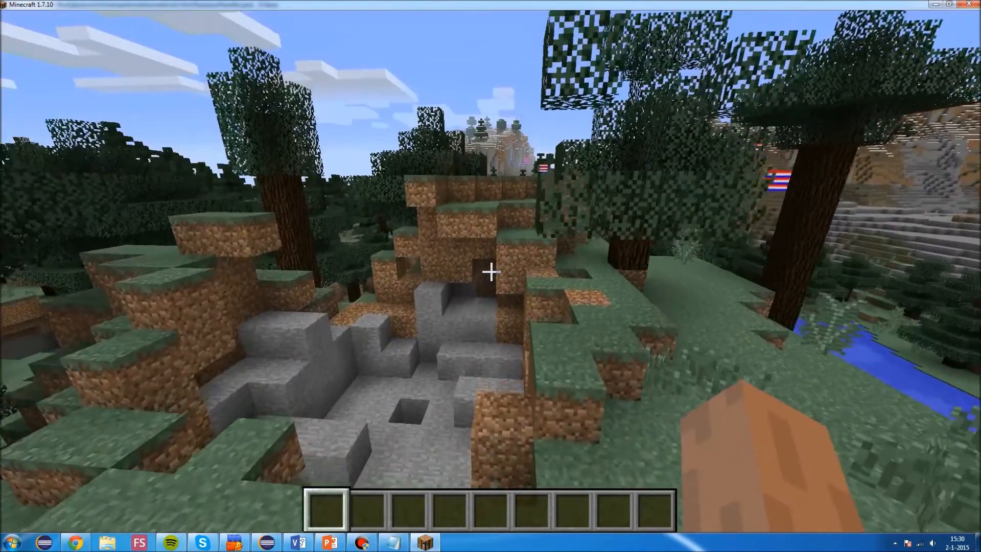
key(Escape)
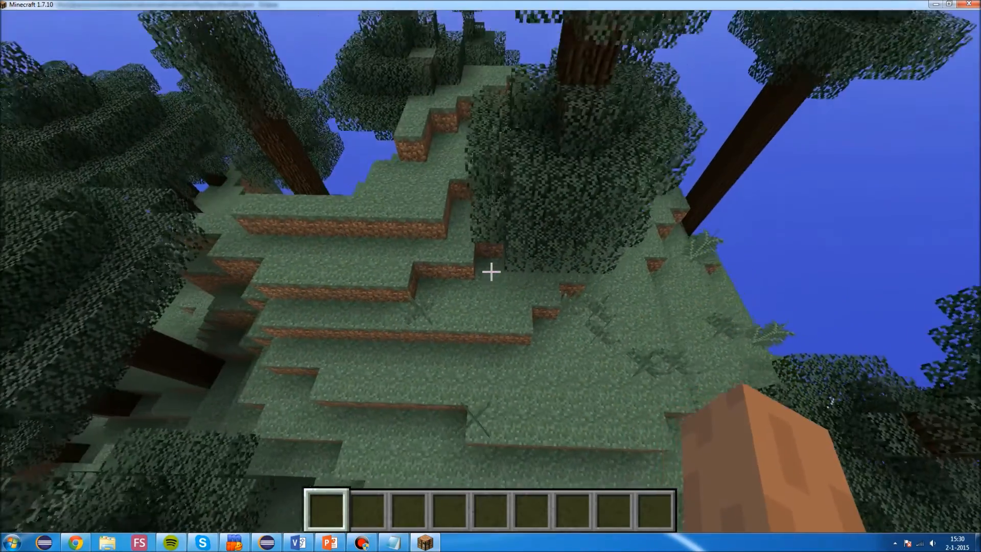
mouse_move(491, 272)
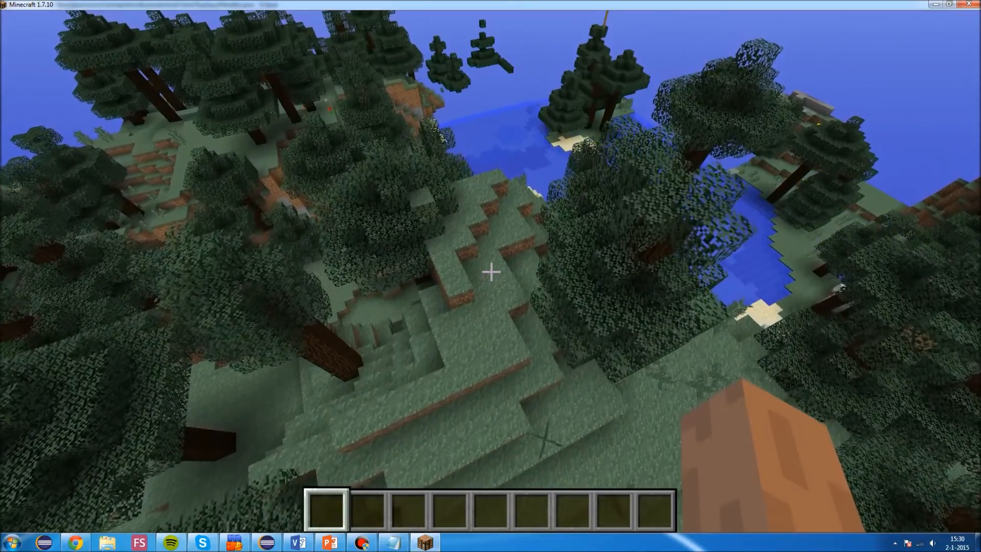
mouse_move(492, 272)
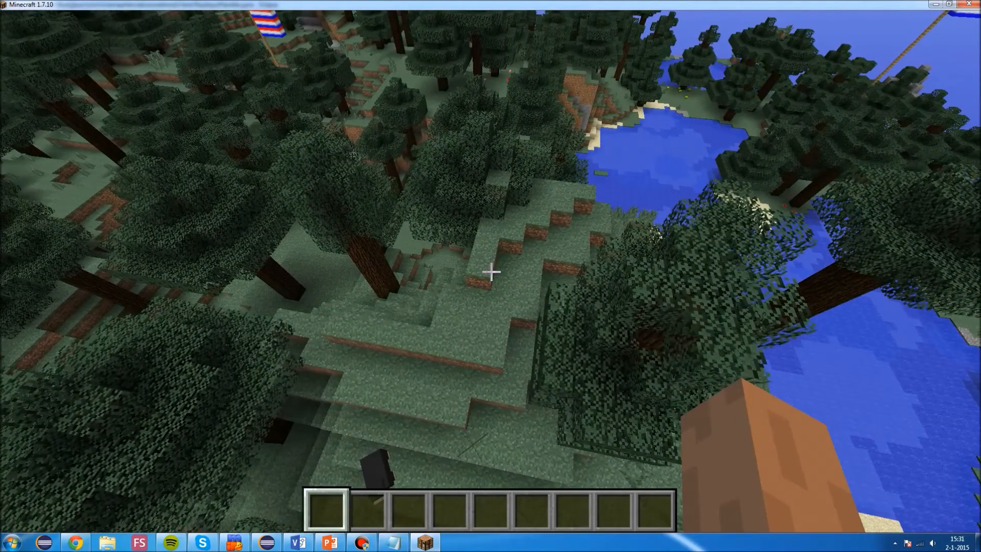
mouse_move(490, 274)
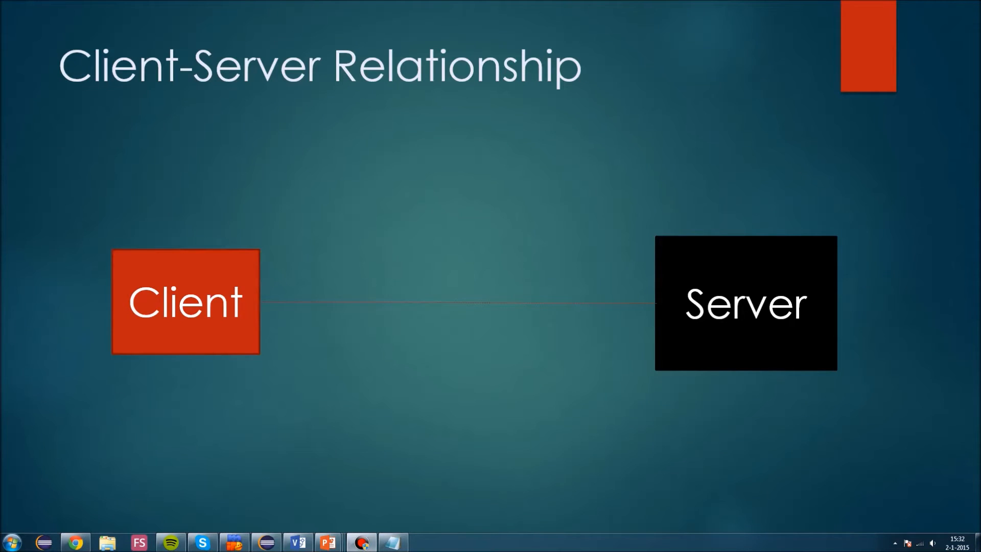
mouse_move(684, 222)
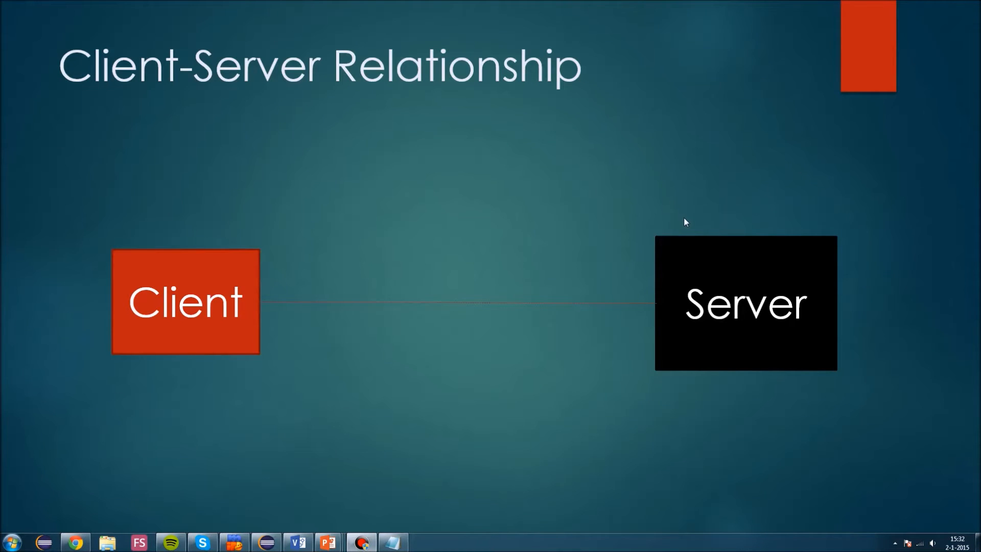
mouse_move(658, 222)
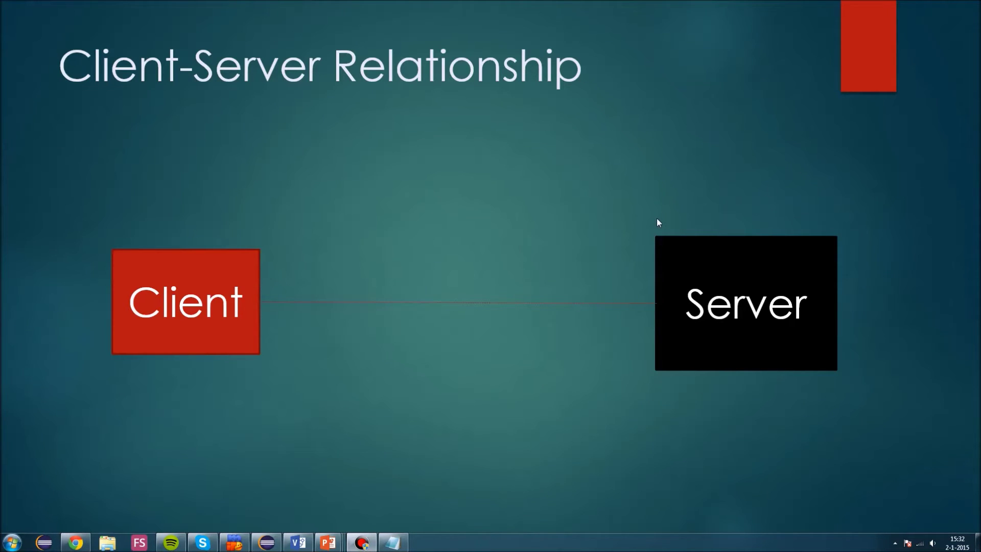
mouse_move(143, 245)
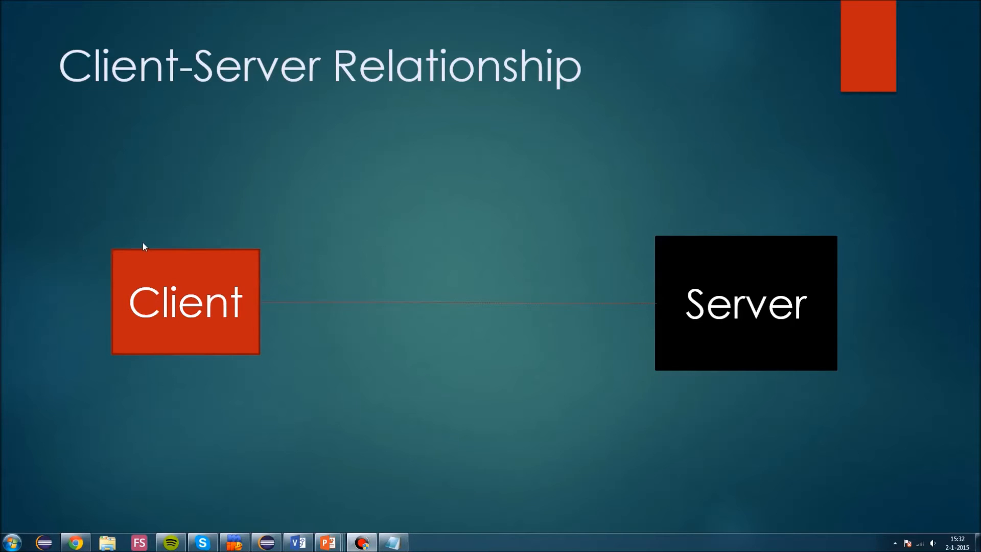
mouse_move(559, 261)
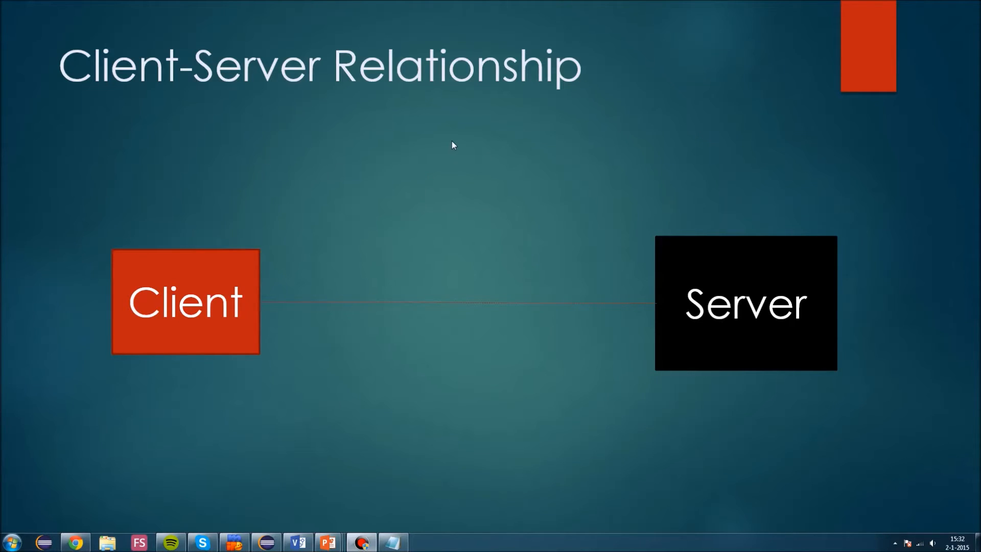
mouse_move(289, 166)
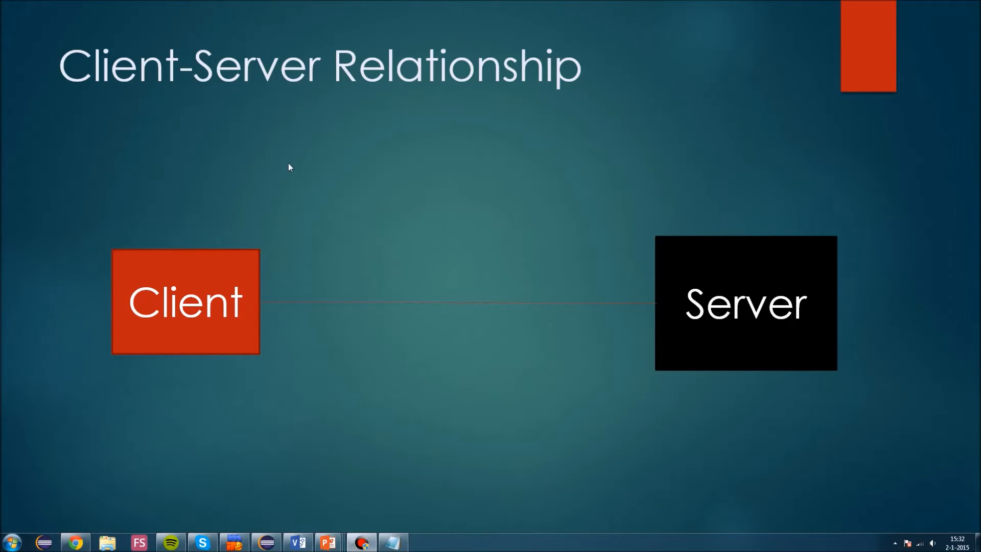
mouse_move(355, 174)
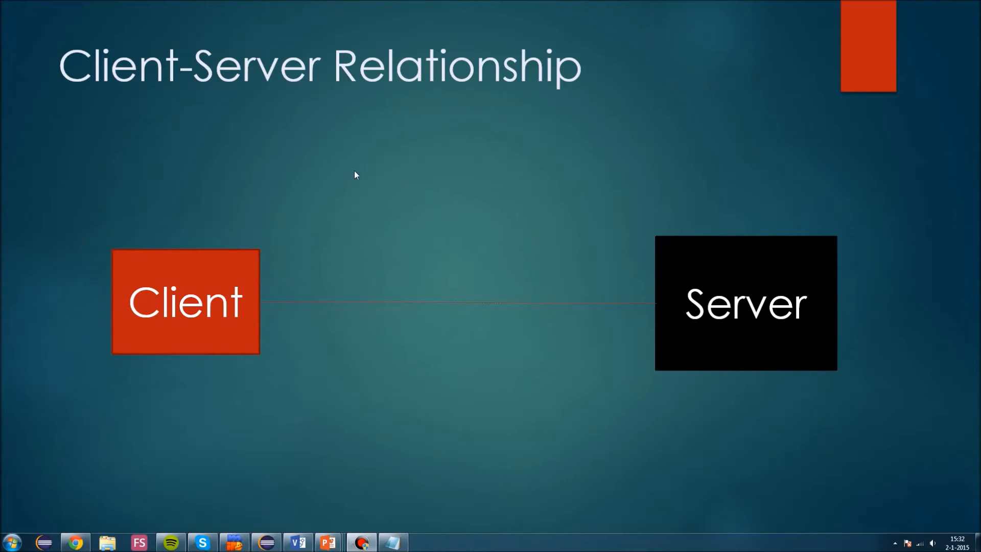
mouse_move(413, 185)
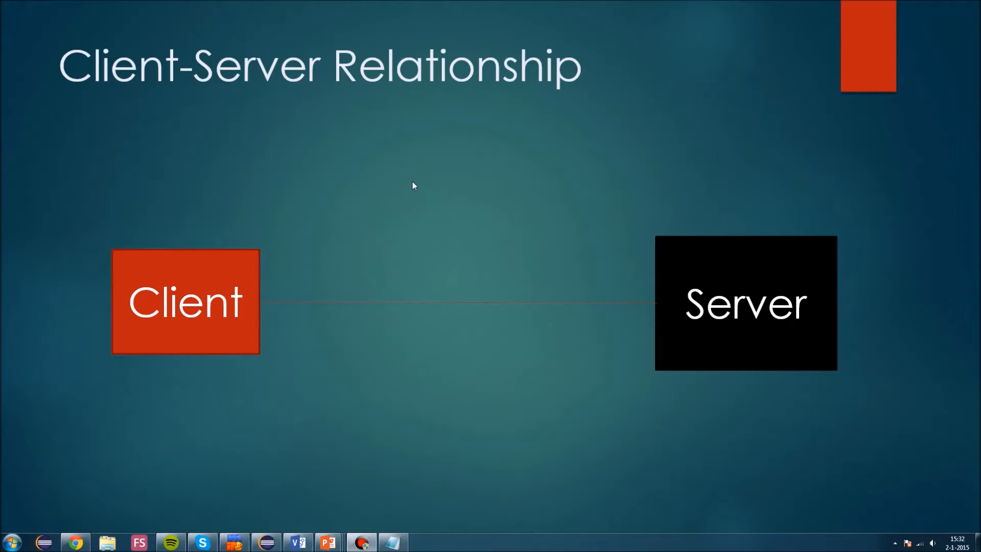
mouse_move(142, 297)
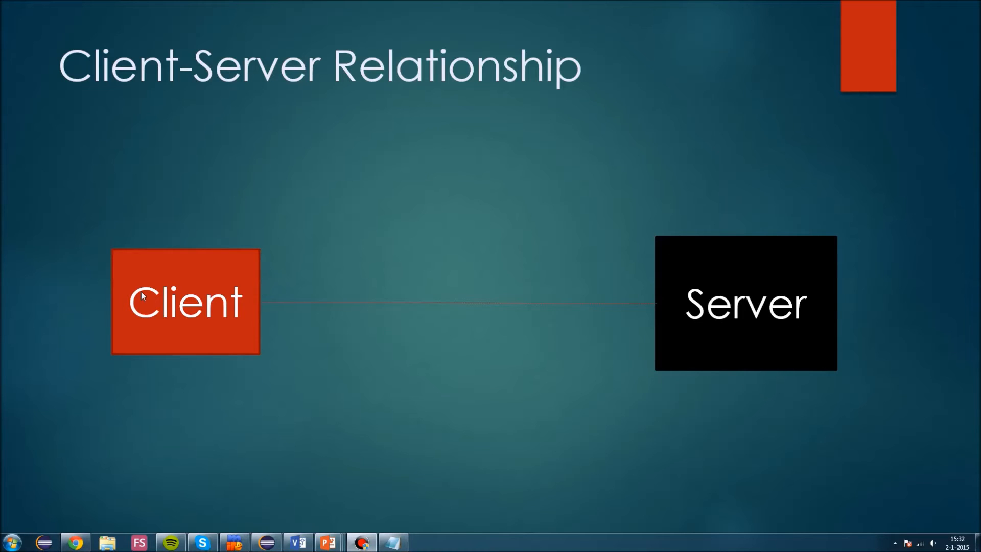
mouse_move(80, 250)
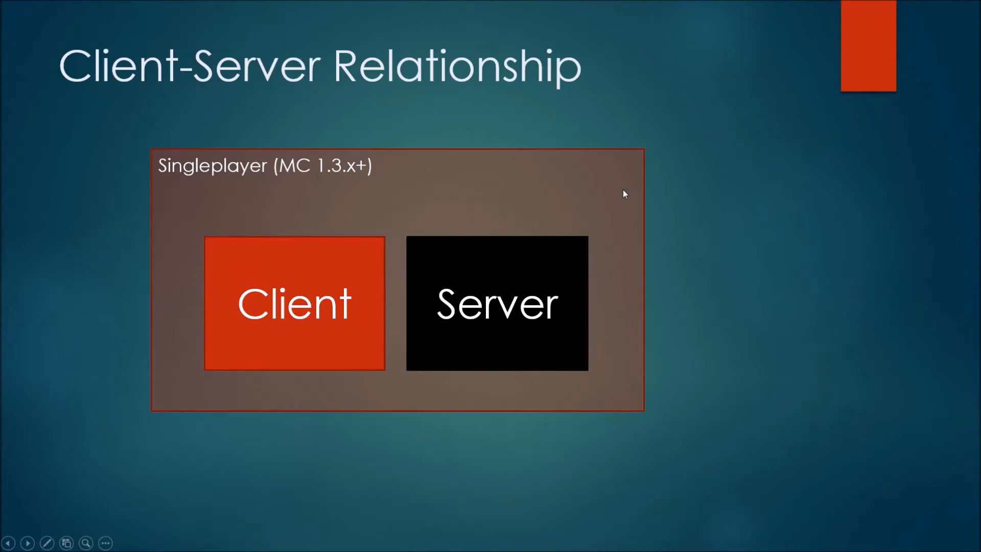
mouse_move(249, 138)
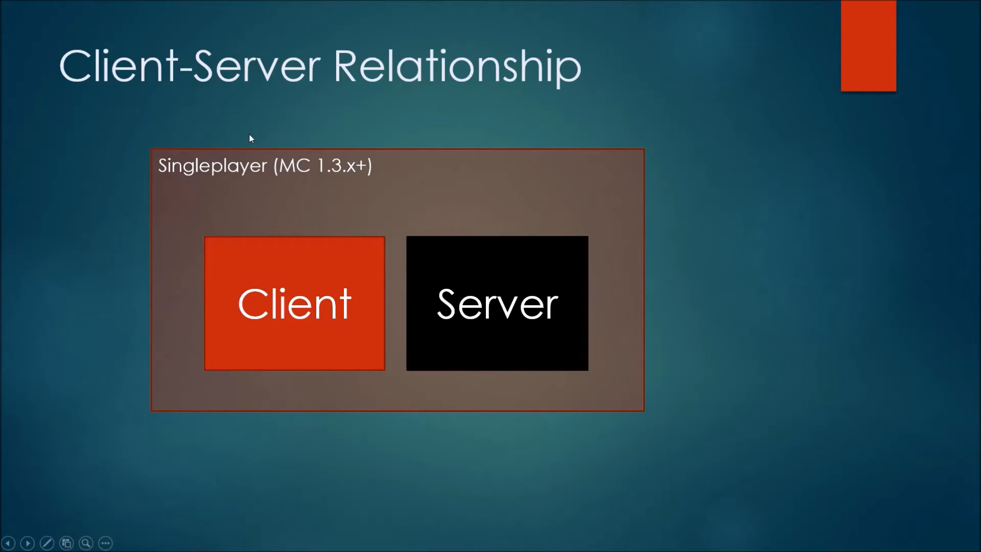
mouse_move(500, 246)
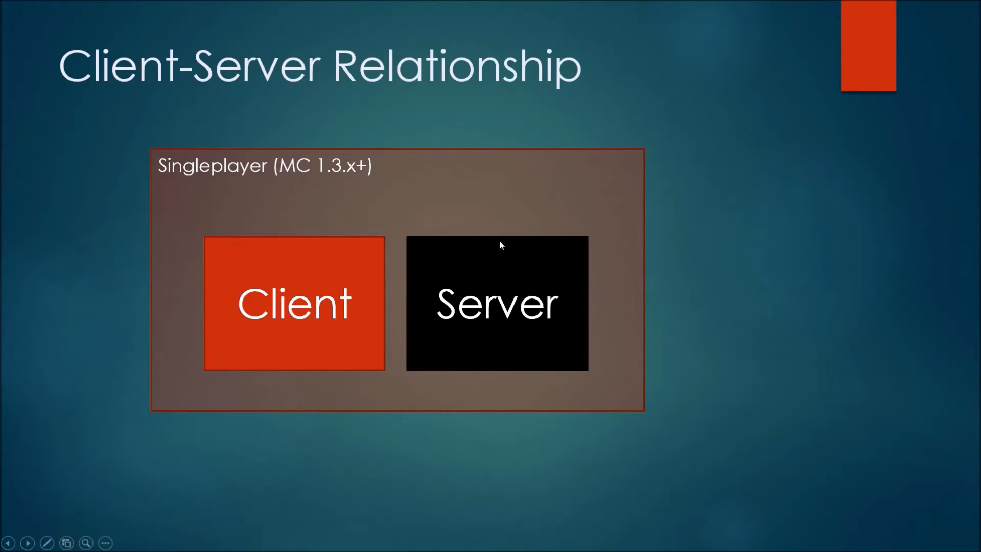
mouse_move(544, 410)
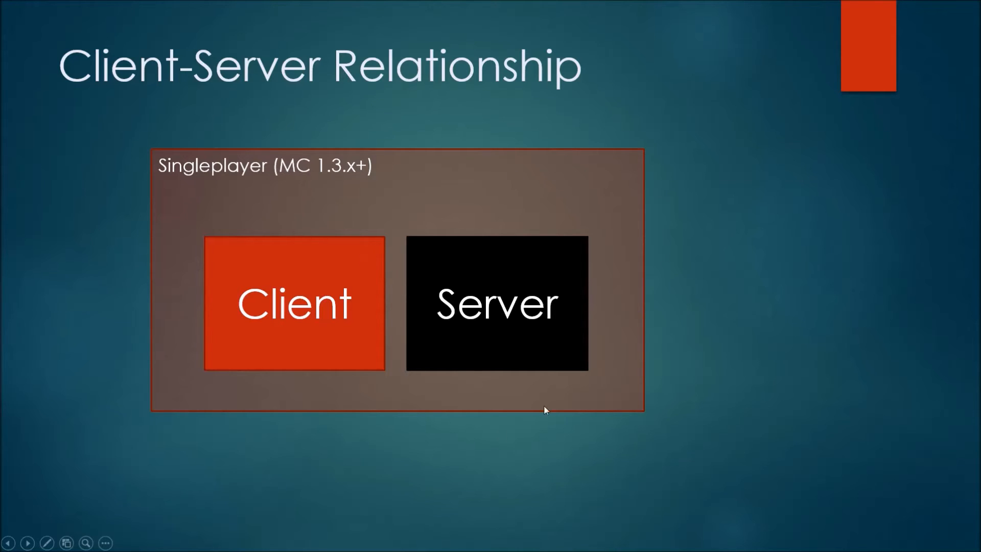
mouse_move(348, 111)
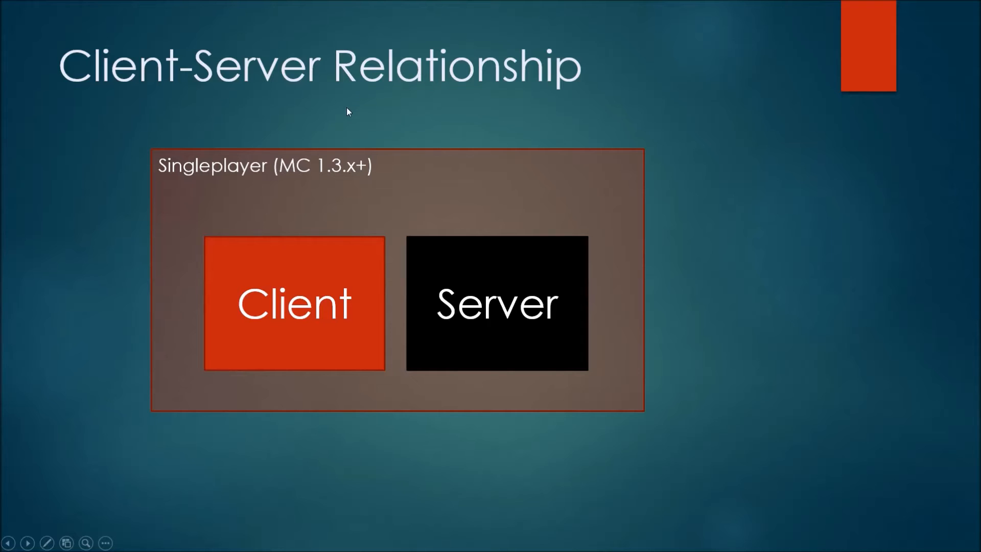
mouse_move(509, 137)
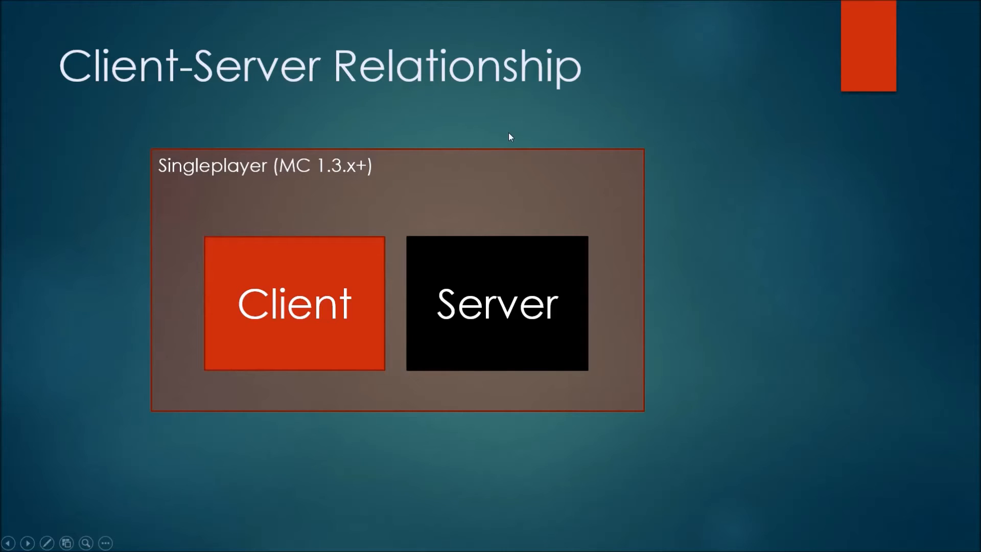
mouse_move(565, 129)
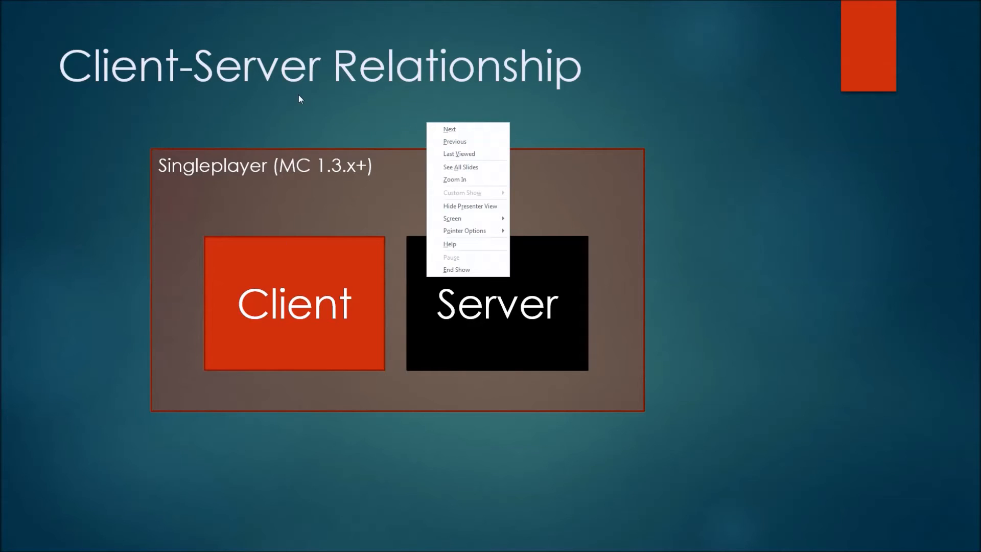
mouse_move(307, 101)
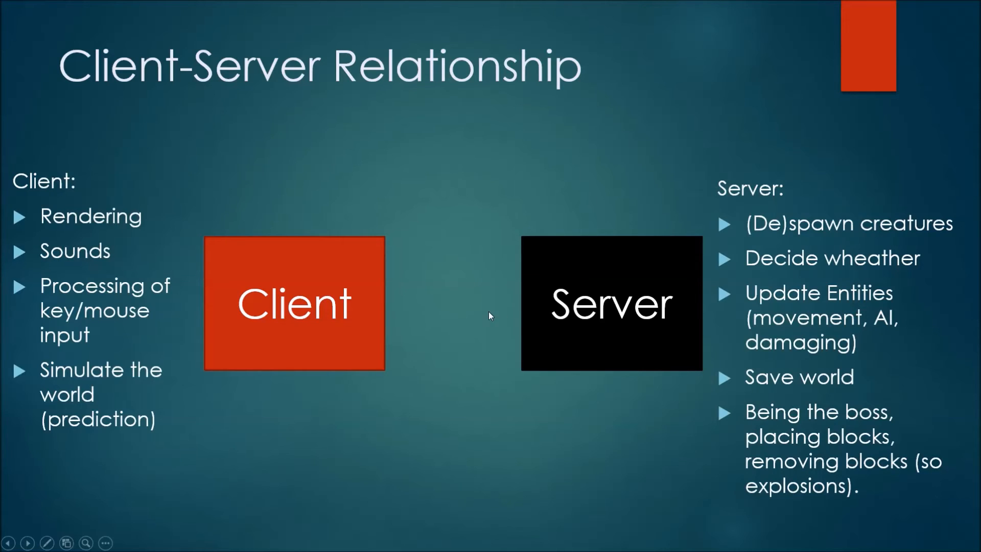
mouse_move(204, 258)
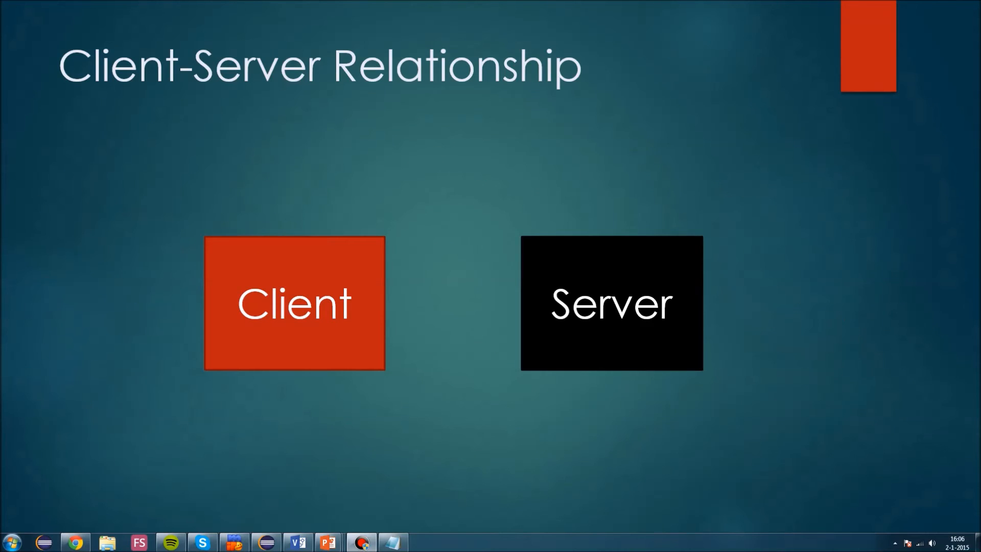
mouse_move(514, 178)
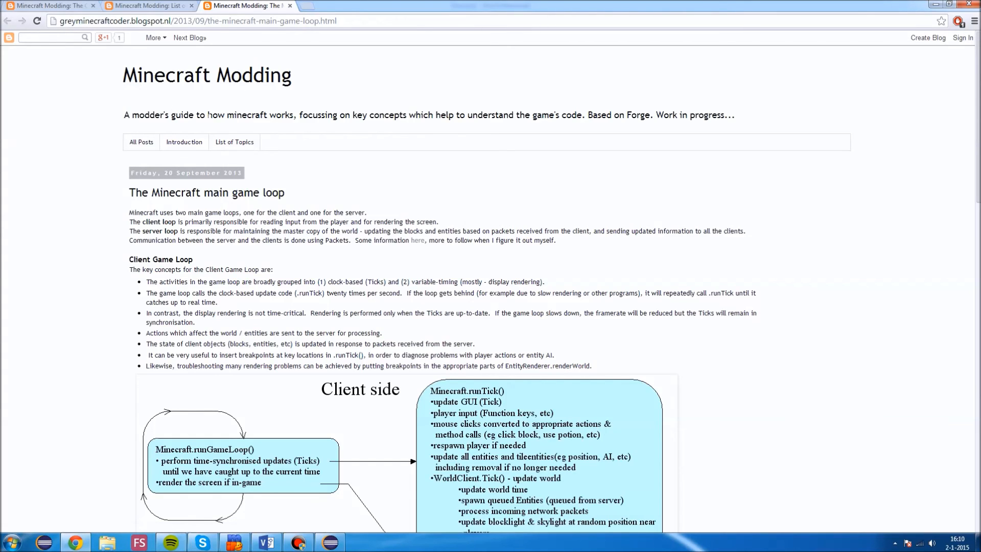
mouse_move(216, 109)
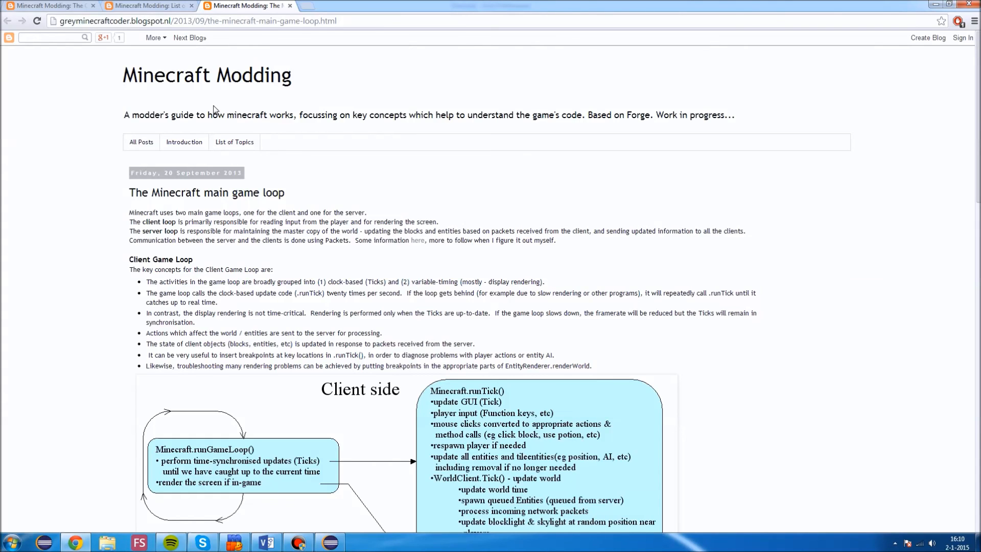
mouse_move(76, 34)
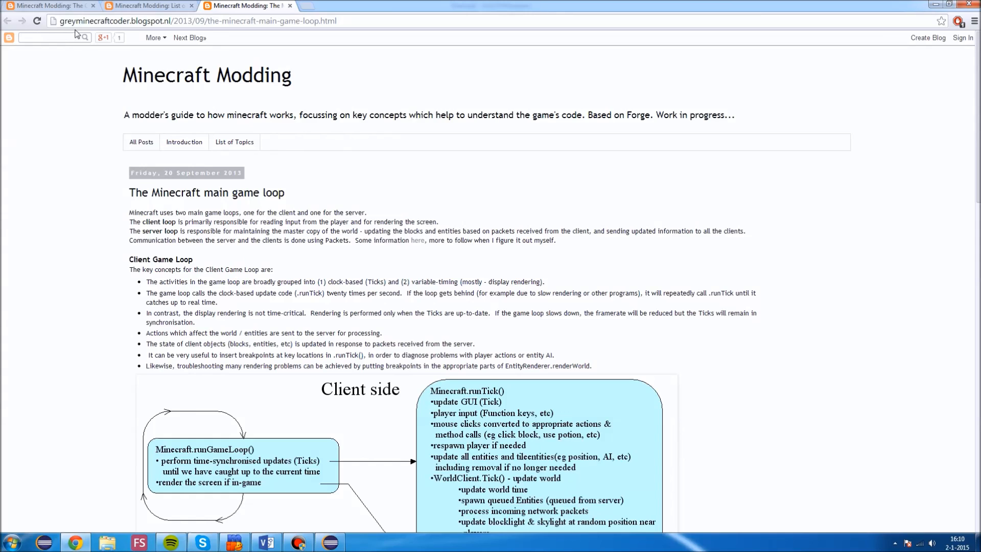
mouse_move(246, 101)
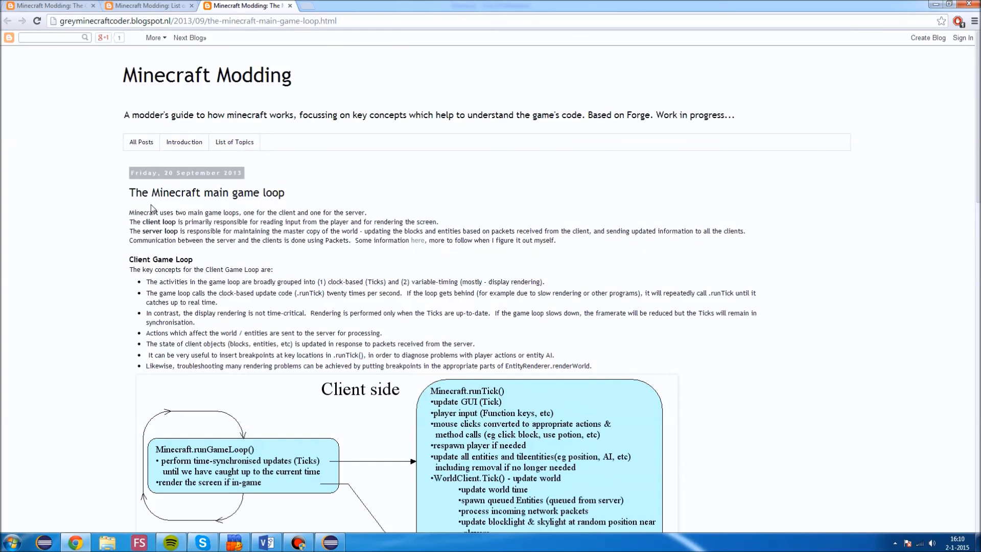
scroll(down, 3)
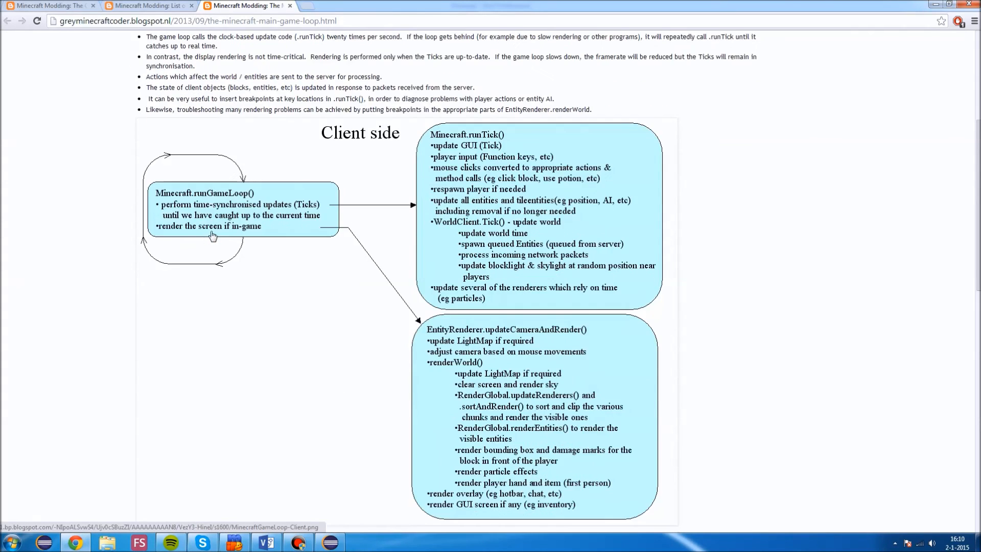
mouse_move(364, 152)
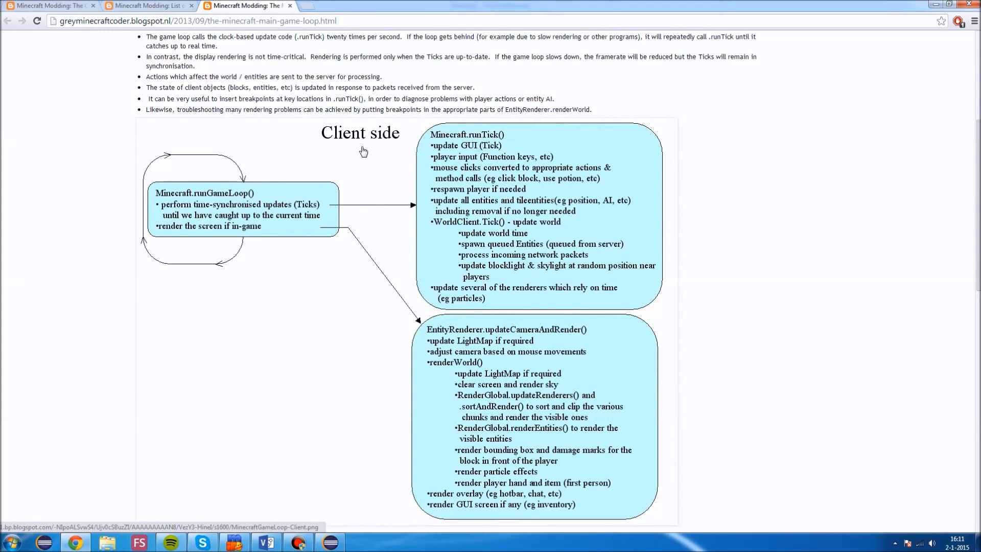
scroll(up, 3)
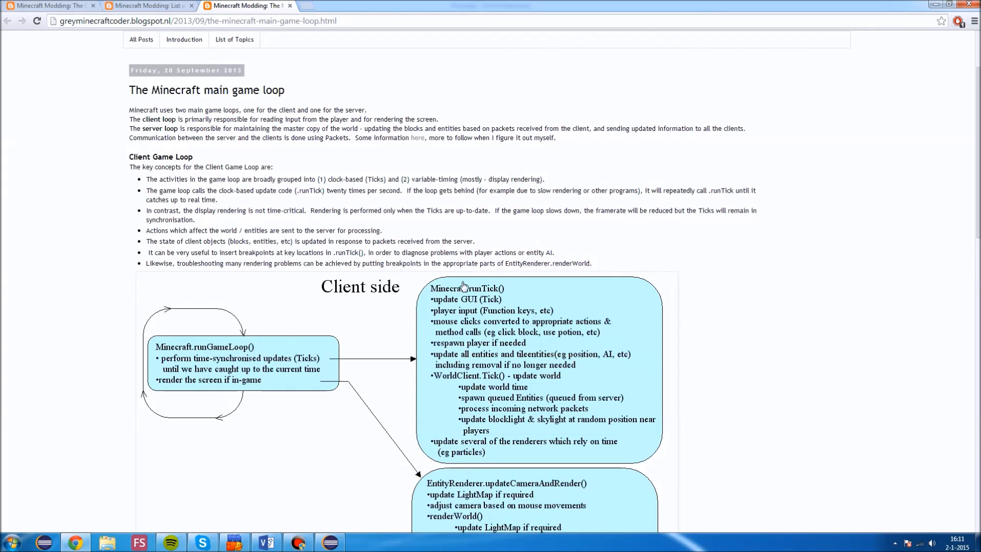
scroll(down, 3)
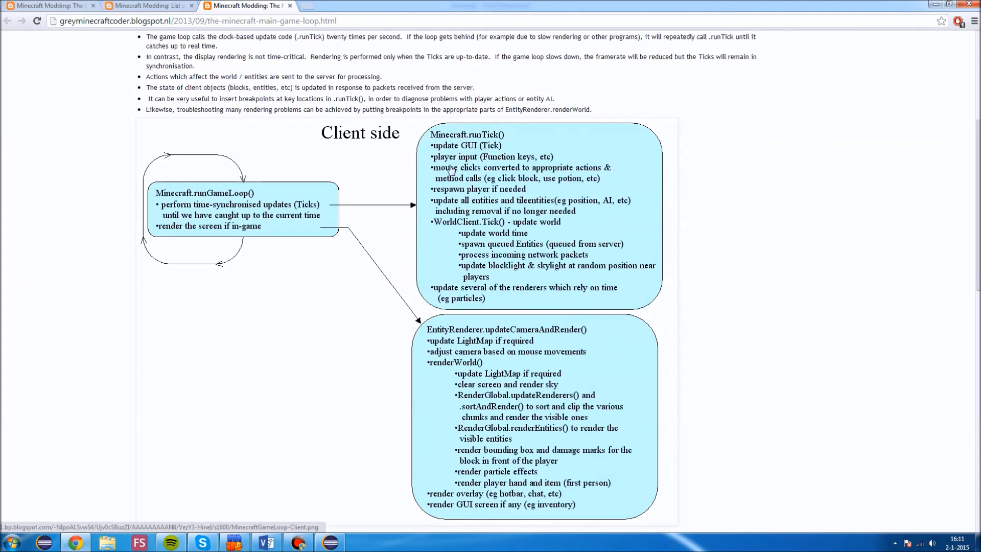
scroll(down, 3)
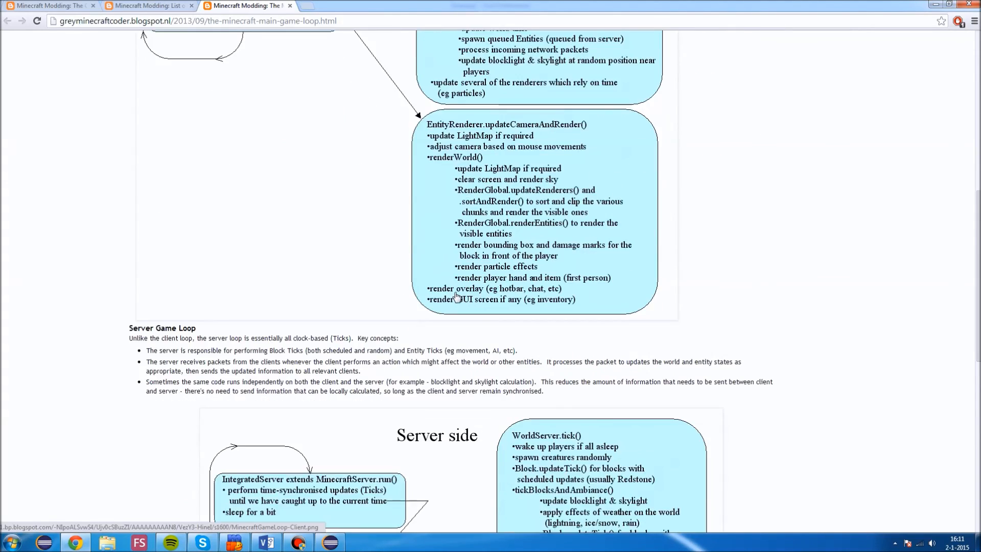
scroll(down, 3)
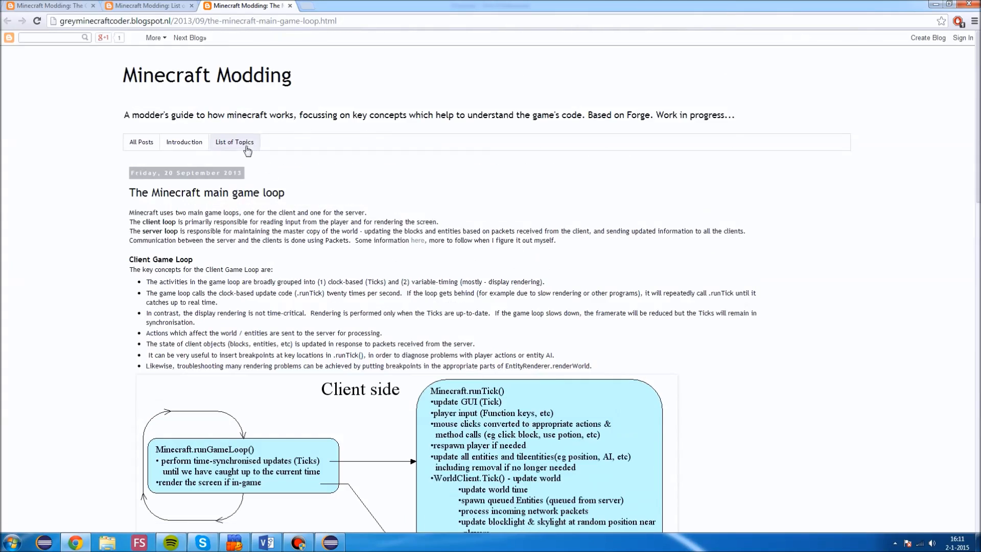
Open the blog's List of Topics page and scroll through its posts.
click(234, 142)
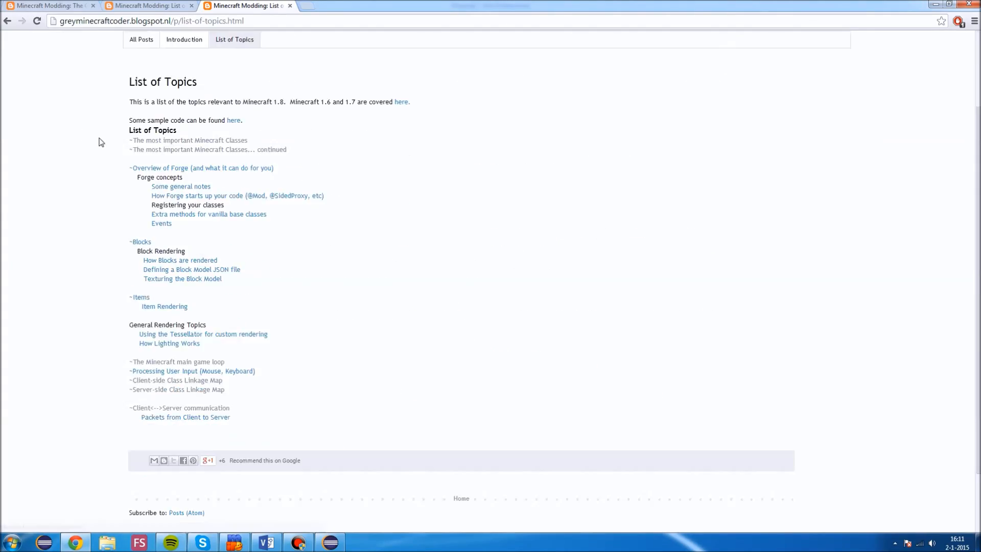
mouse_move(100, 167)
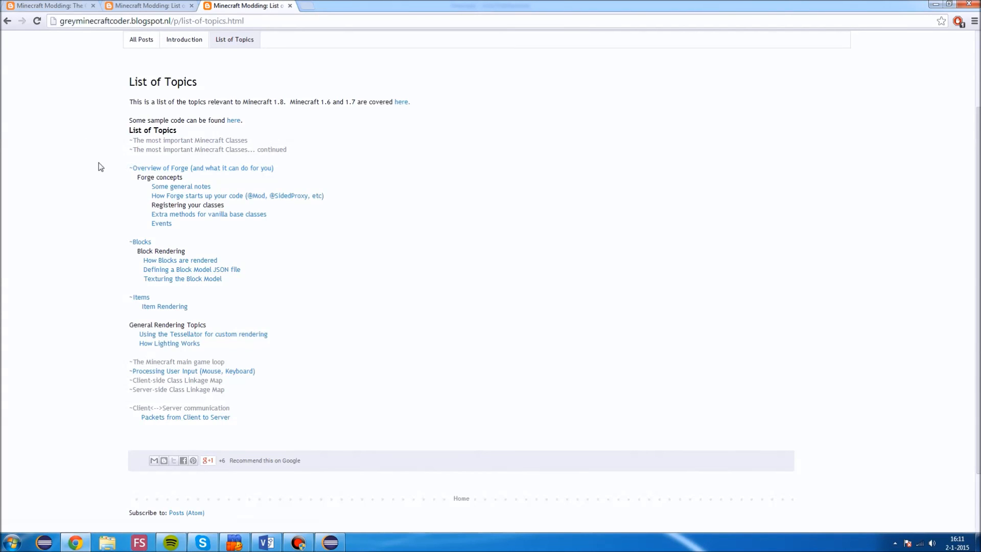
mouse_move(169, 276)
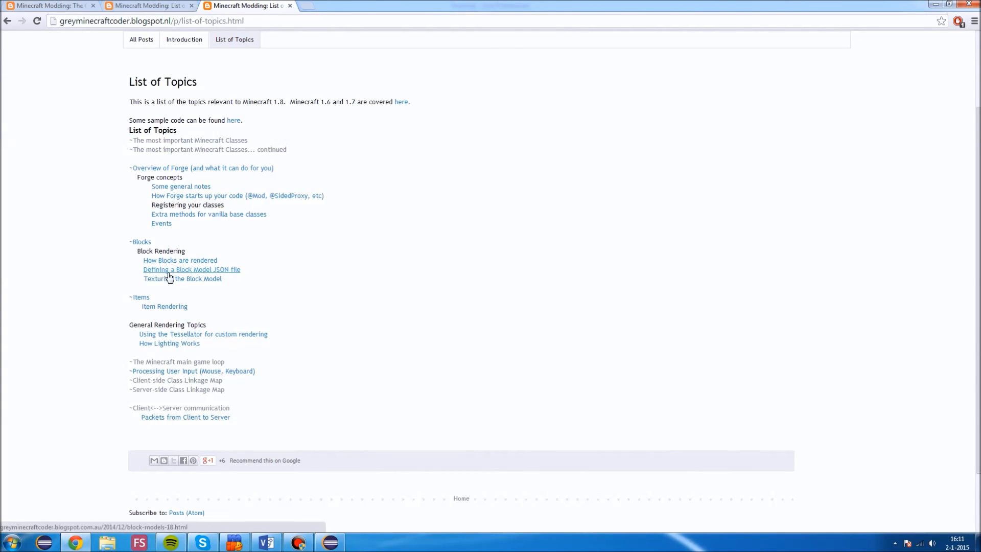
scroll(down, 3)
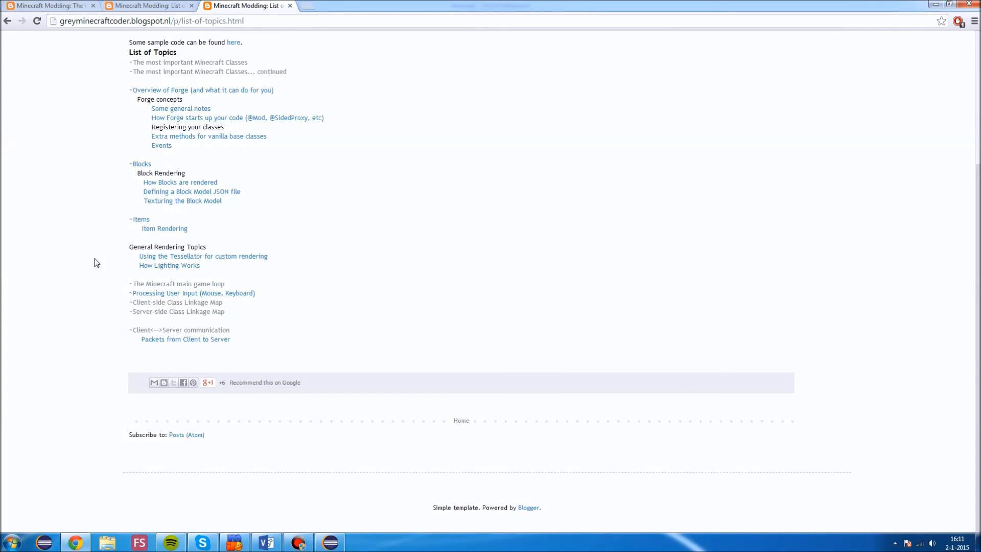
scroll(up, 3)
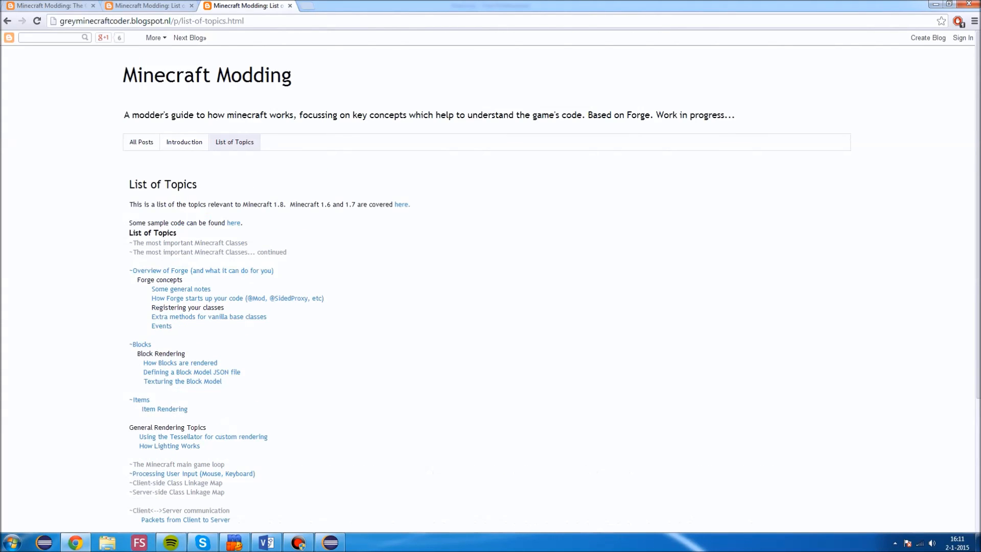
mouse_move(68, 128)
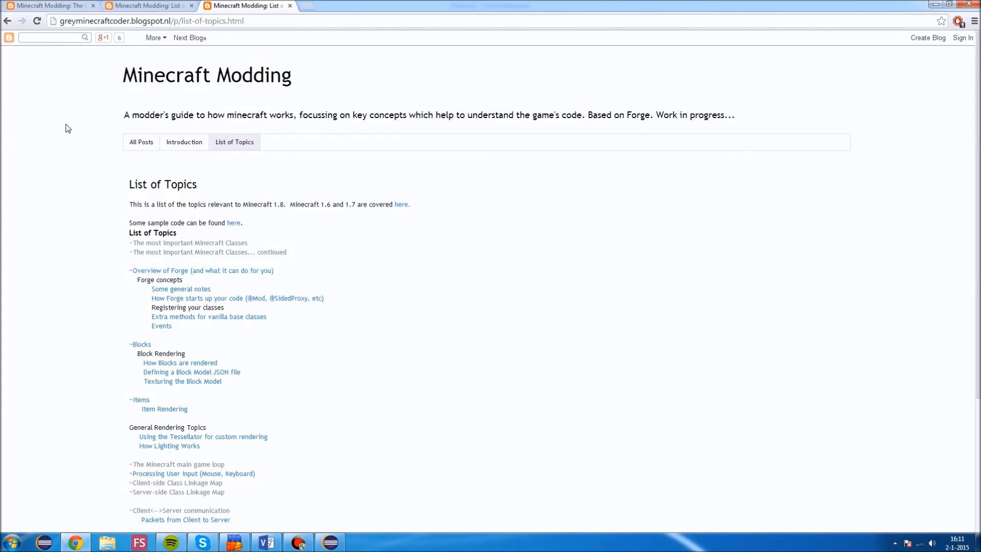
scroll(down, 3)
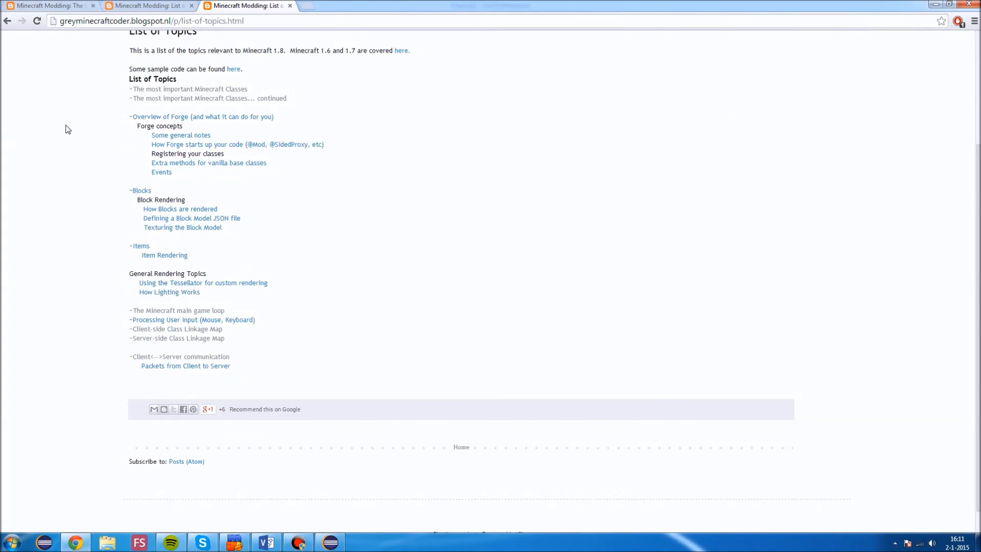